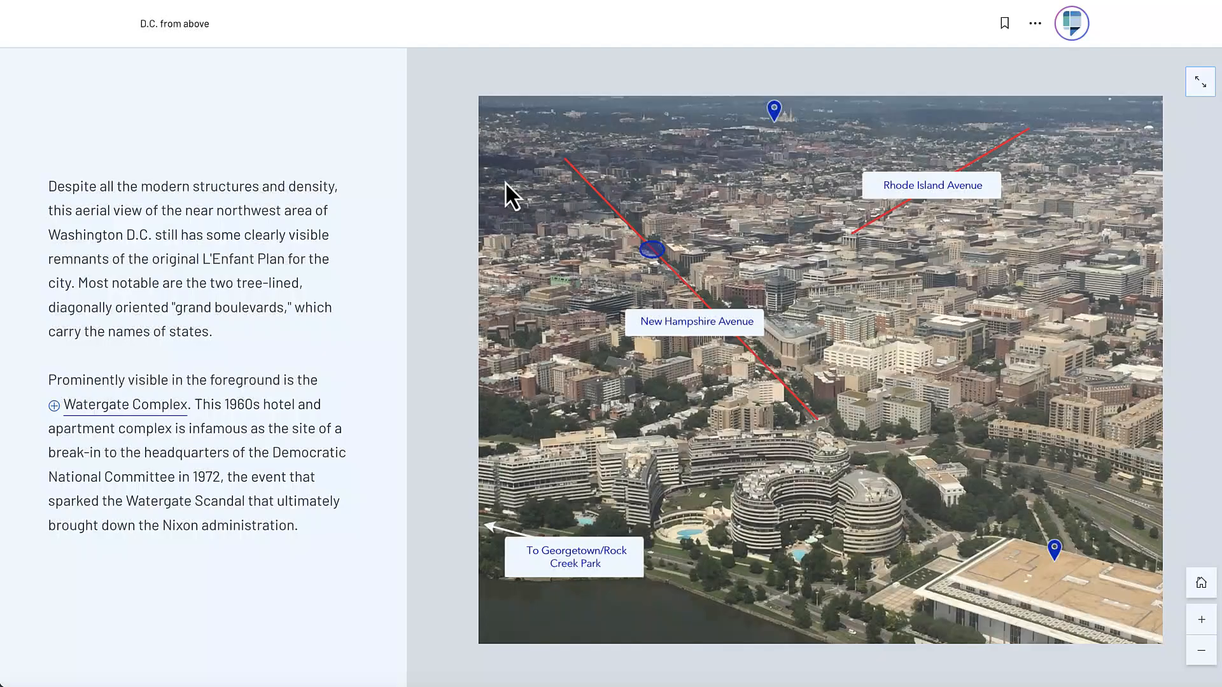
View and then close the Basilica of the National Shrine landmark details
left_click(773, 109)
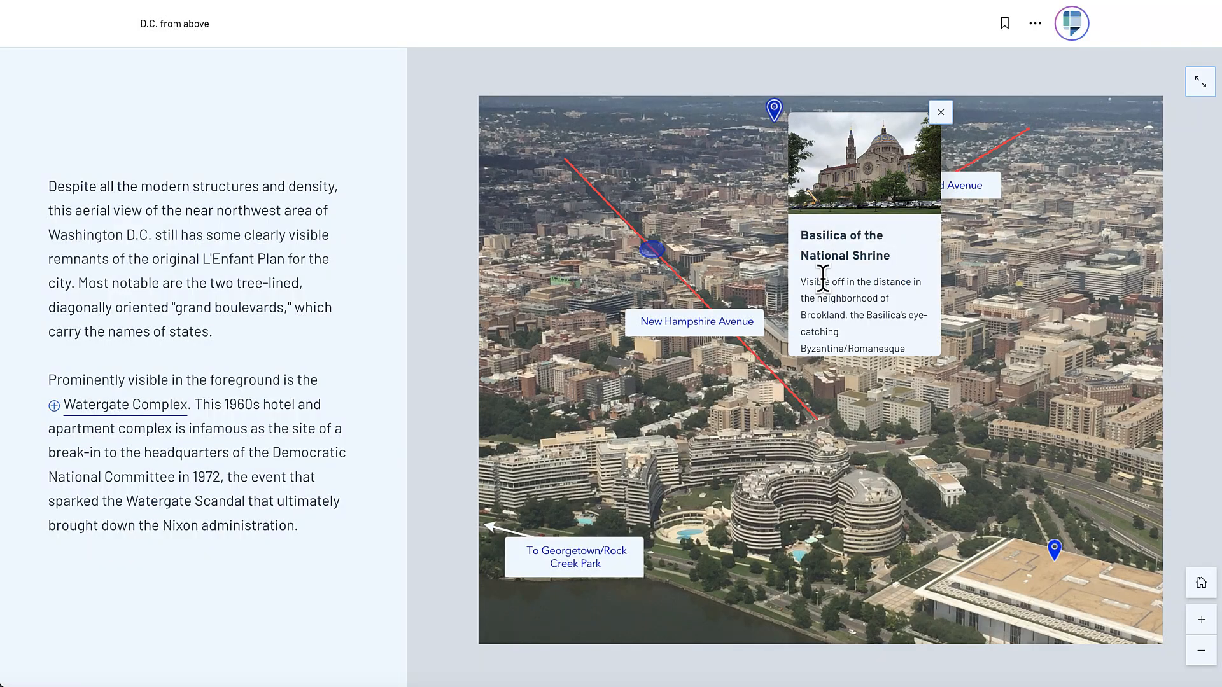
left_click(941, 112)
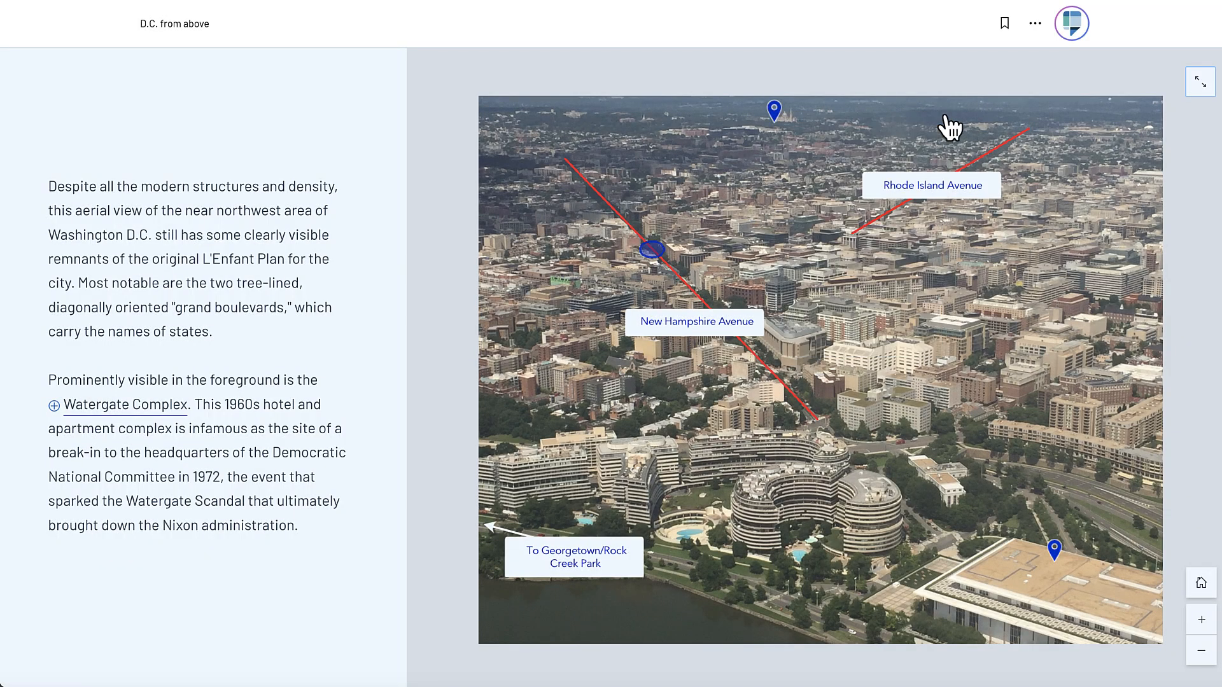
left_click(124, 405)
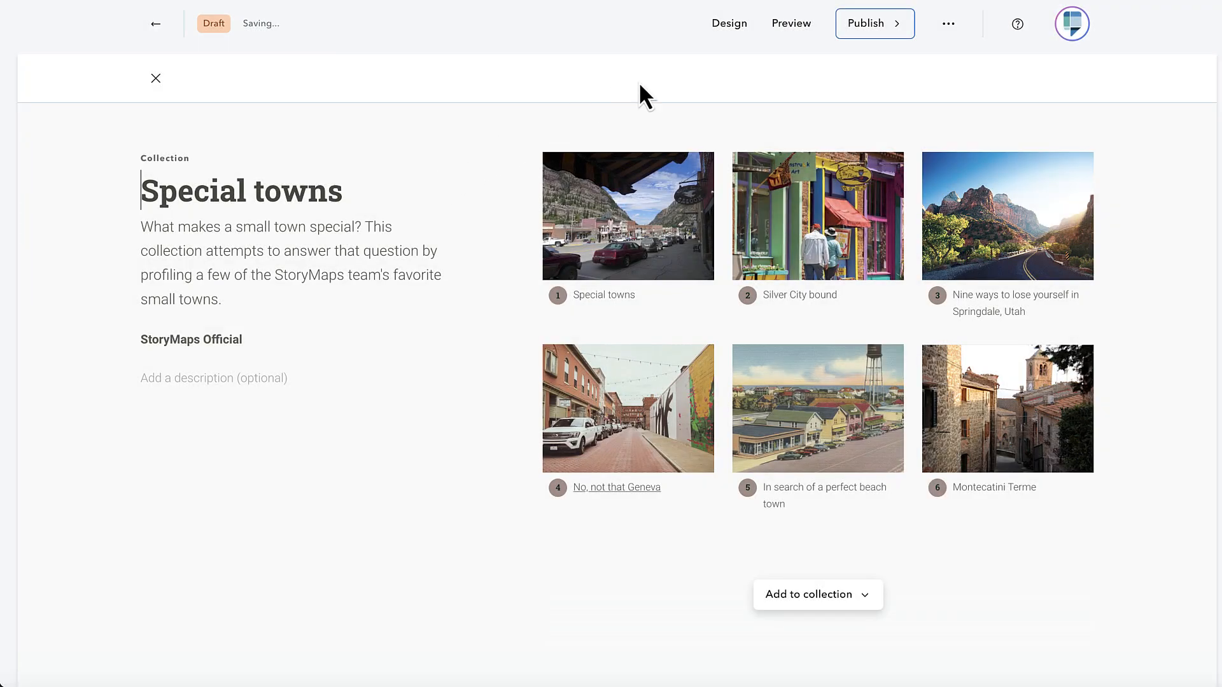
Switch the Special towns cover from Magazine to Journal layout, then reopen Design
left_click(729, 23)
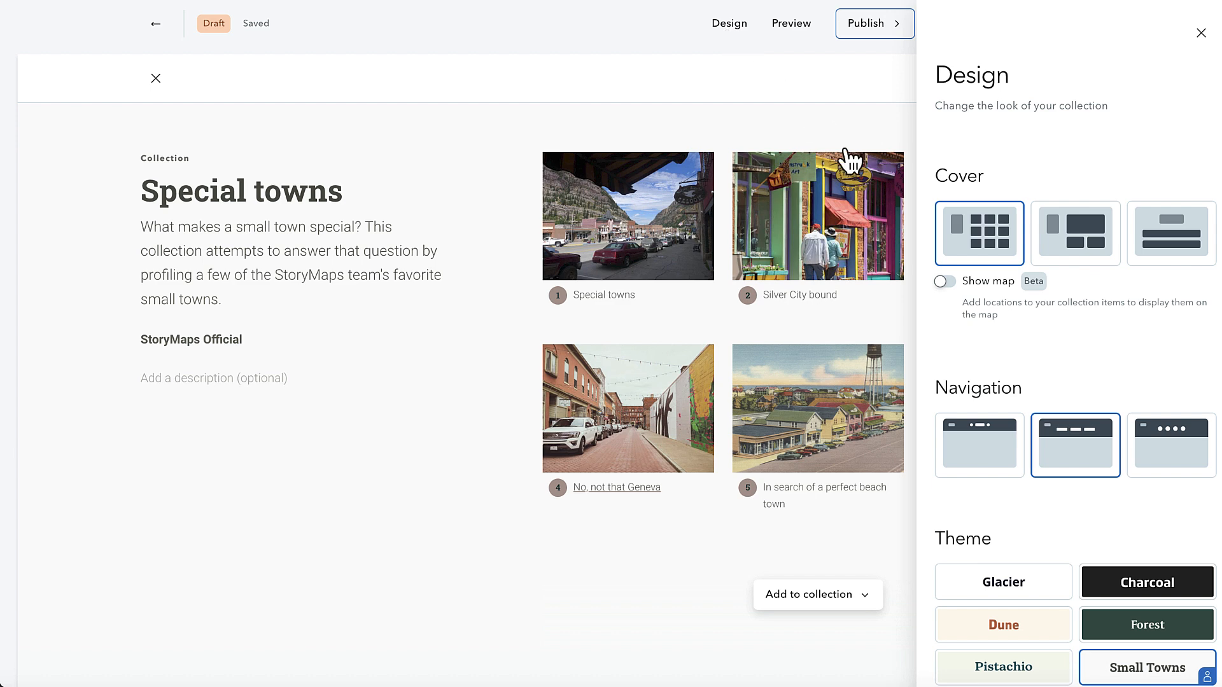
mouse_move(1075, 233)
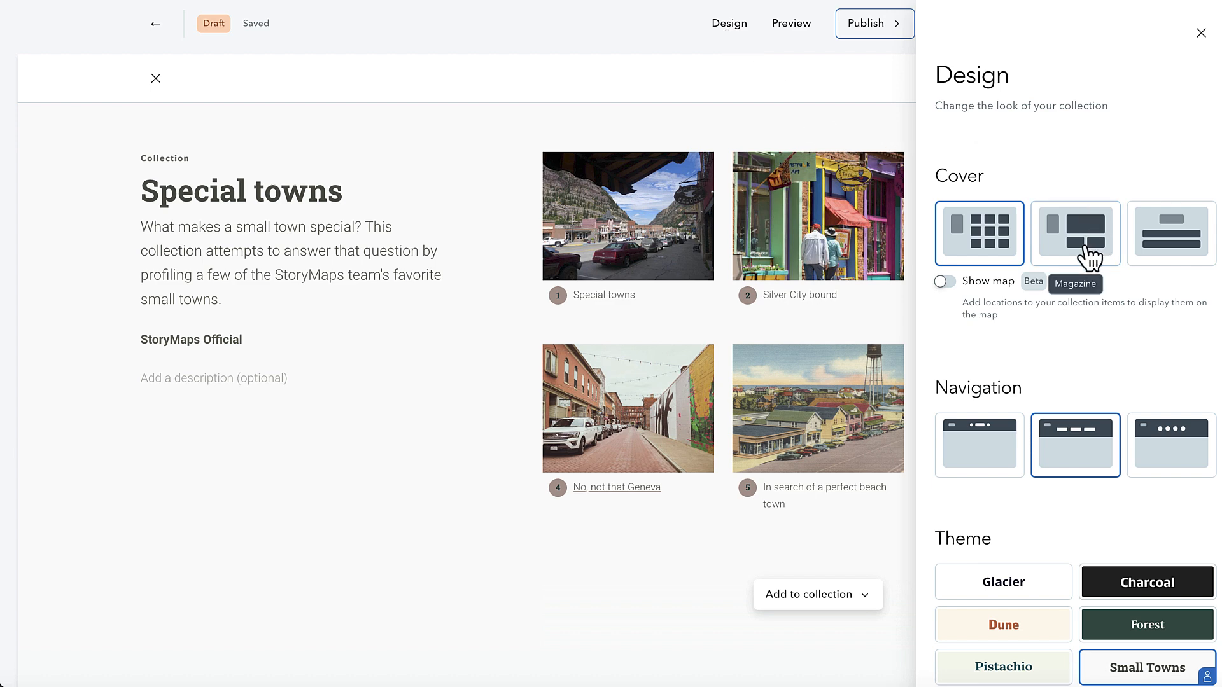
left_click(1075, 233)
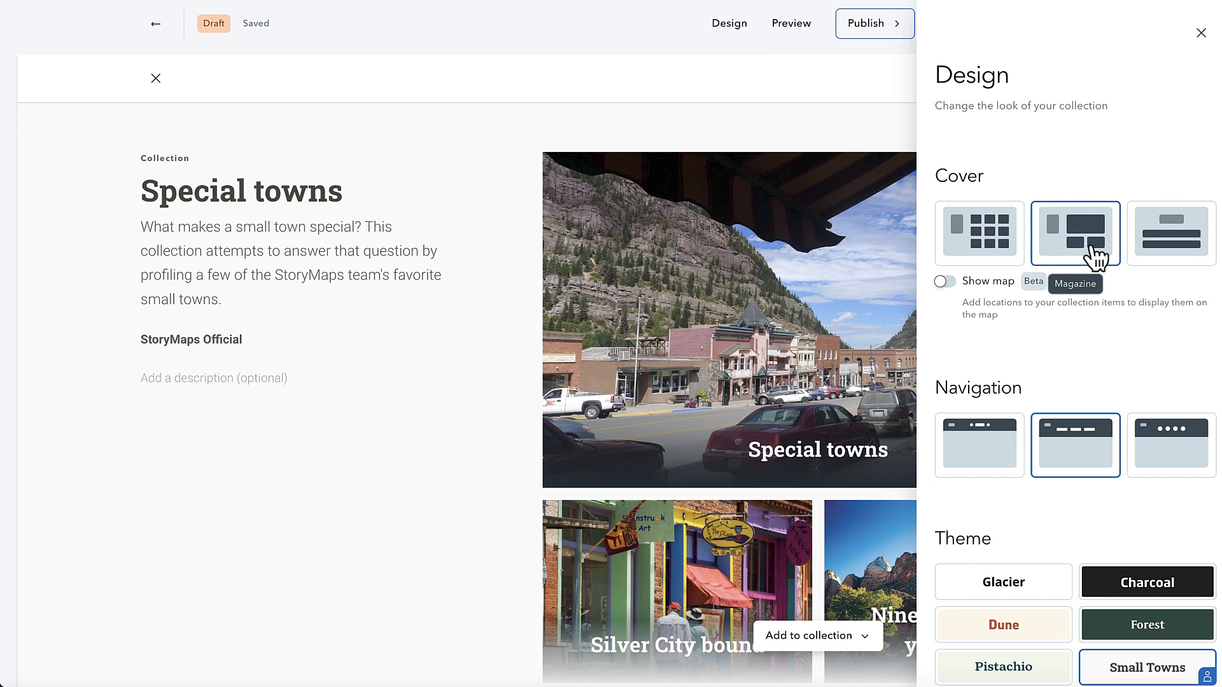
mouse_move(1171, 250)
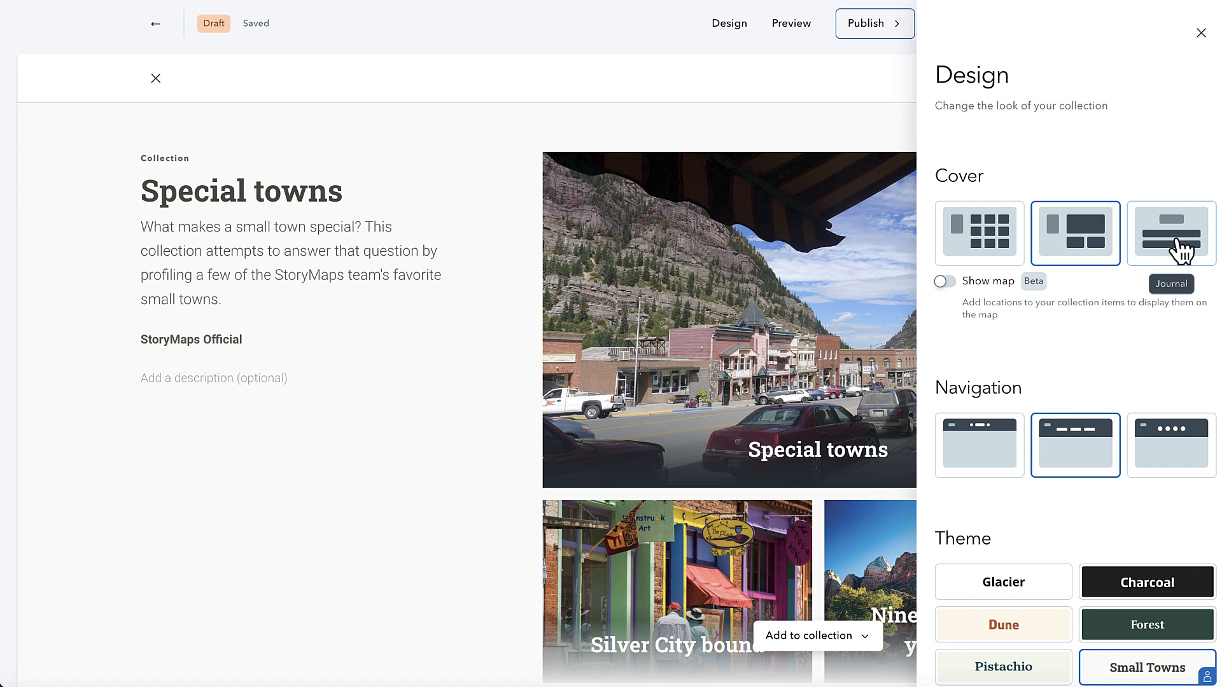
left_click(1171, 233)
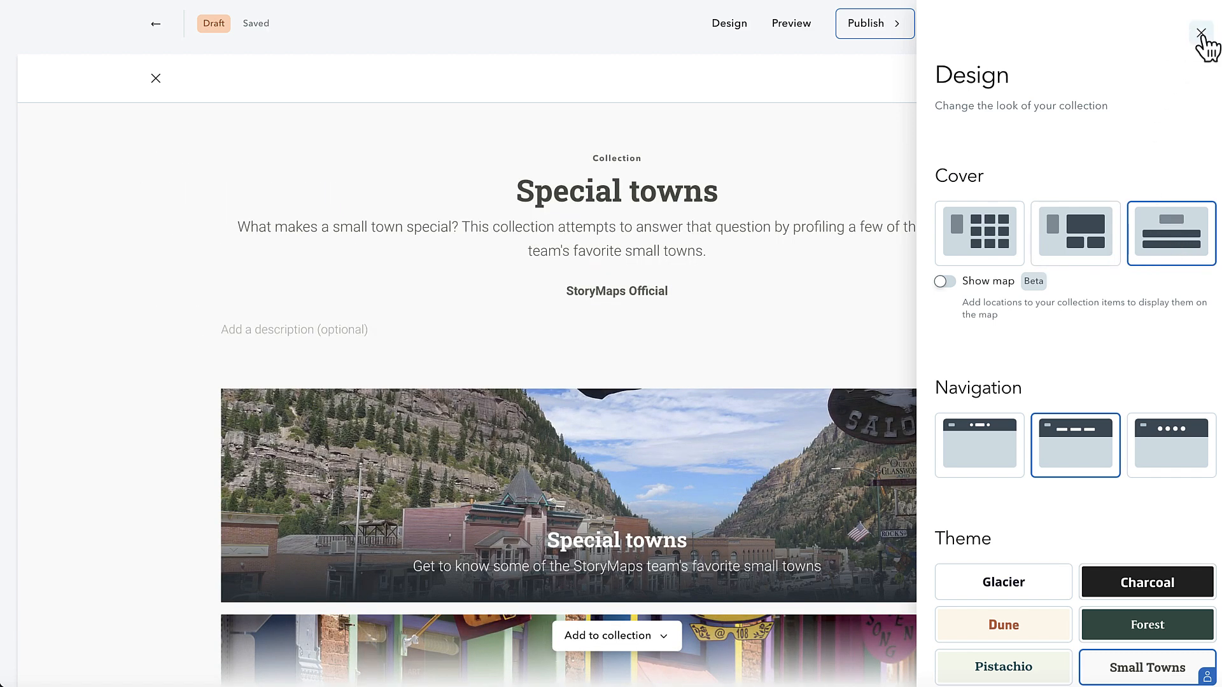
left_click(1203, 34)
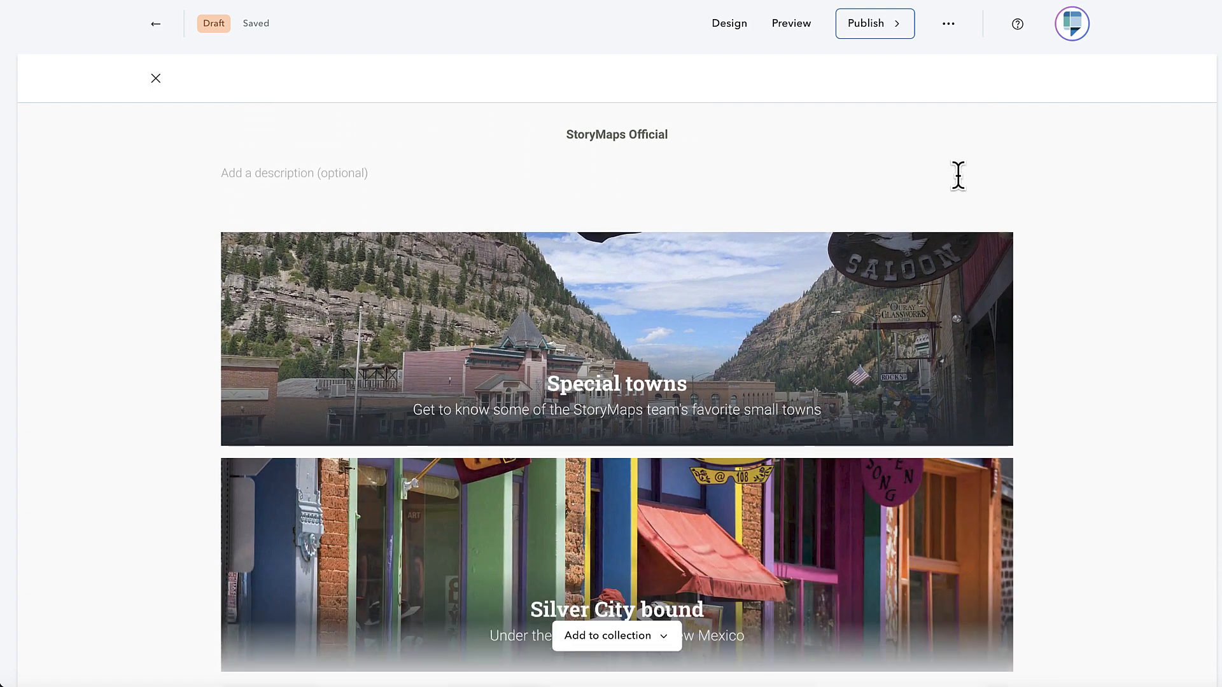
scroll("down", 3)
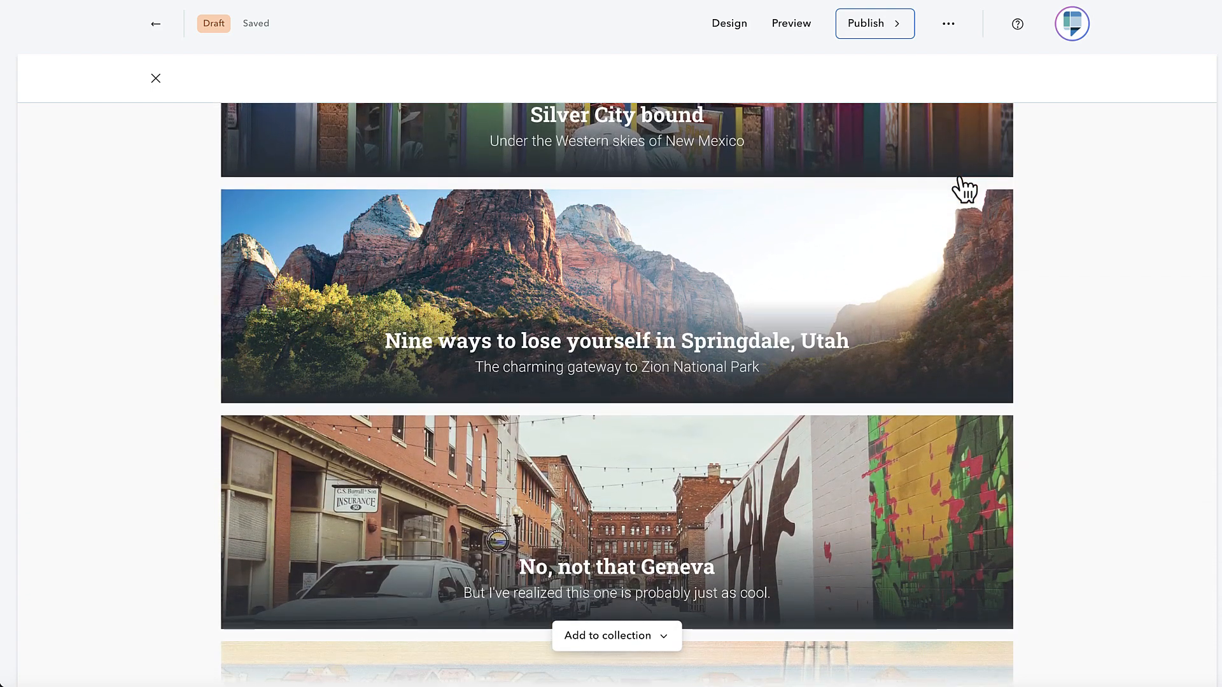
mouse_move(729, 24)
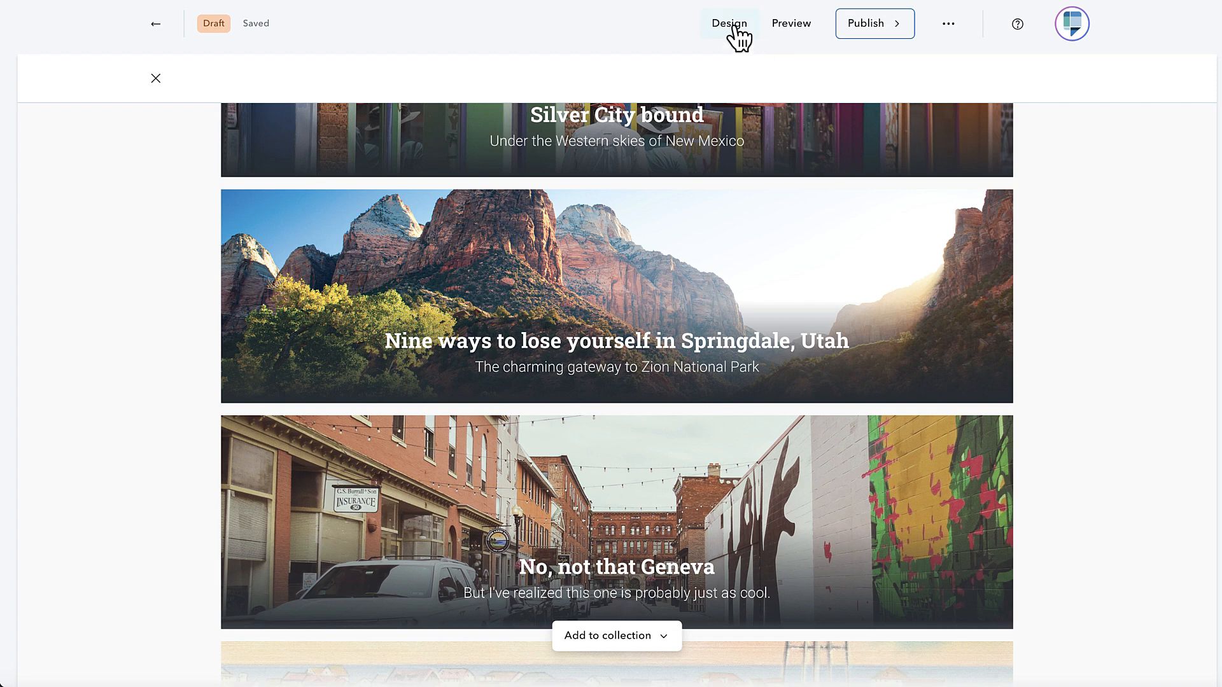
left_click(728, 23)
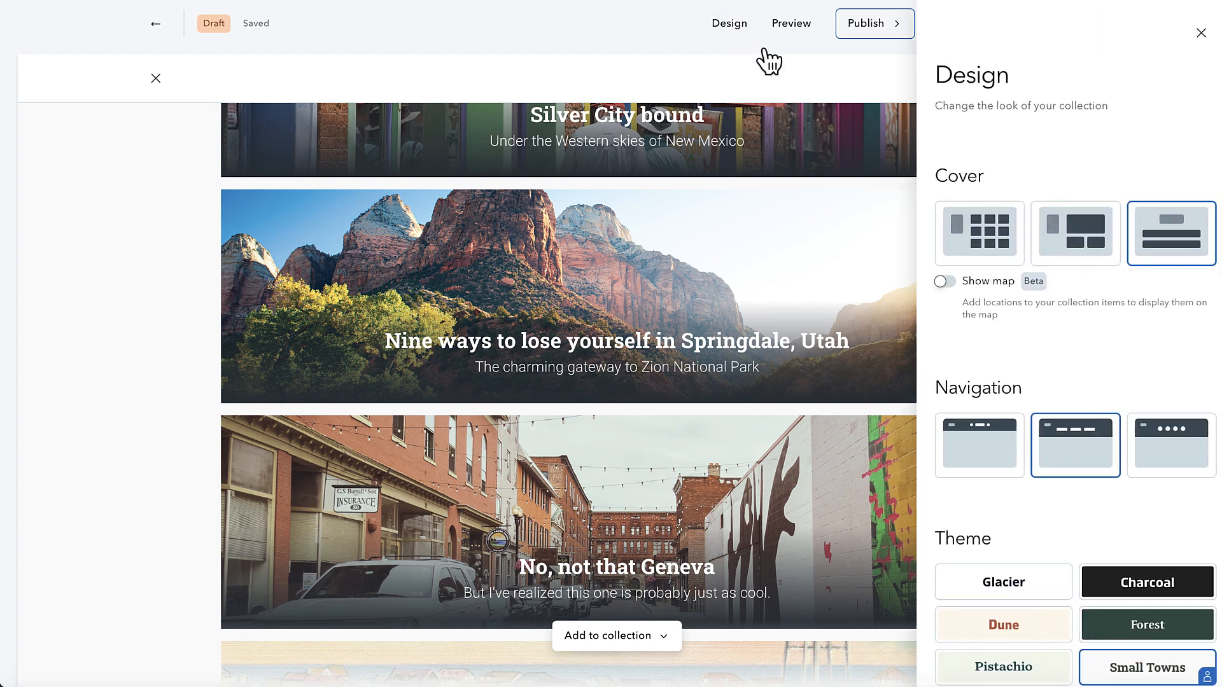
Turn on the collection map and pin Silver City bound to Silver City, New Mexico
left_click(944, 282)
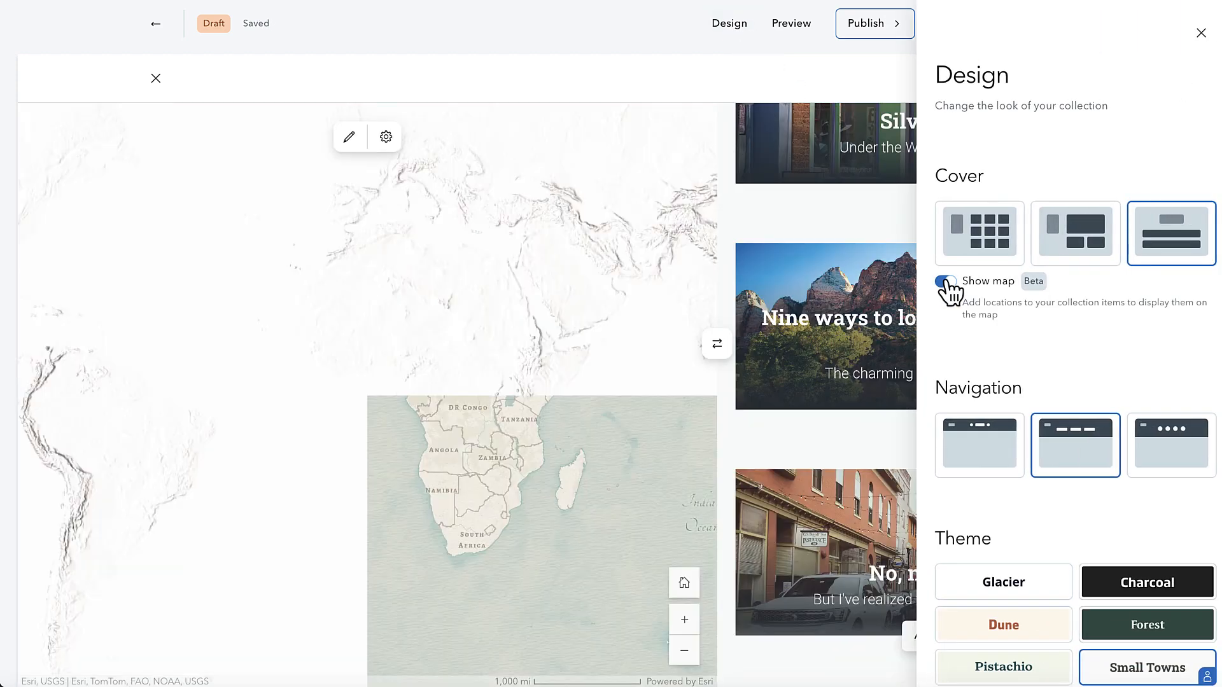
left_click(1201, 32)
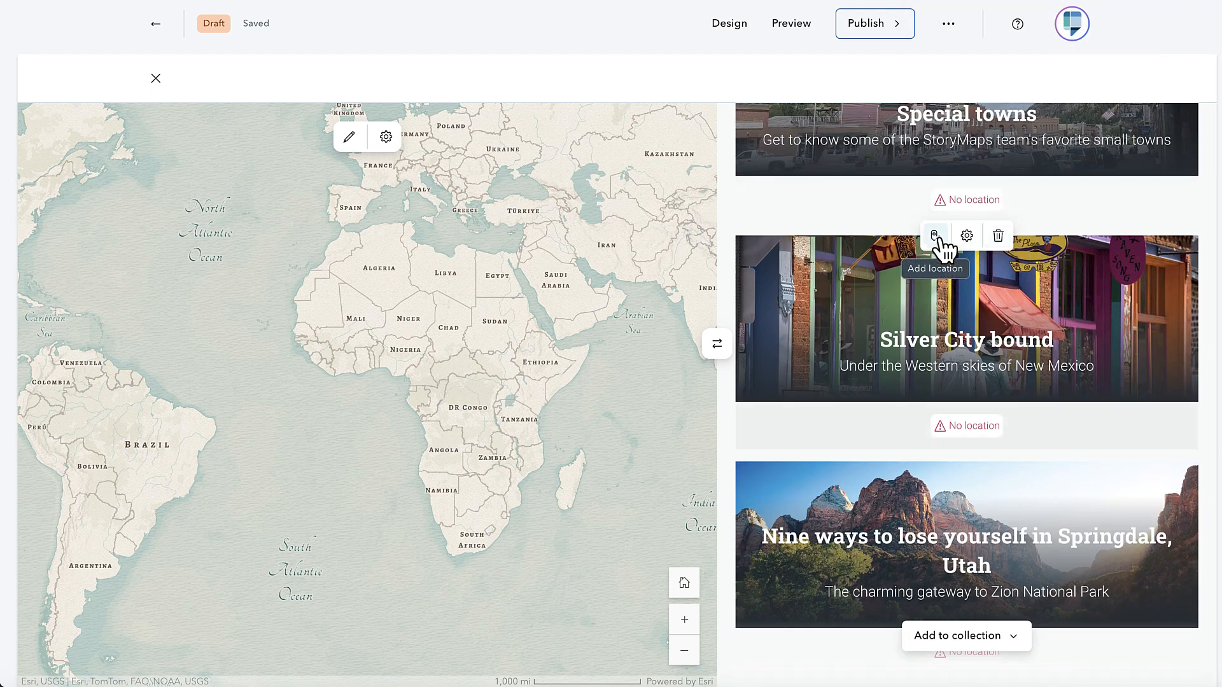
left_click(934, 236)
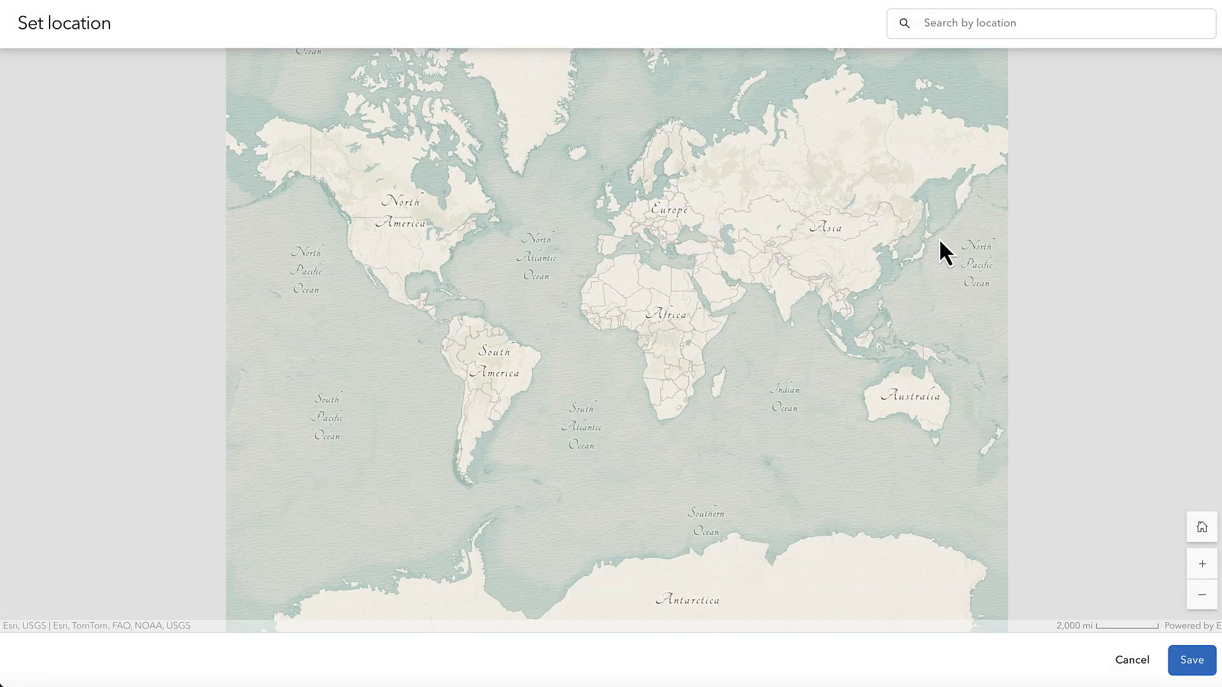
type("Silver City, NM, USA")
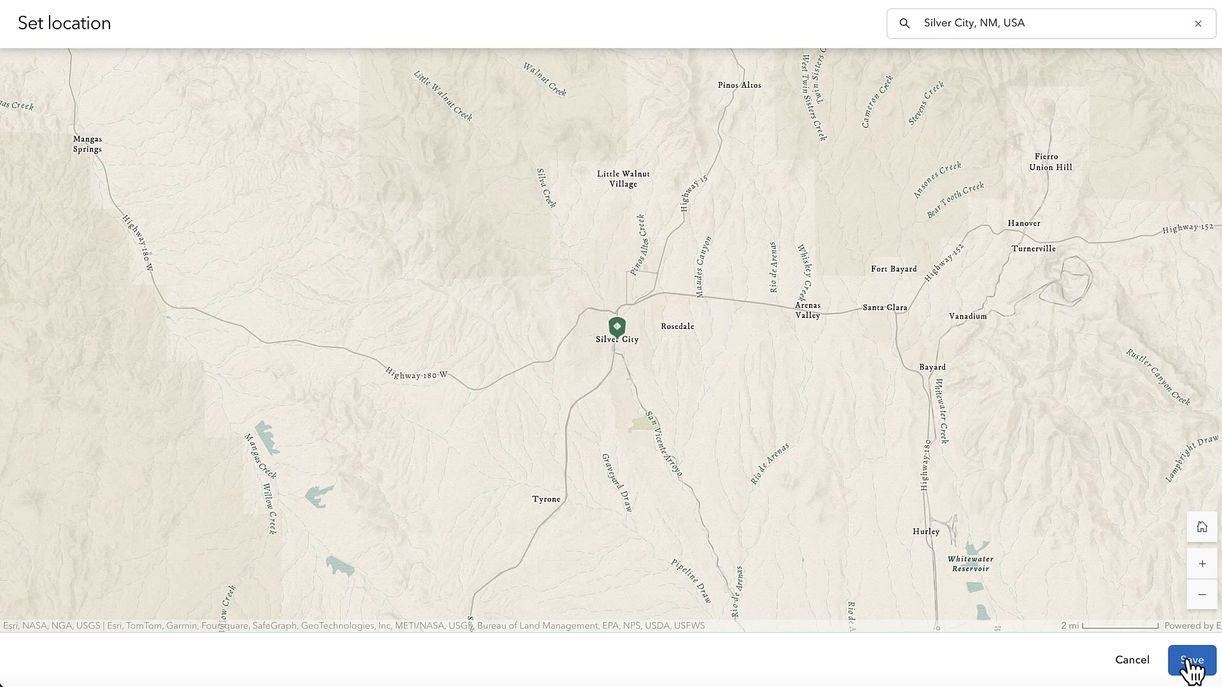
left_click(1182, 659)
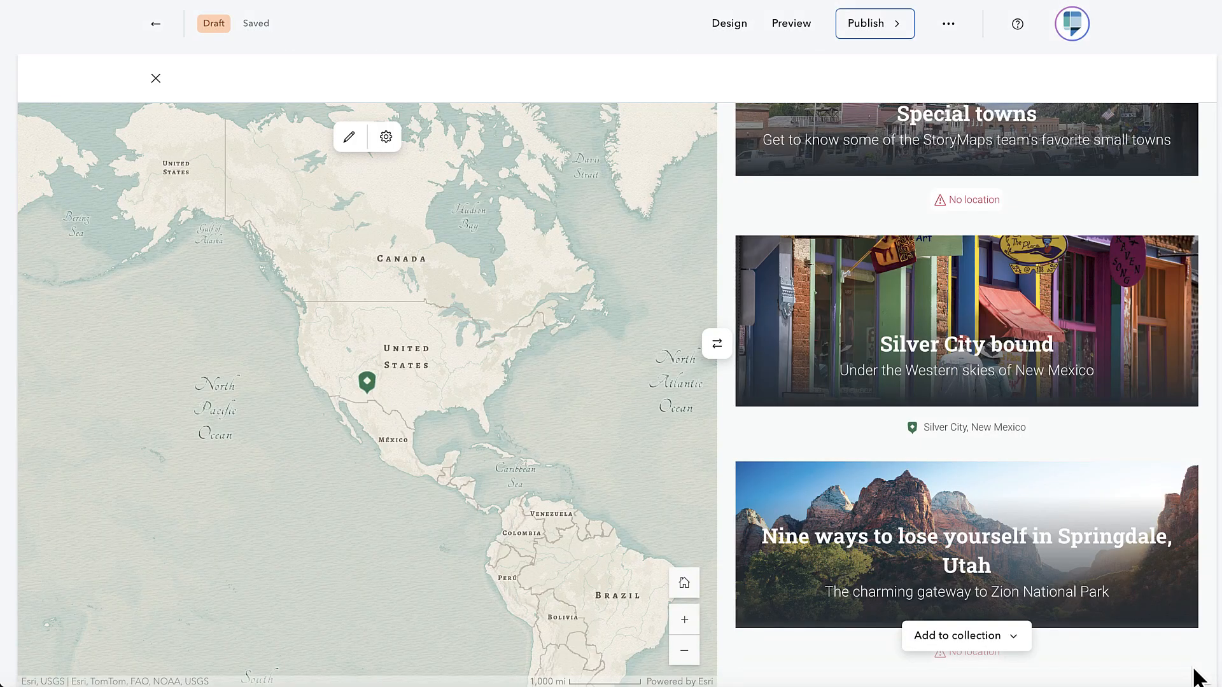
left_click(791, 23)
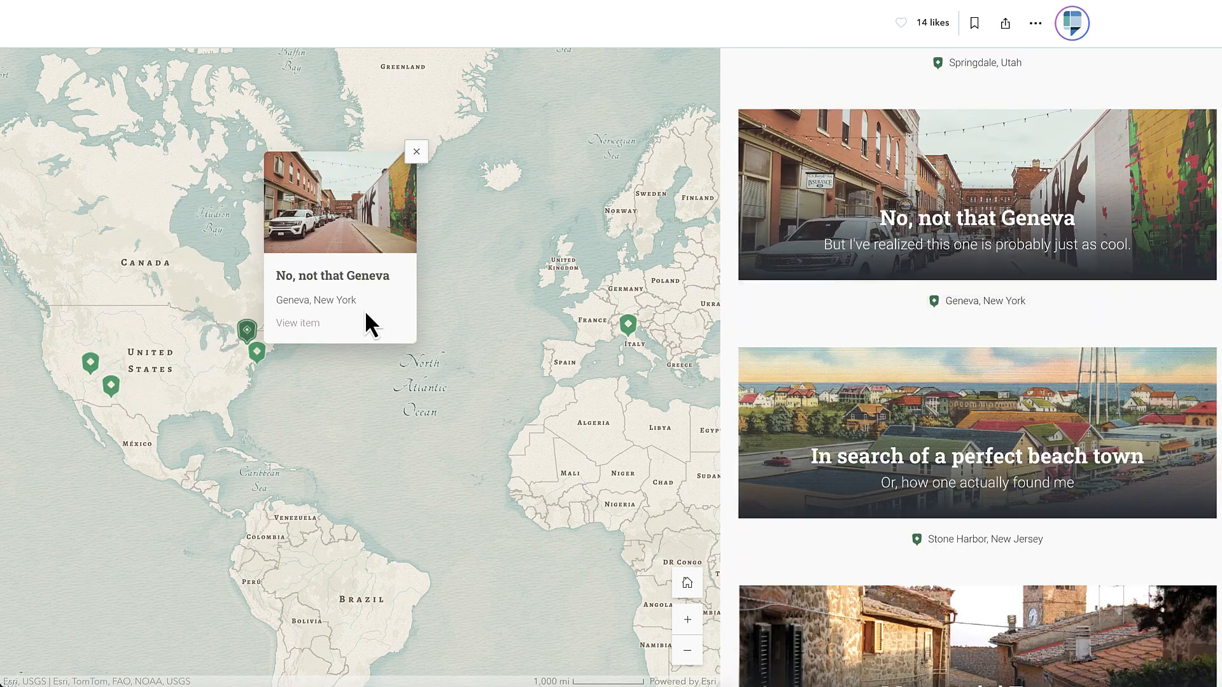
left_click(298, 322)
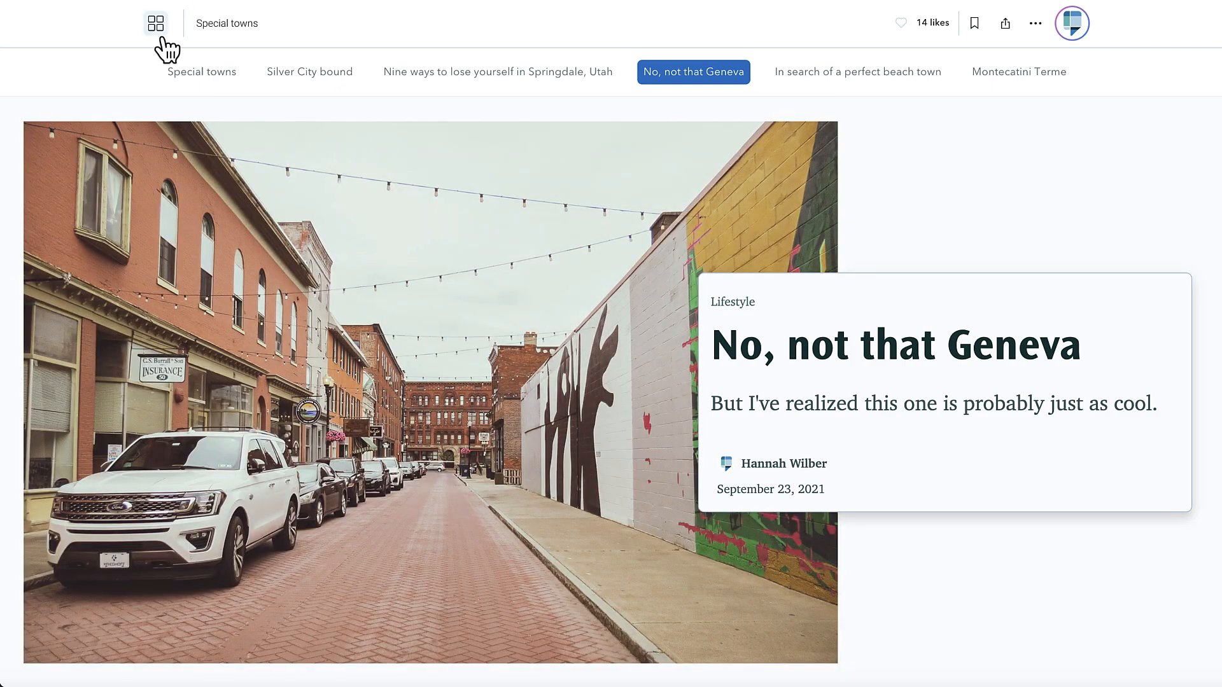
left_click(156, 23)
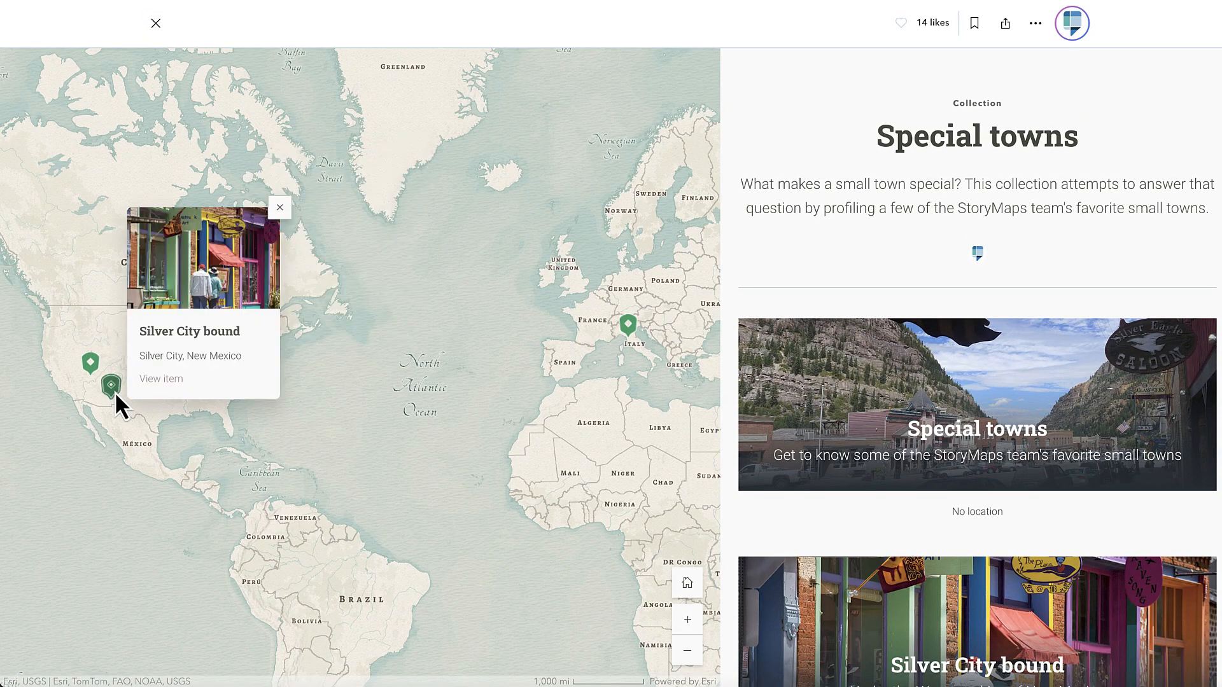
left_click(161, 378)
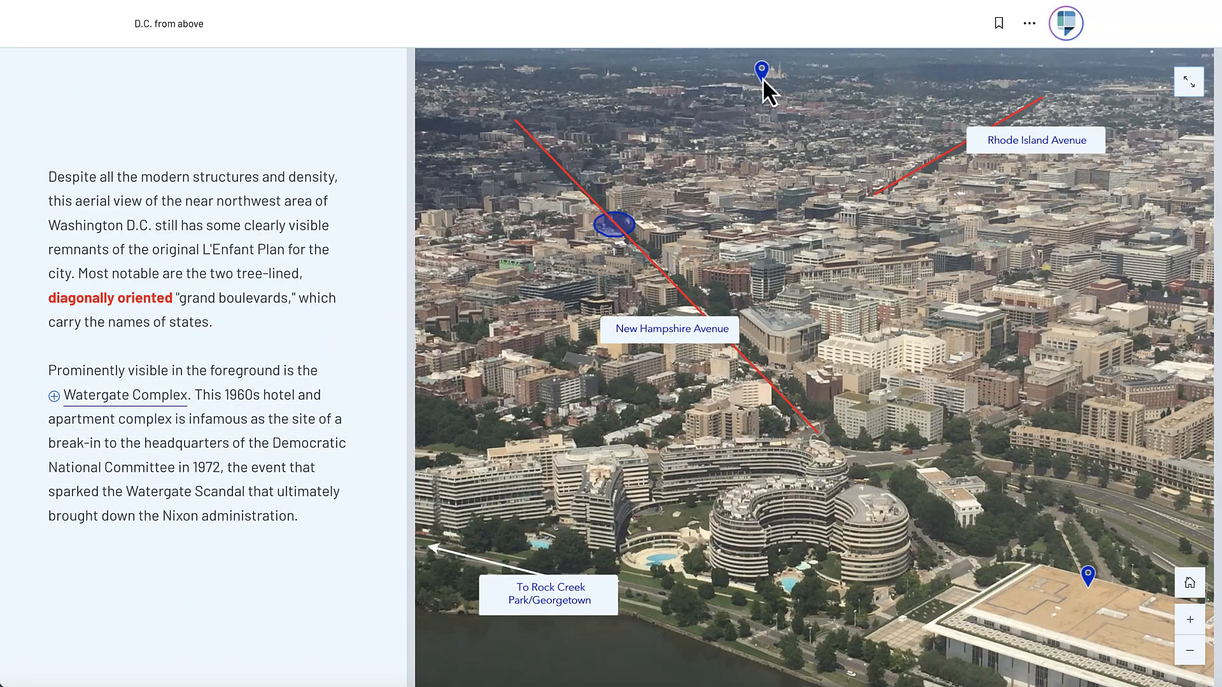
Read the Basilica and Dupont Circle details, then show the diagonal boulevards annotation
left_click(761, 69)
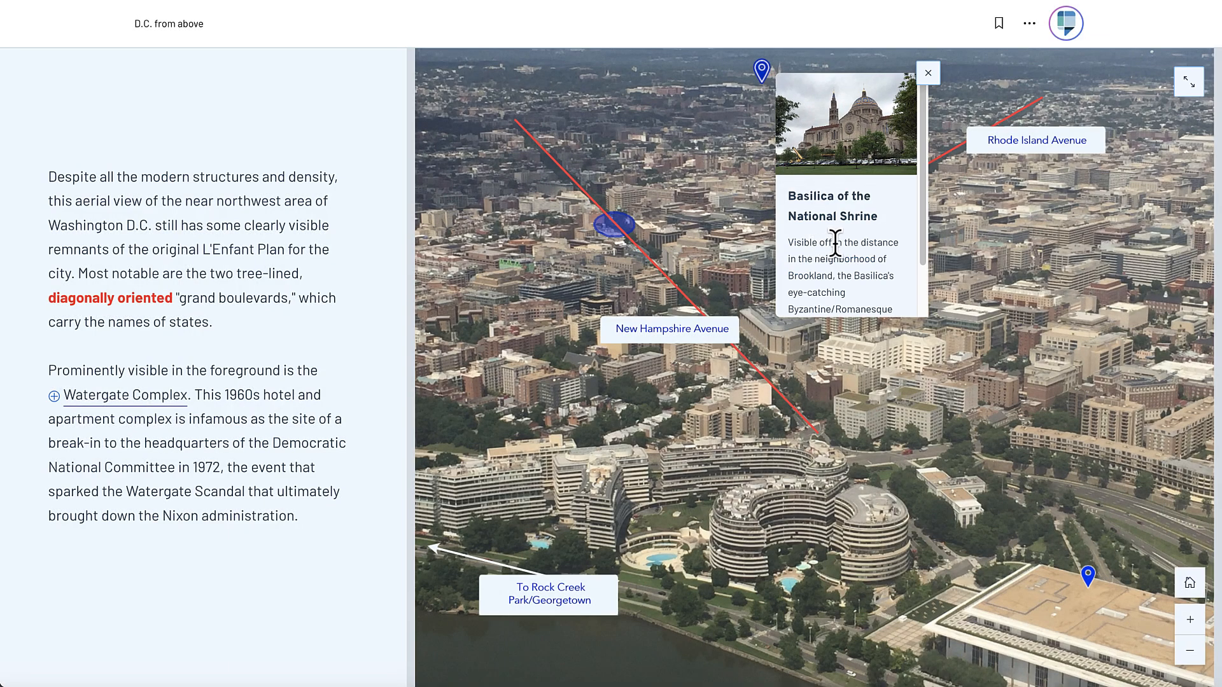
scroll("down", 3)
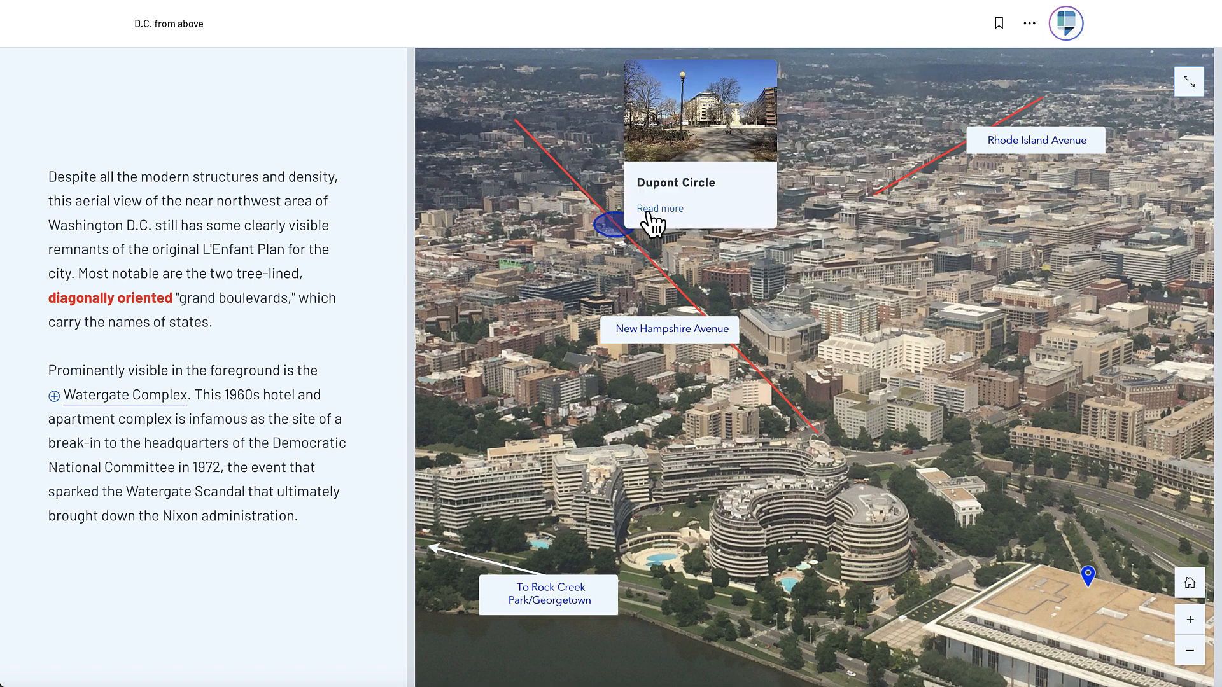
left_click(659, 208)
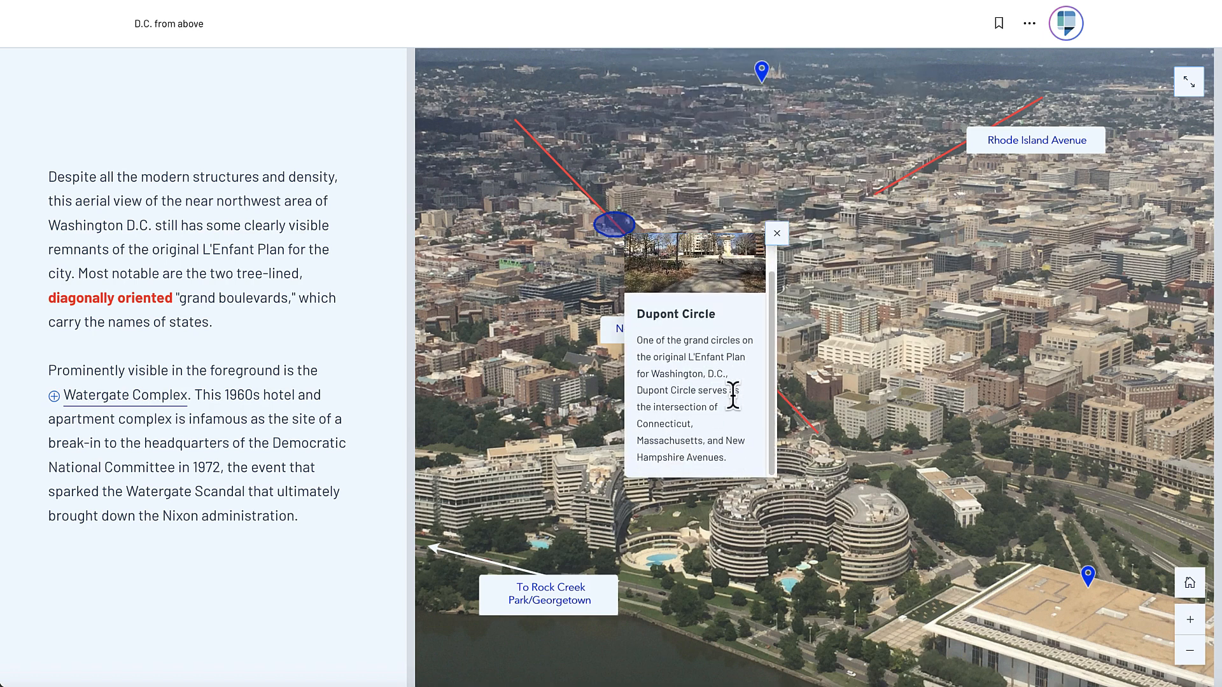
left_click(776, 233)
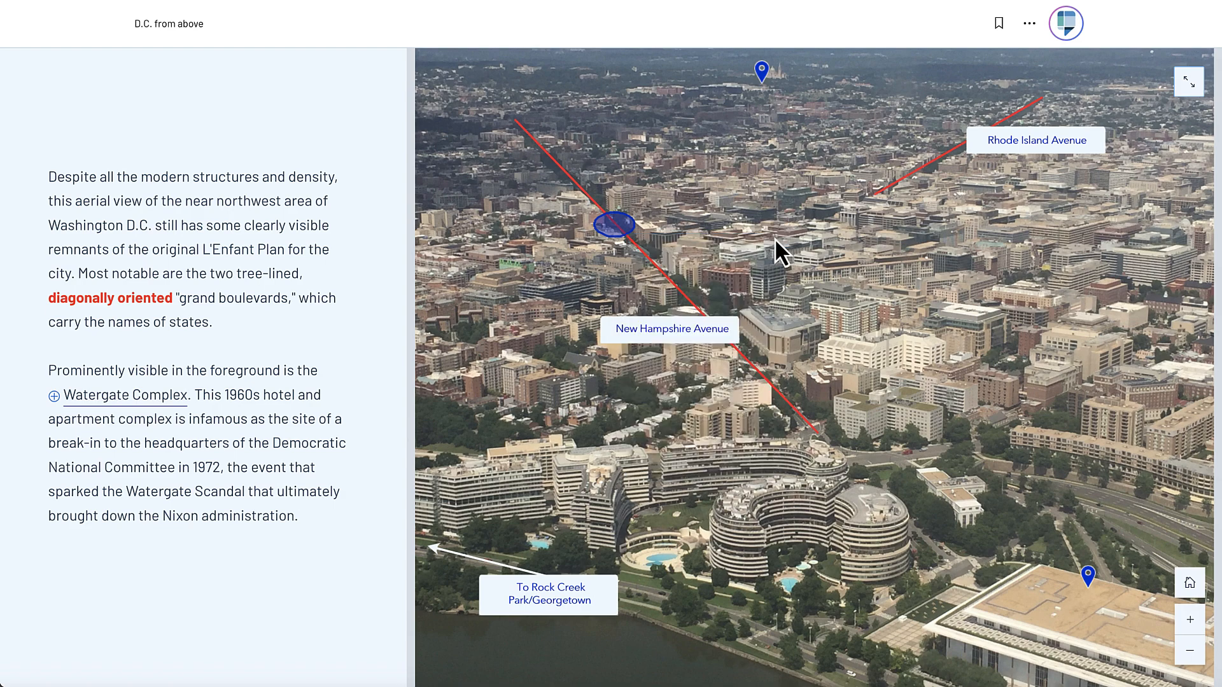
mouse_move(148, 405)
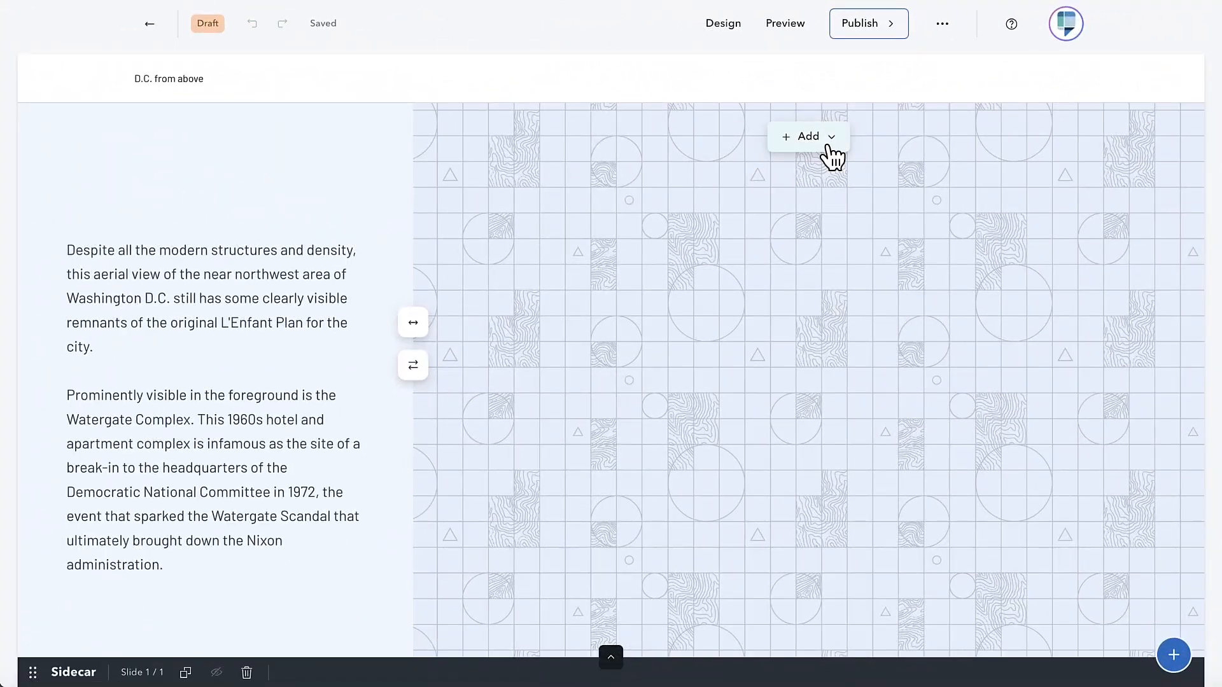
Add an express map using the uploaded dc.jpg as its Image base layer
left_click(809, 136)
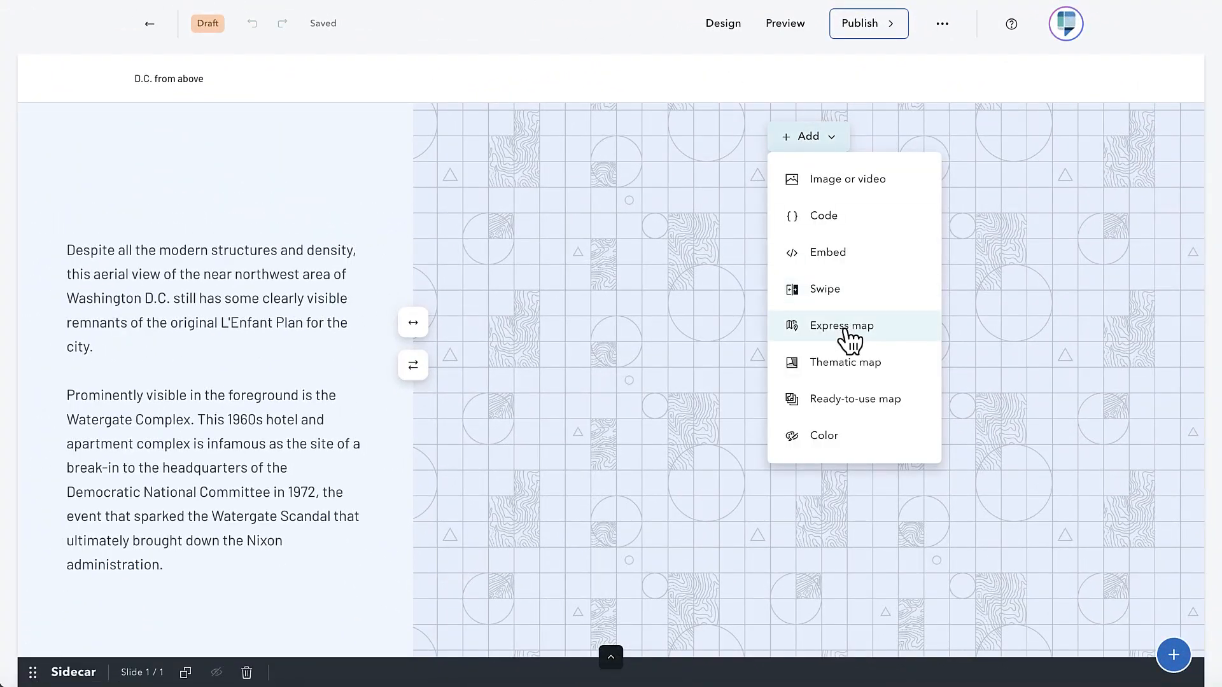
left_click(841, 326)
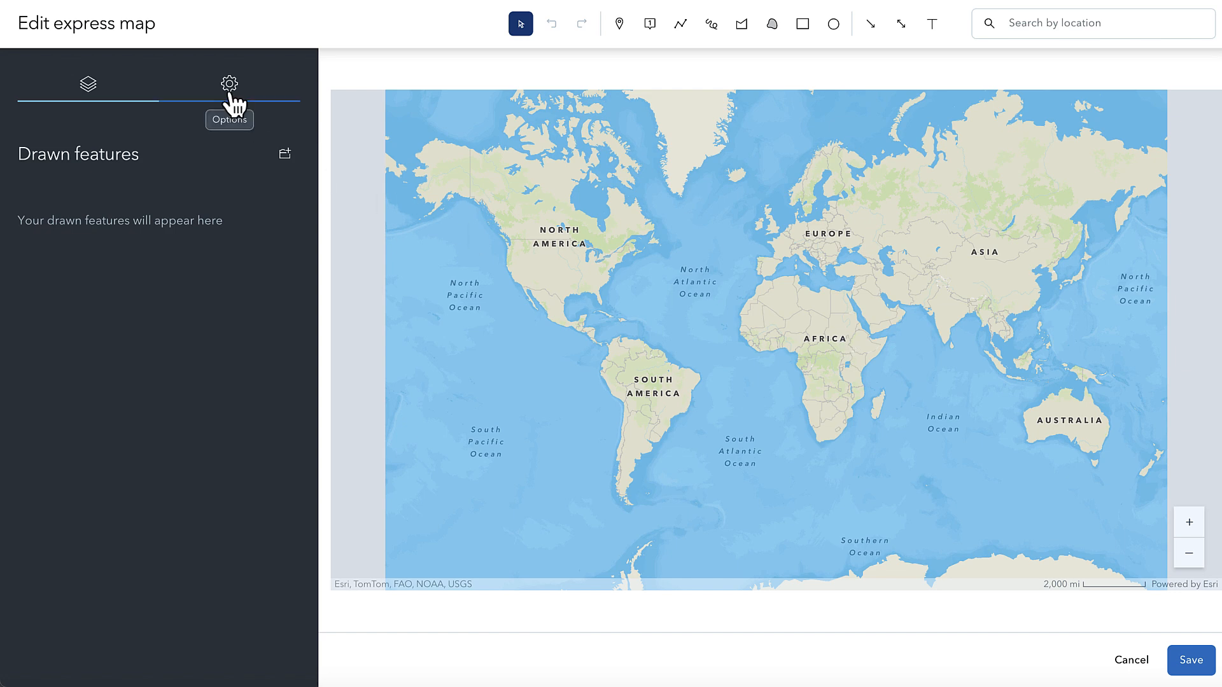
left_click(229, 83)
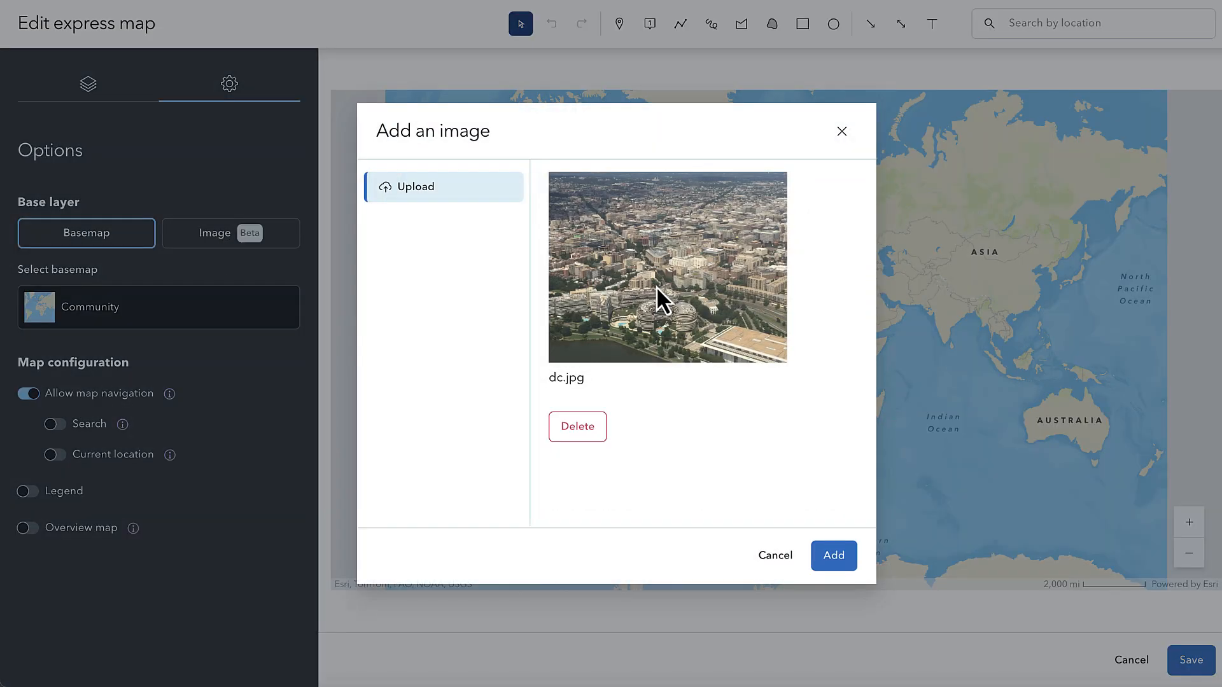
left_click(833, 555)
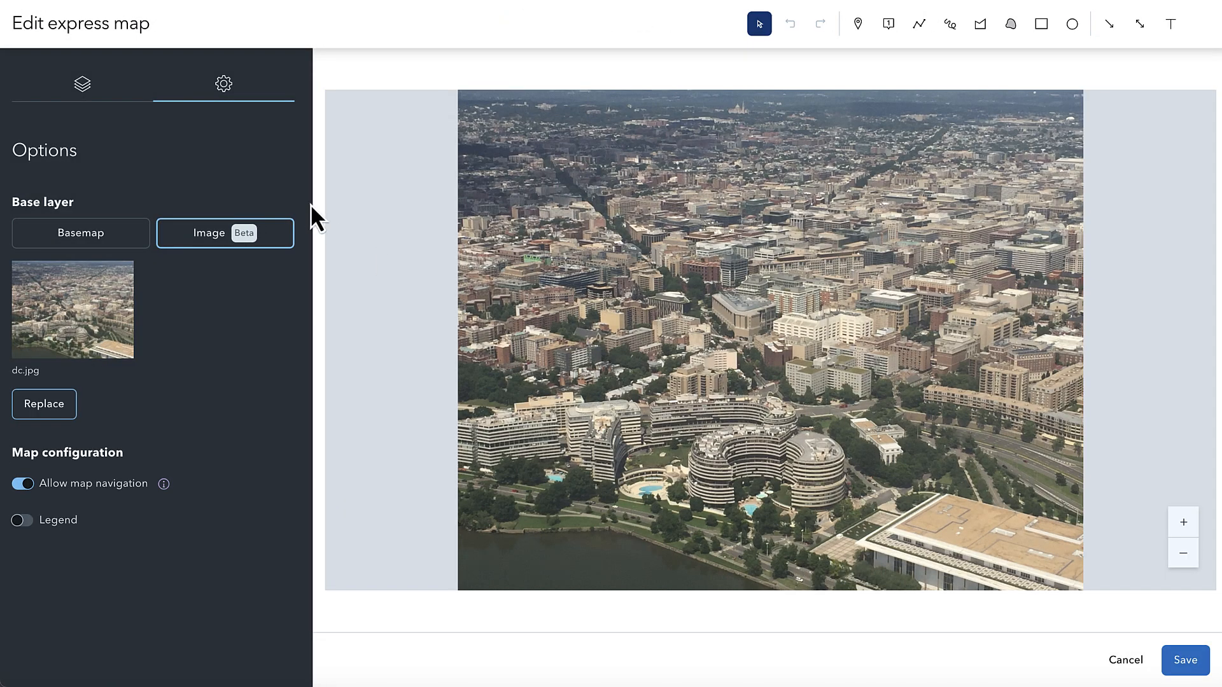
Drop a dark blue pin with a photo on the Kennedy Center roof
left_click(856, 23)
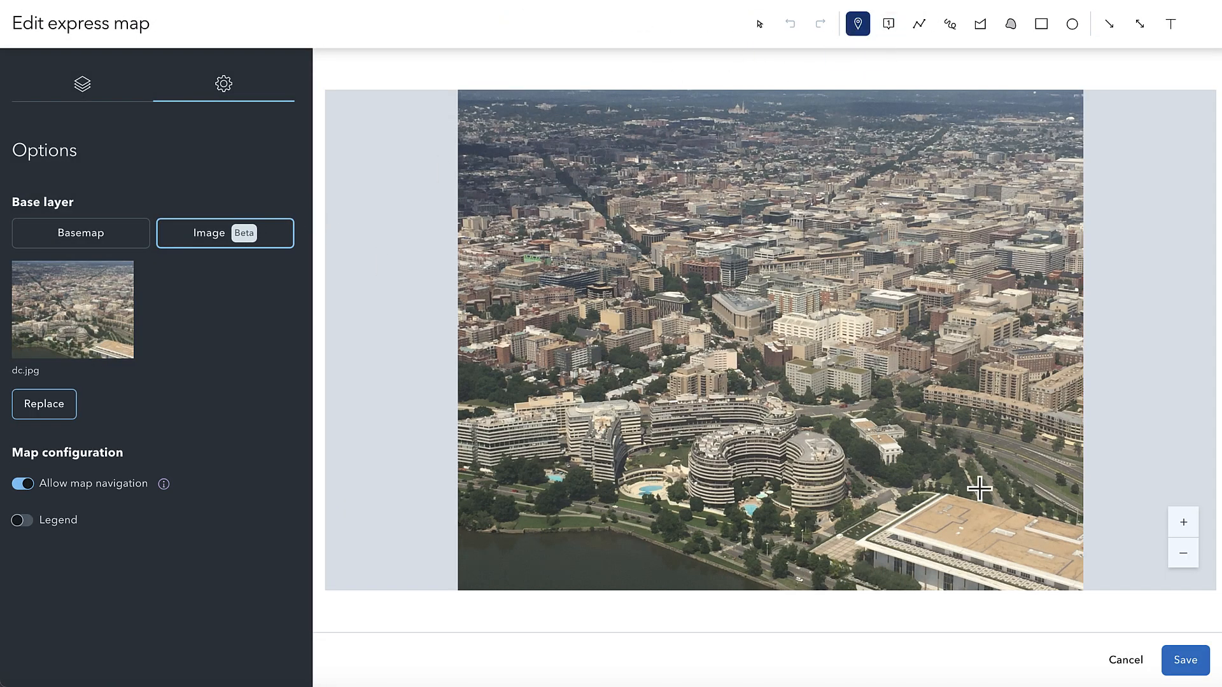
left_click(981, 489)
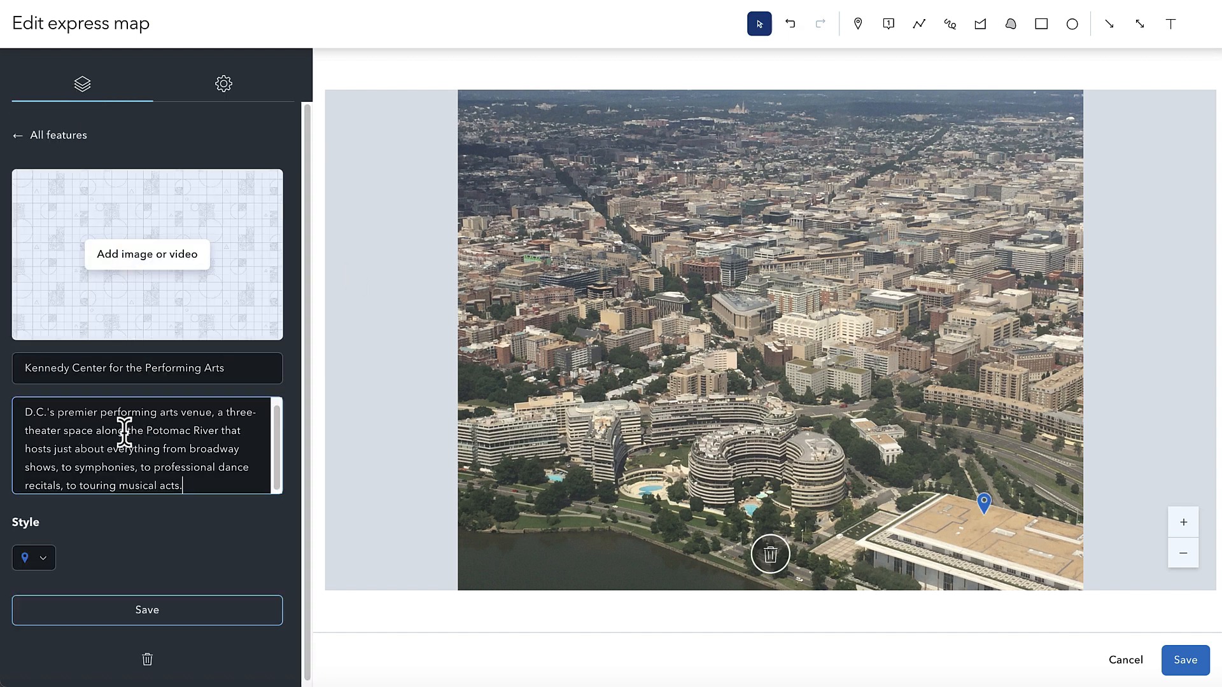
left_click(147, 254)
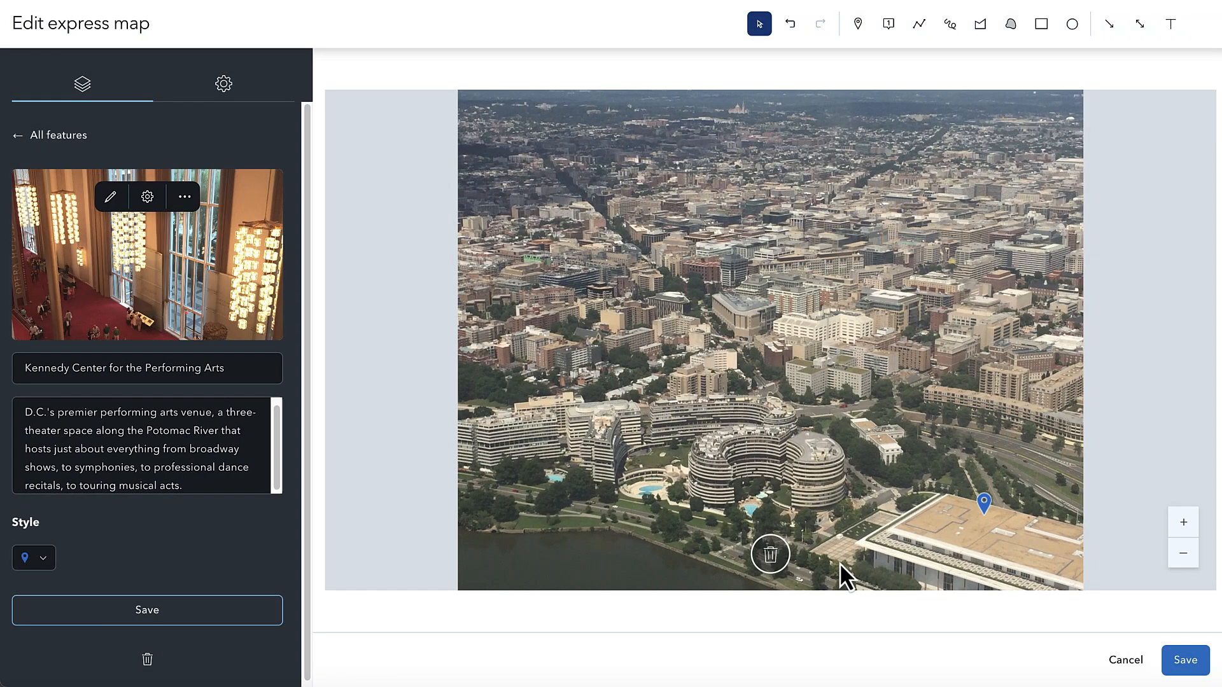
left_click(33, 559)
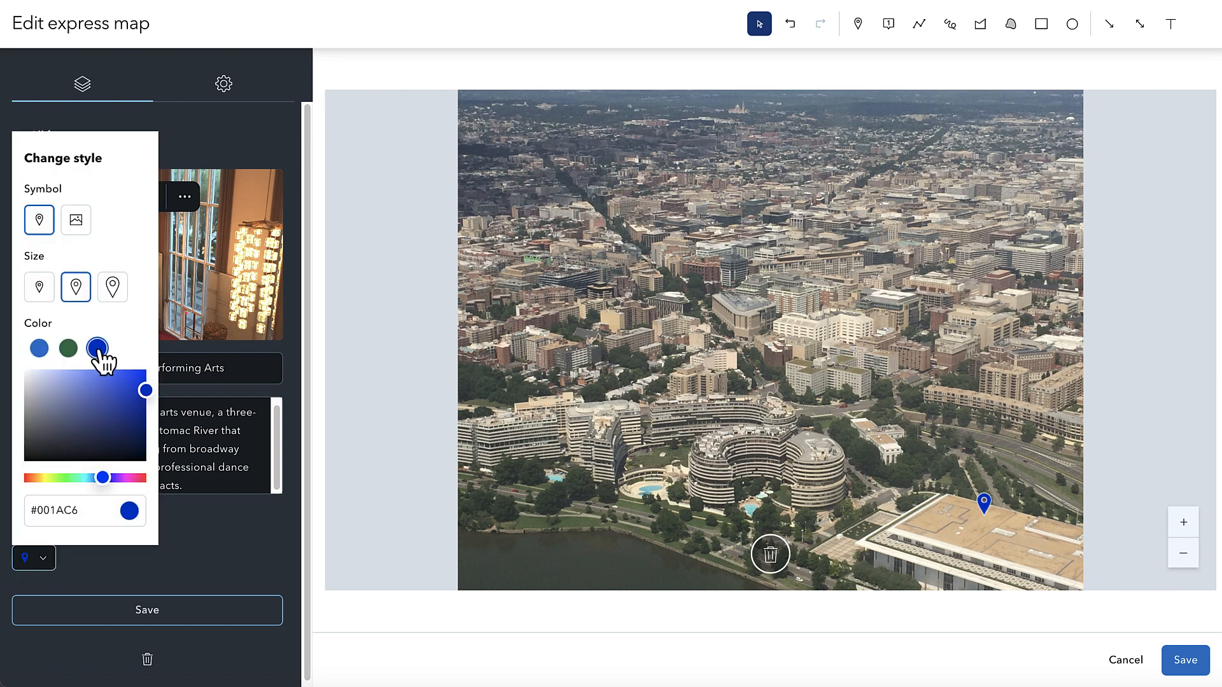
left_click(146, 611)
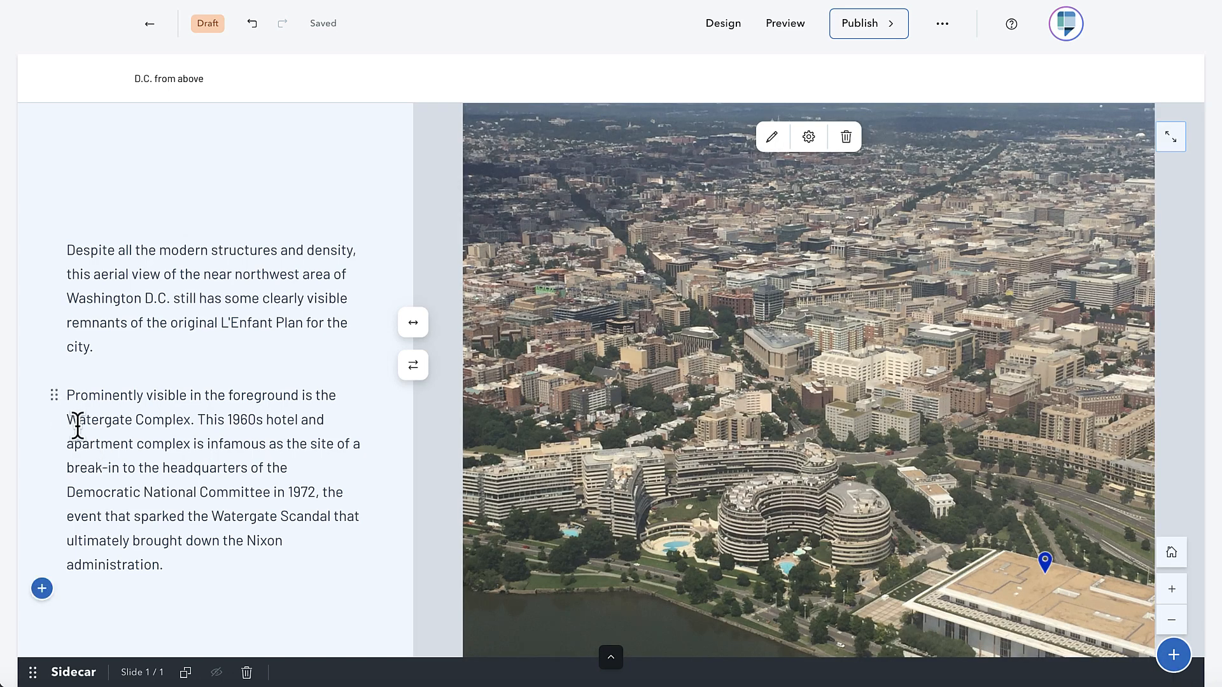
Link the words 'Watergate Complex' to a map action zooming onto the Watergate
double_click(127, 420)
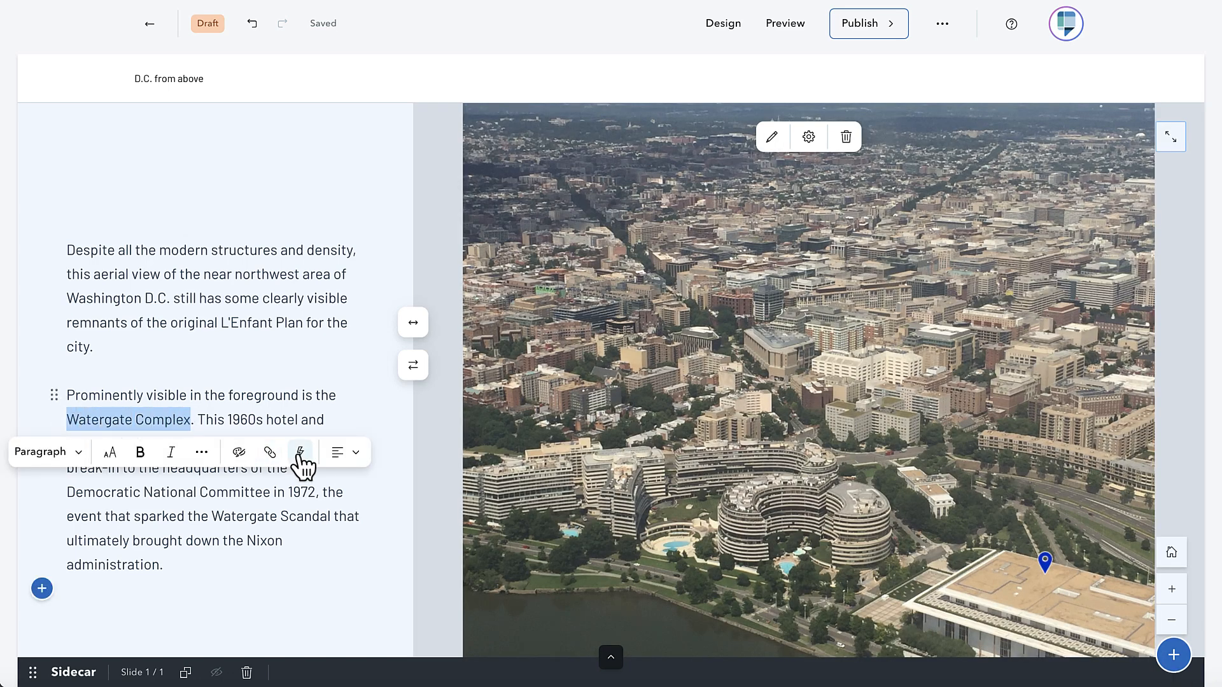
left_click(301, 452)
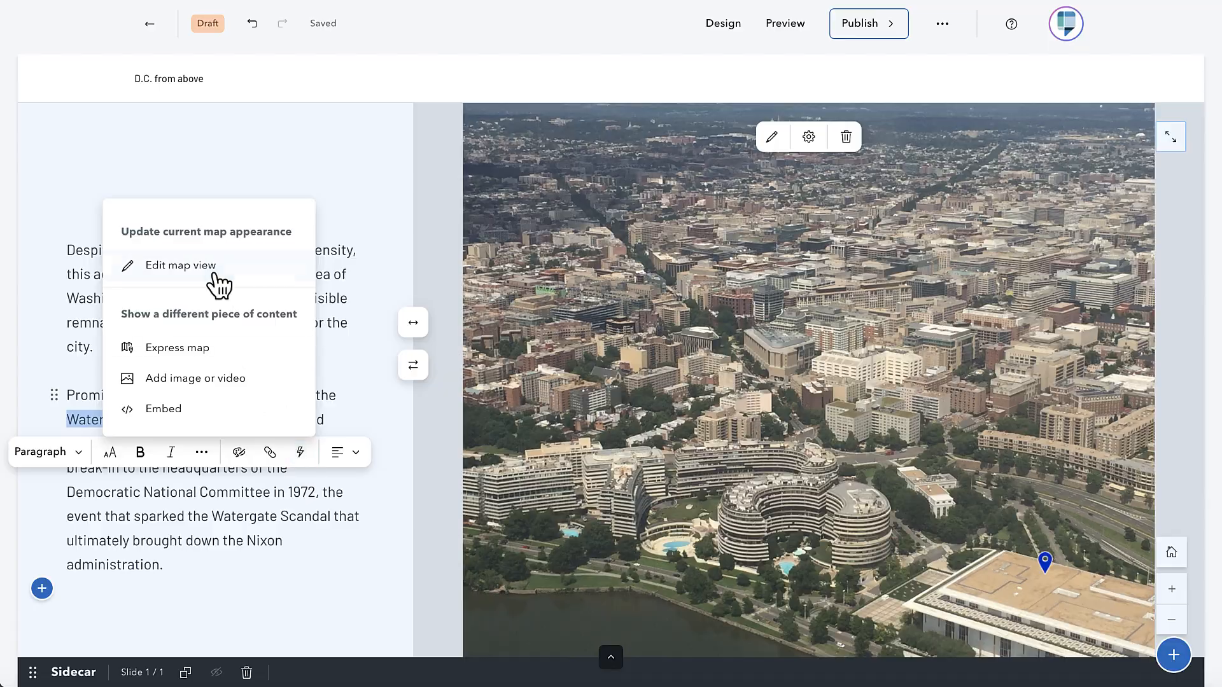
left_click(181, 265)
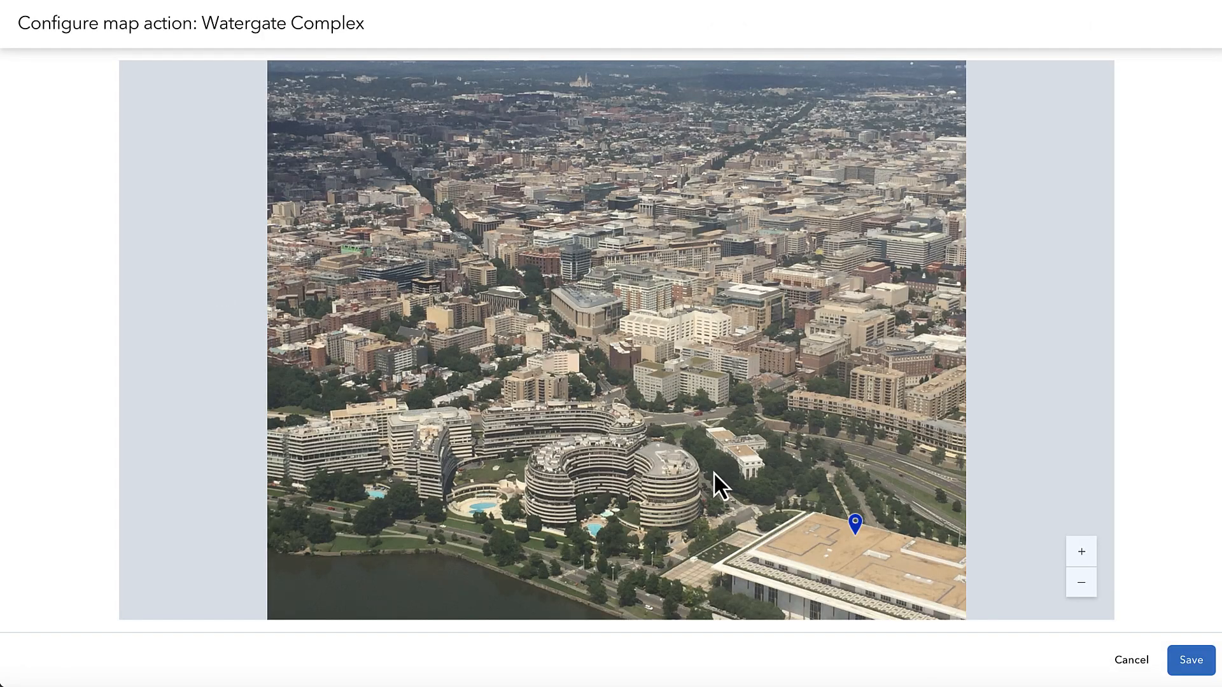
left_click(1081, 552)
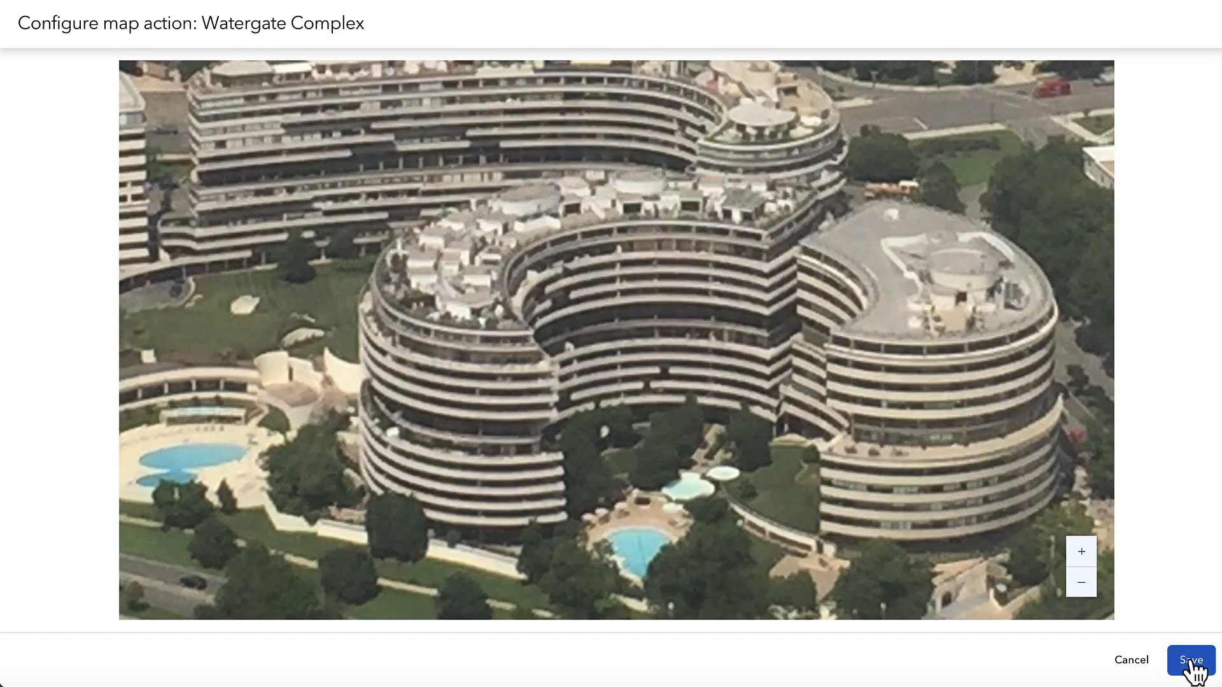
left_click(1190, 659)
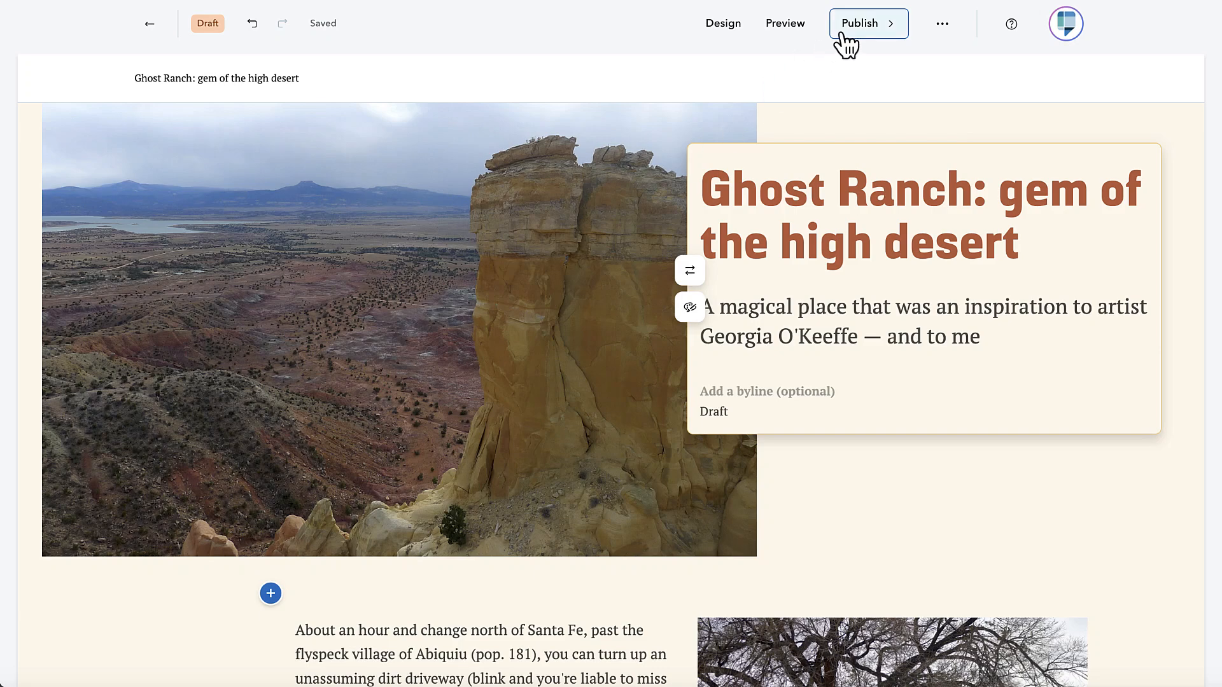
Publish Ghost Ranch visible to Everyone, duplicable, and tagged with the Travel topic
left_click(862, 22)
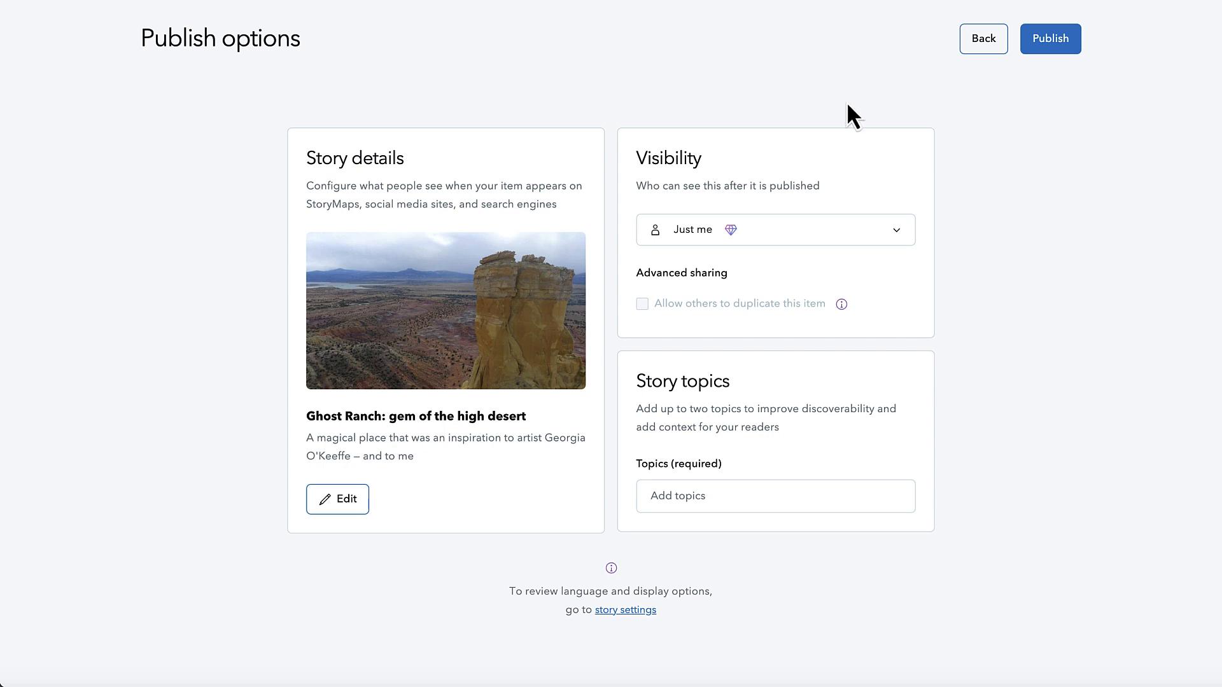
left_click(774, 229)
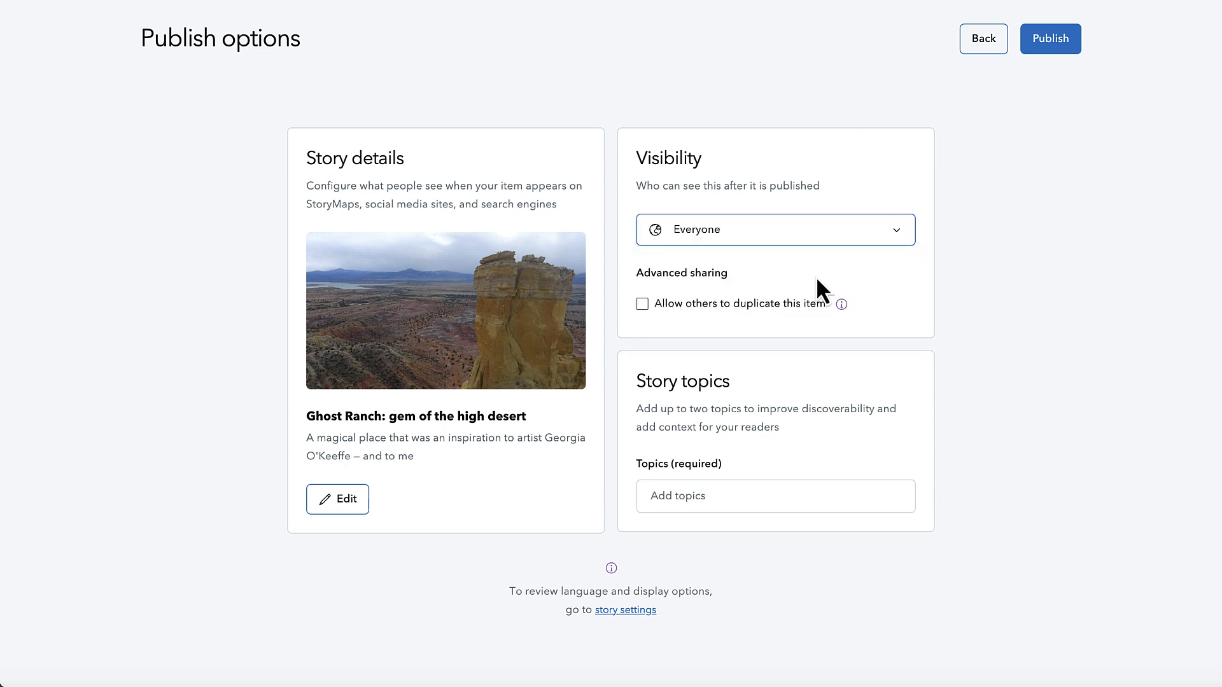
mouse_move(642, 303)
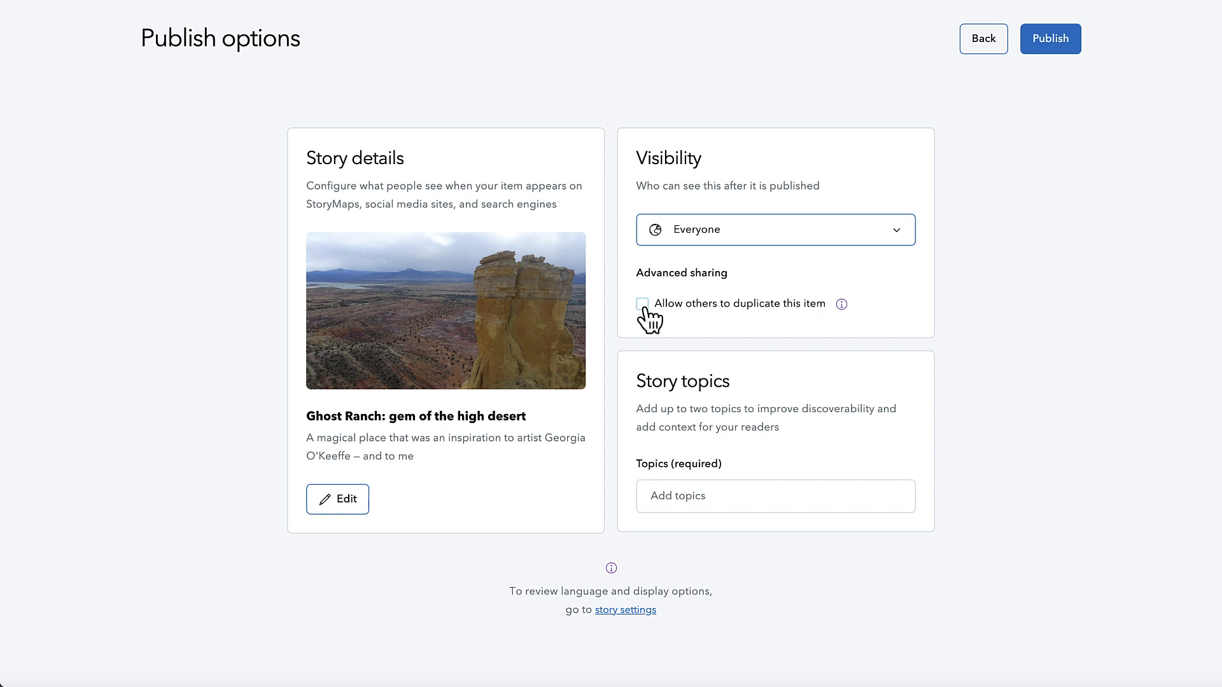
left_click(641, 303)
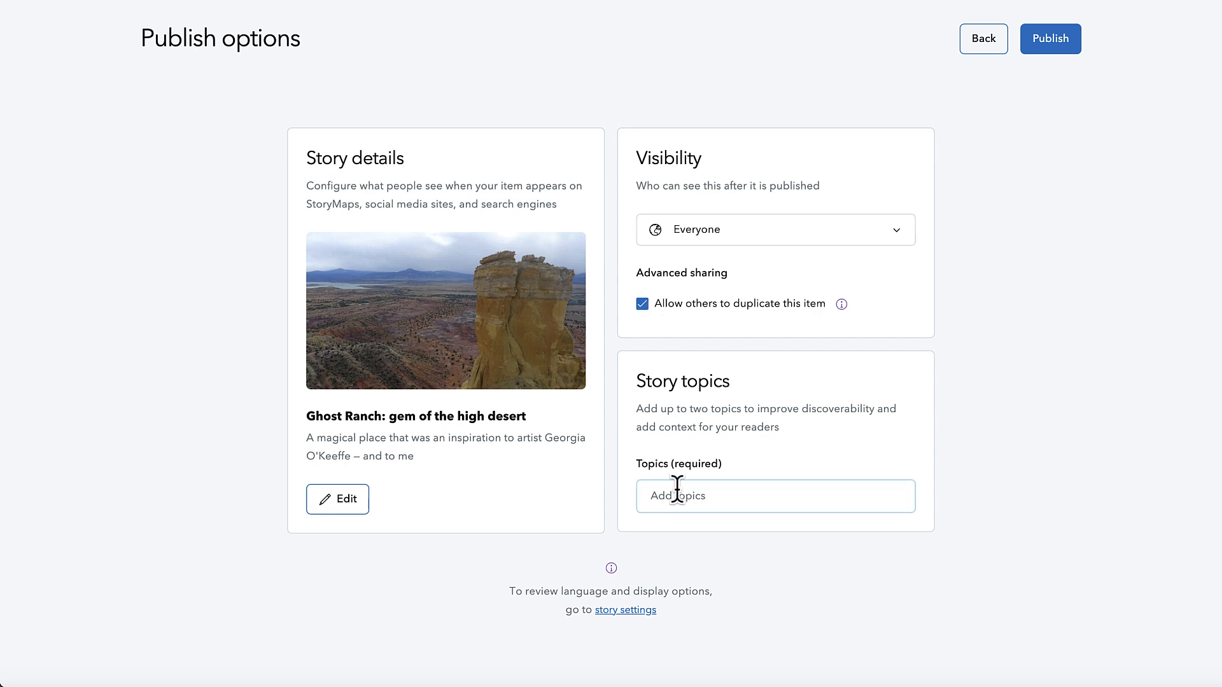
left_click(774, 495)
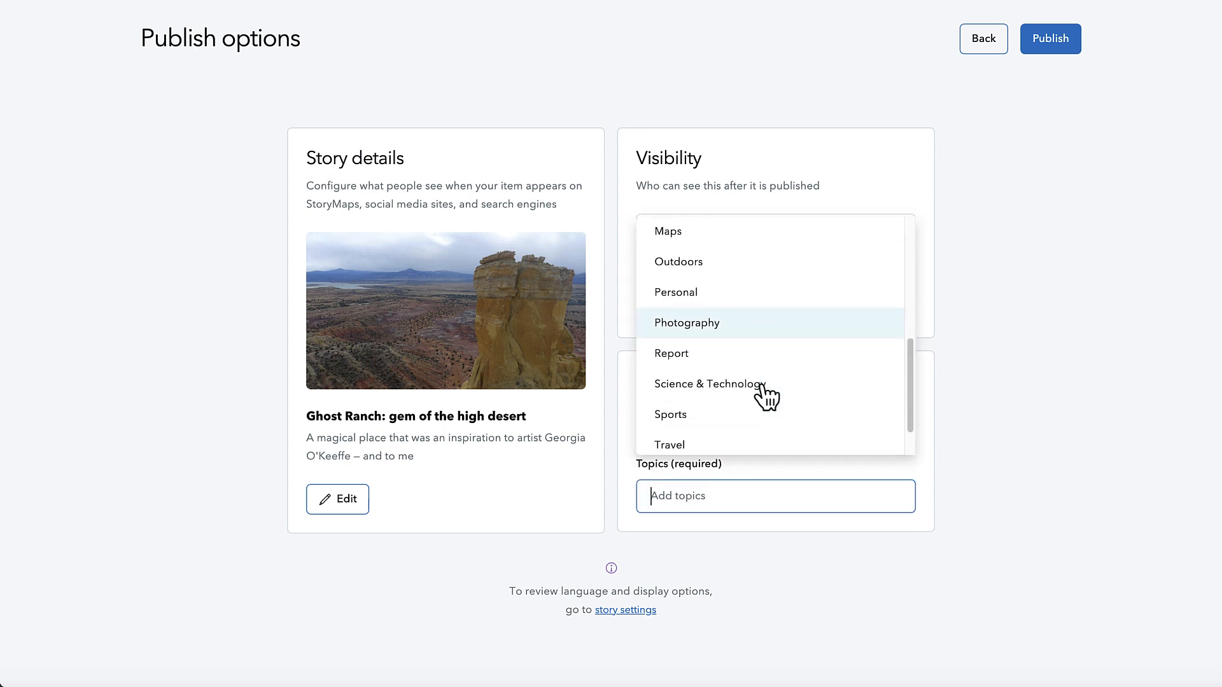
left_click(669, 444)
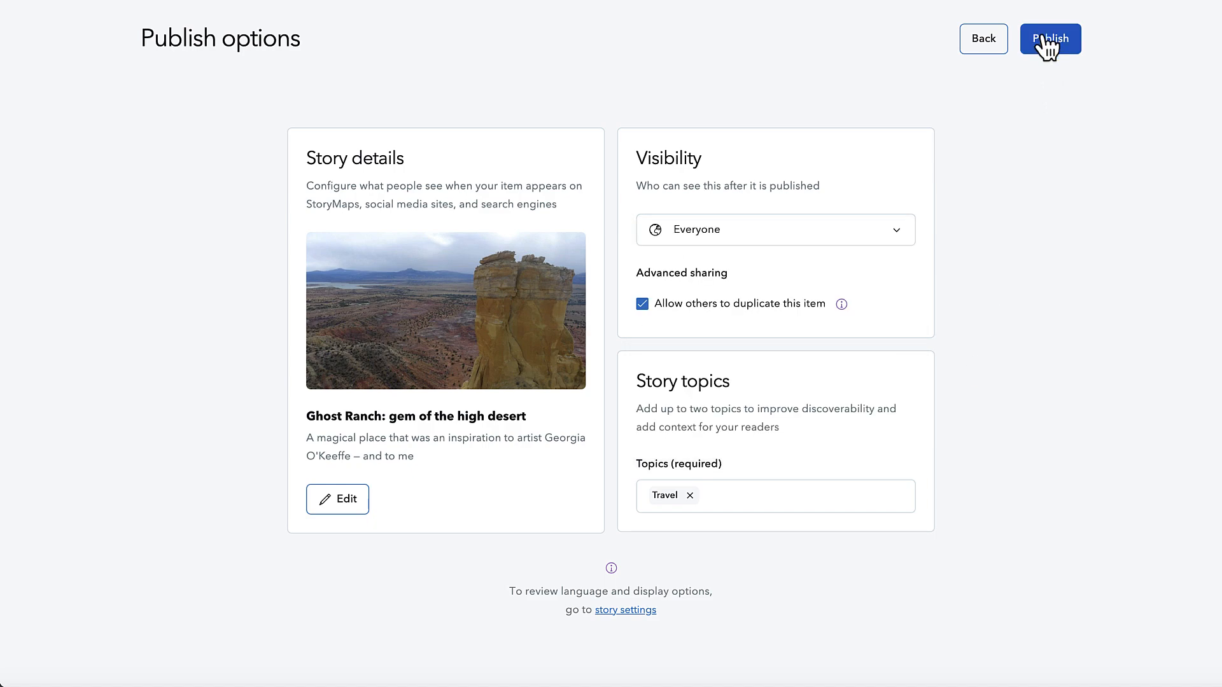
left_click(1050, 39)
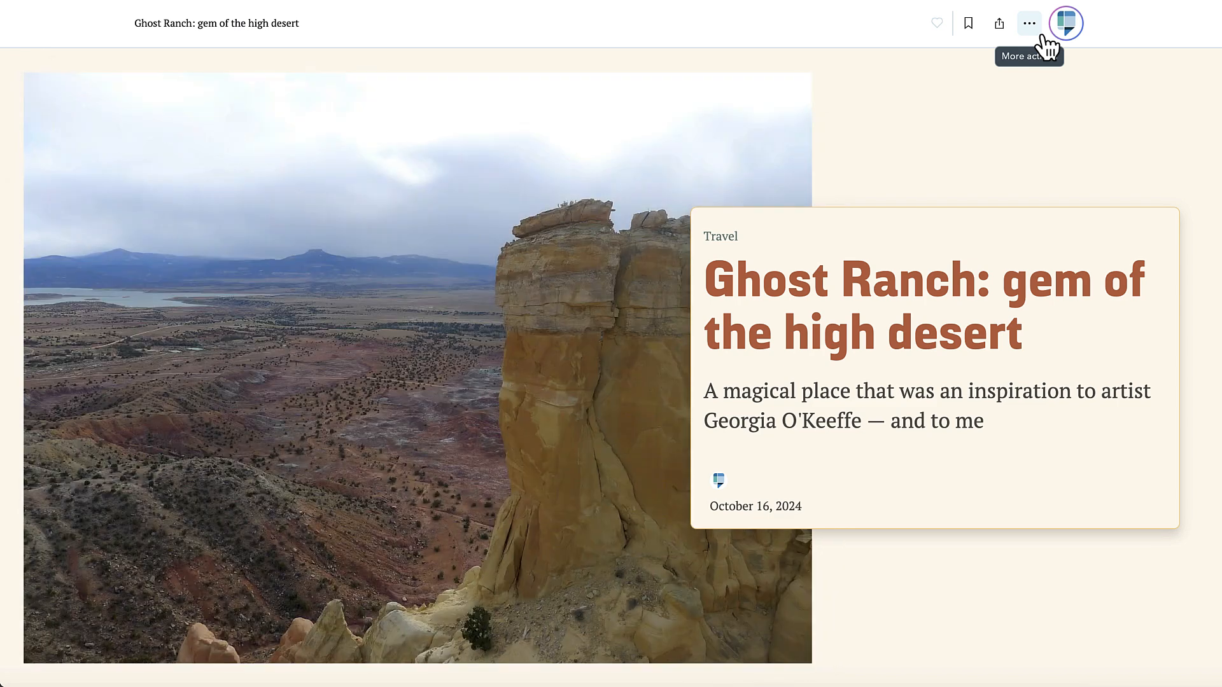
mouse_move(1066, 23)
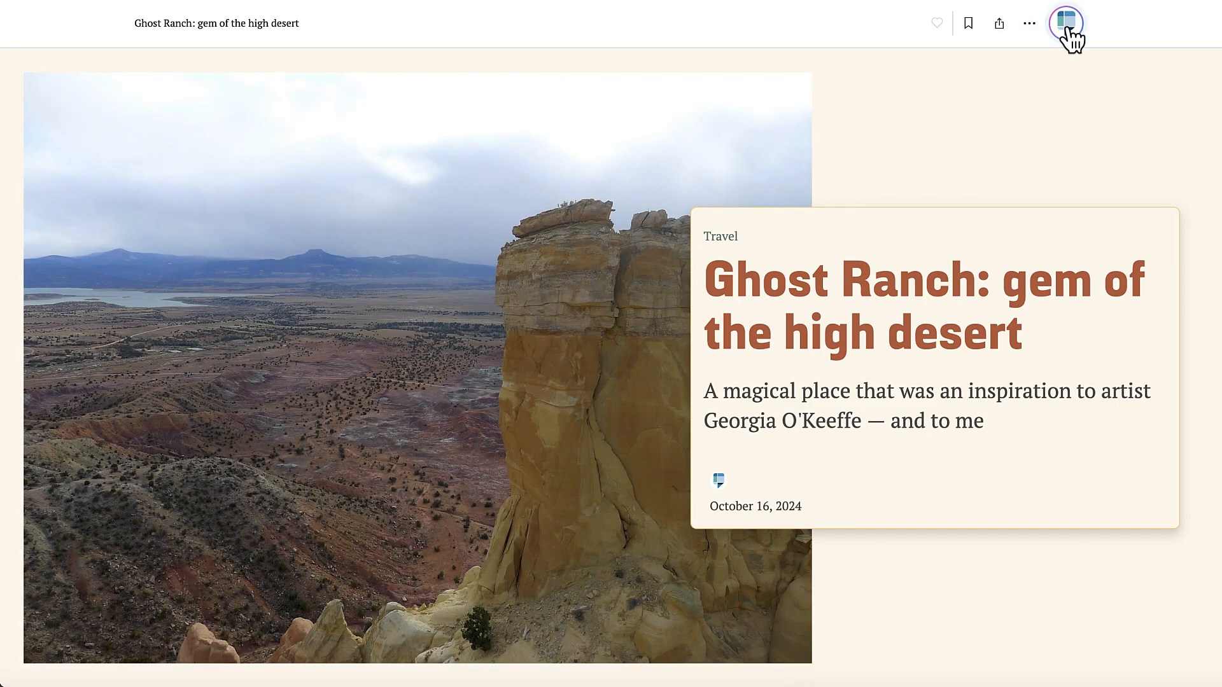
Check the account menu, then start a new Template (Beta) draft
left_click(1066, 23)
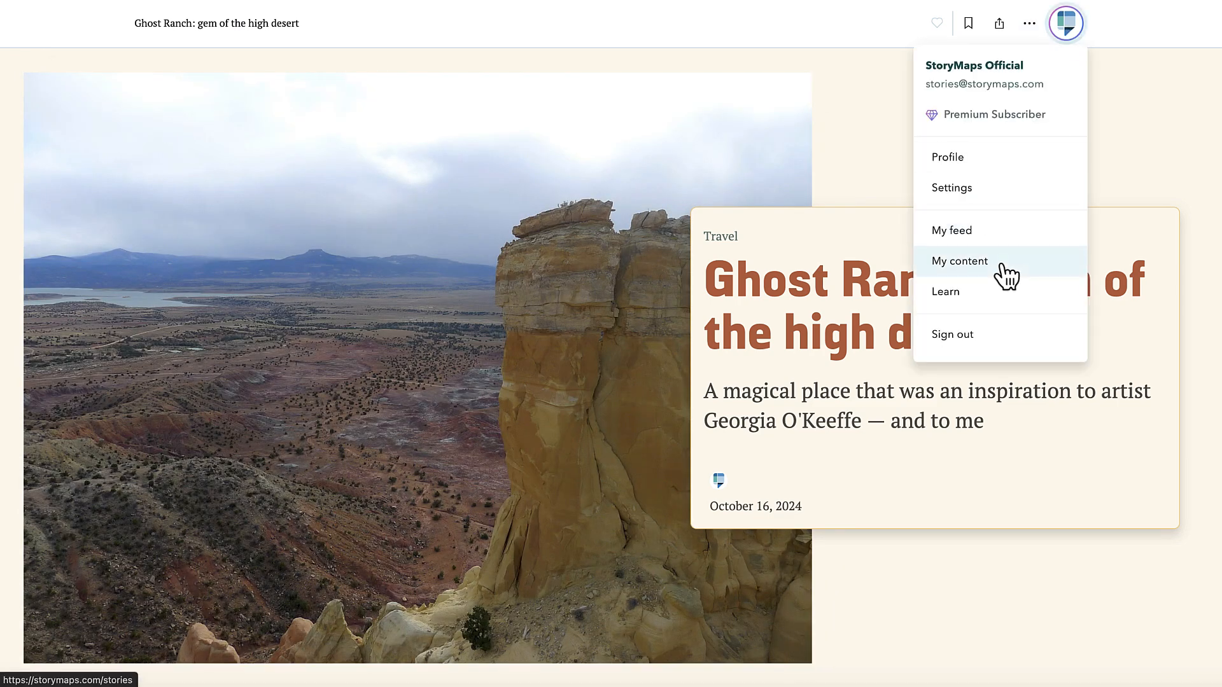
left_click(959, 261)
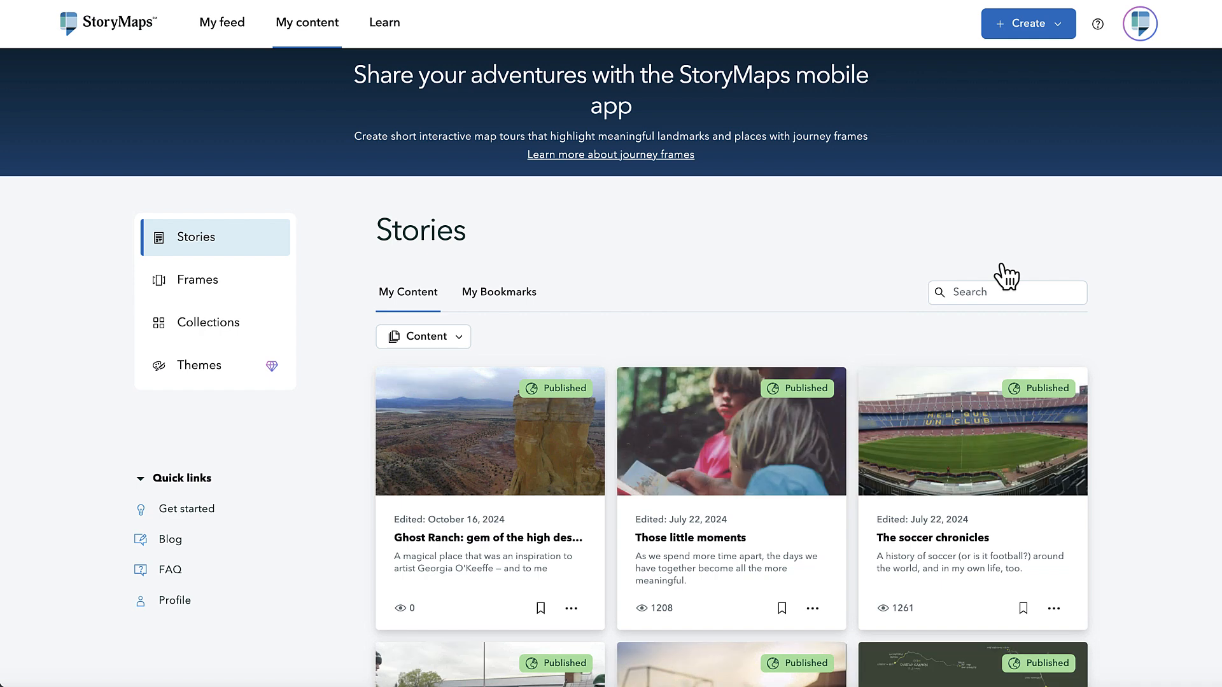
left_click(1027, 24)
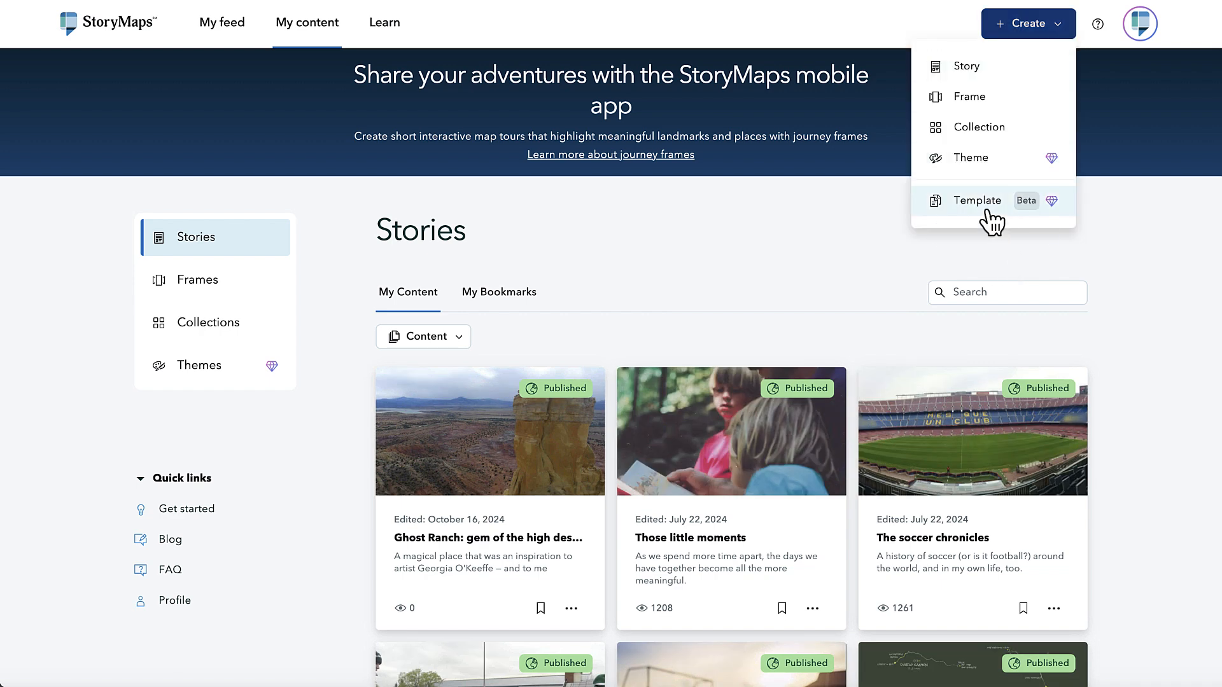
left_click(978, 201)
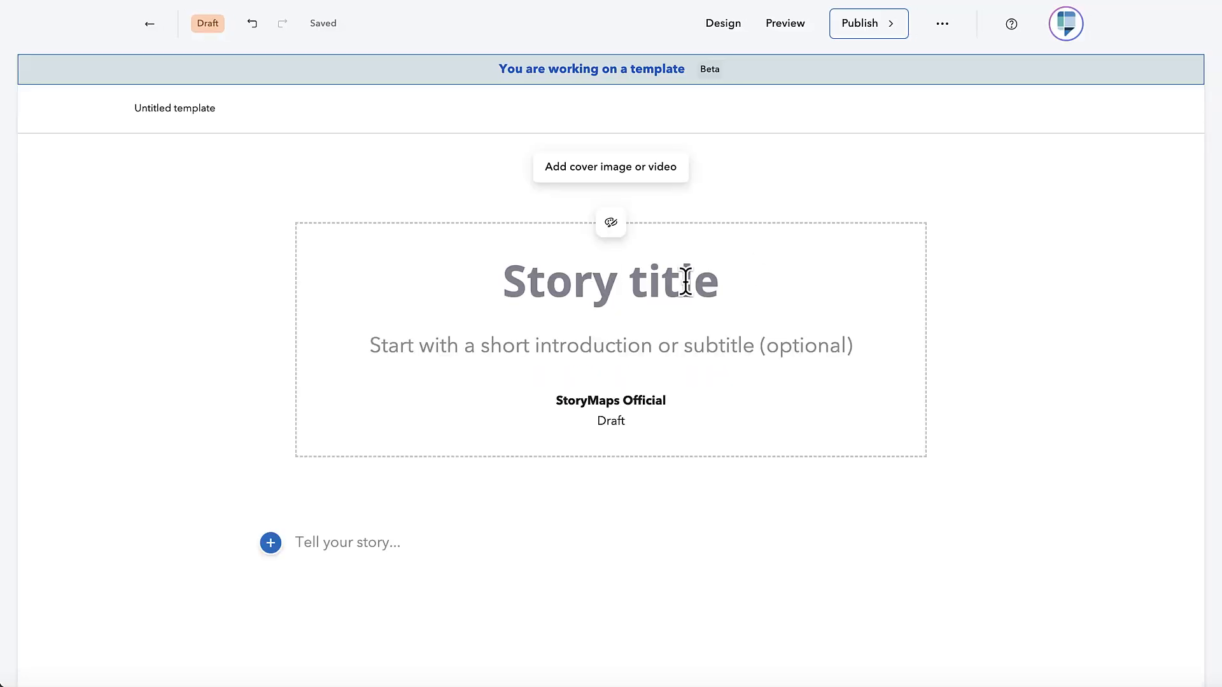
Title the template 'Your special place', add a subtitle, and adjust its design
type("Your special place")
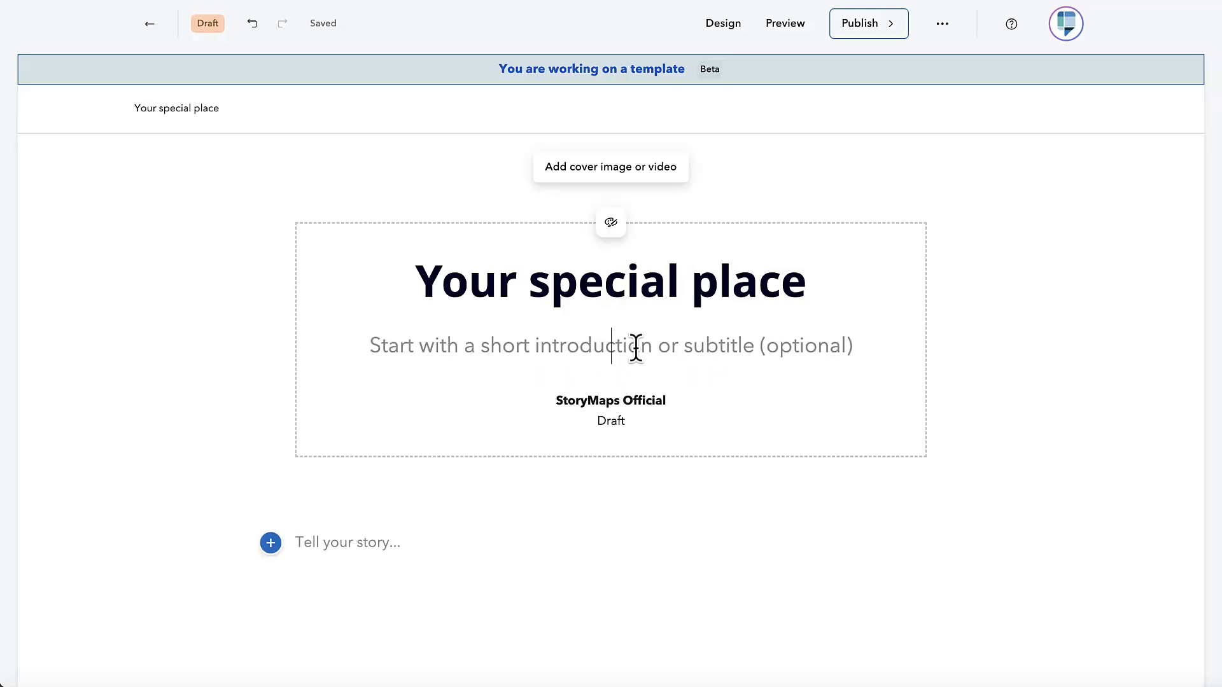
left_click(610, 166)
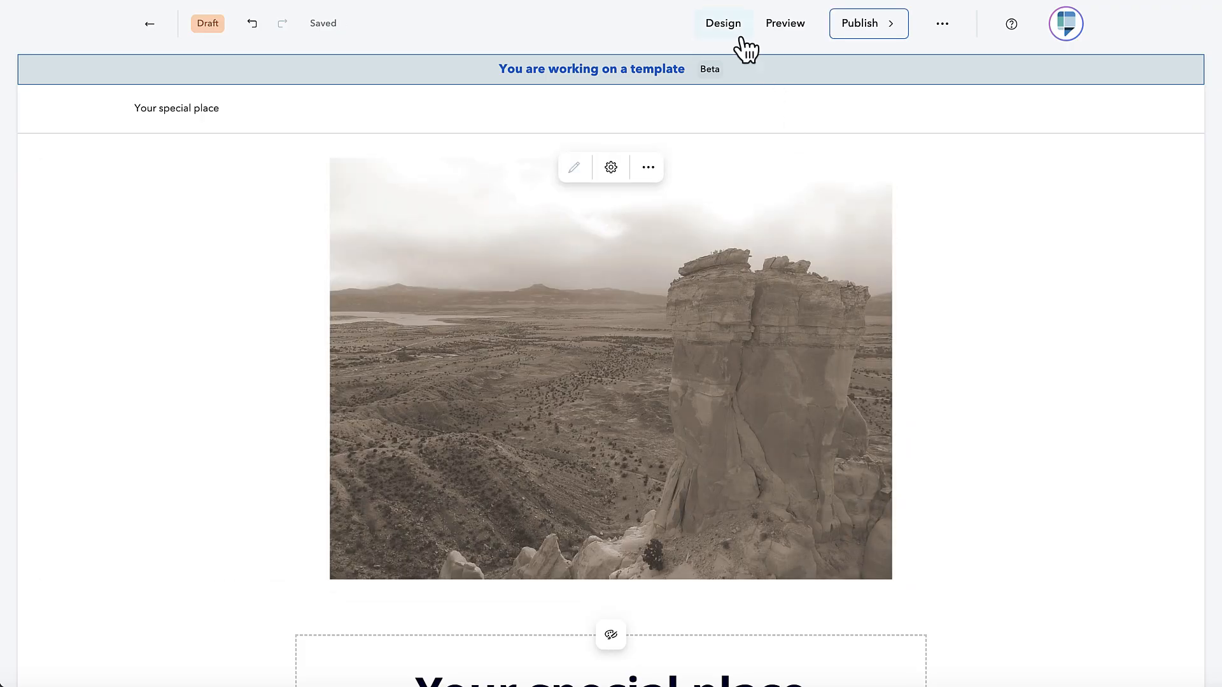
left_click(722, 22)
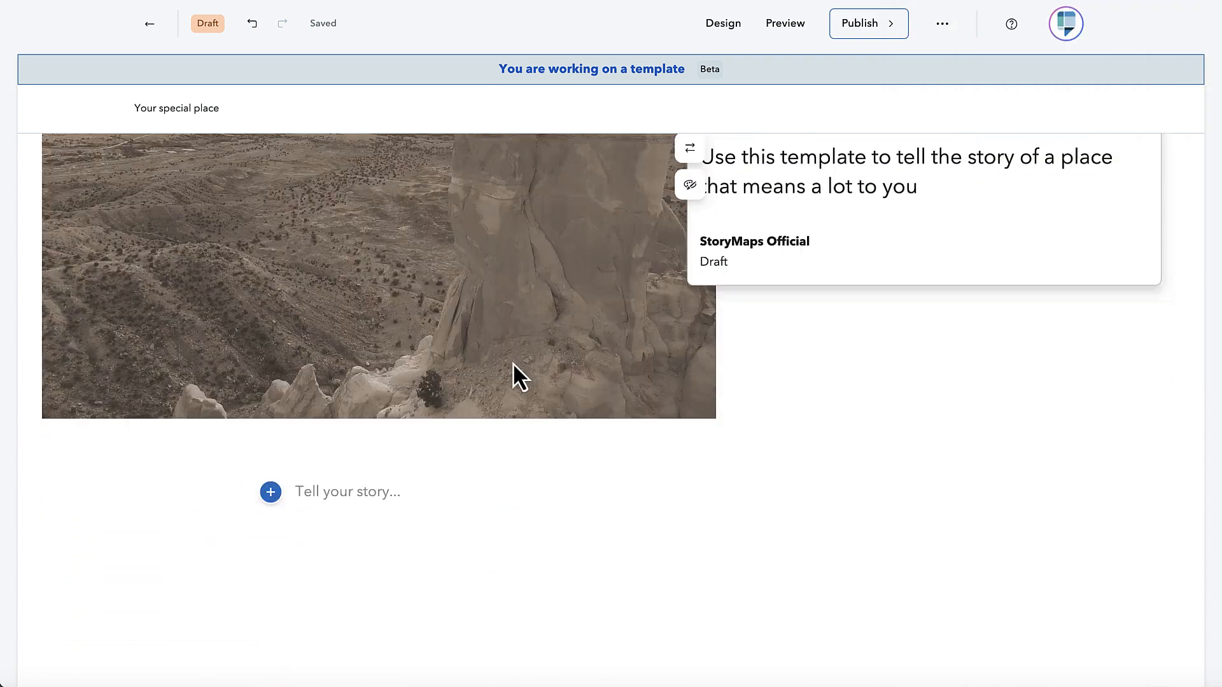
Add an Instructions note telling authors to replace the title, subtitle and cover image
left_click(270, 492)
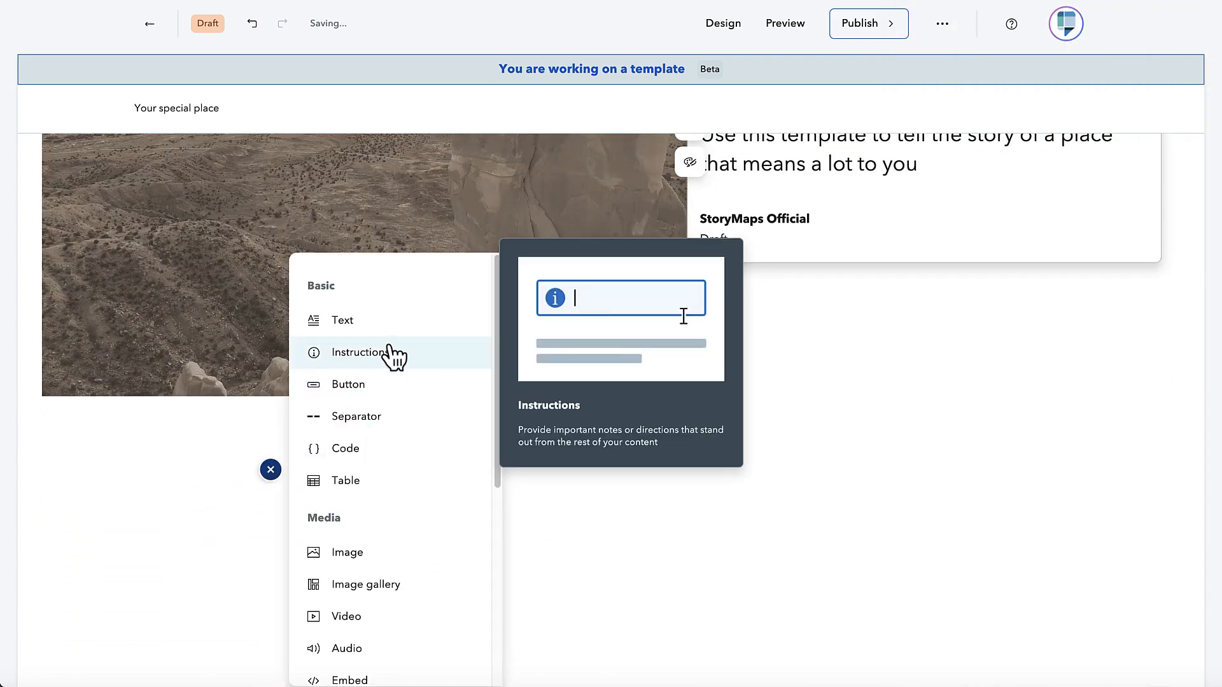
left_click(361, 352)
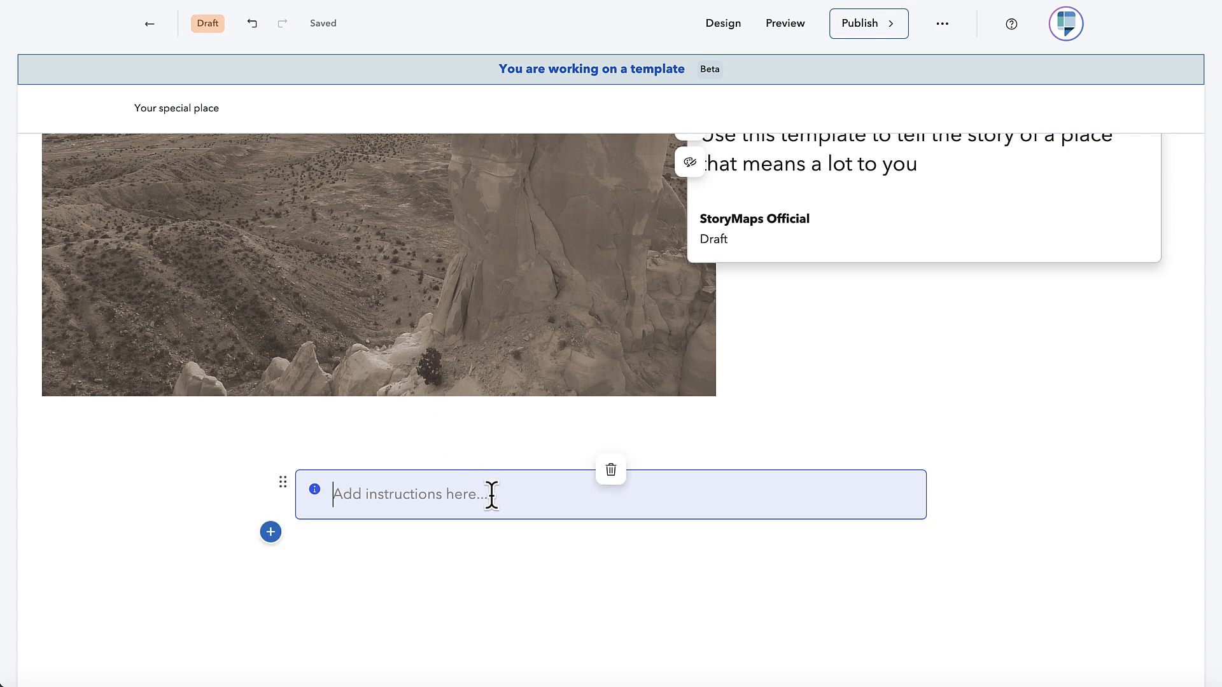
type("Replace the title, subtitle, and cover image with one that is relevant to the place you've chosen.")
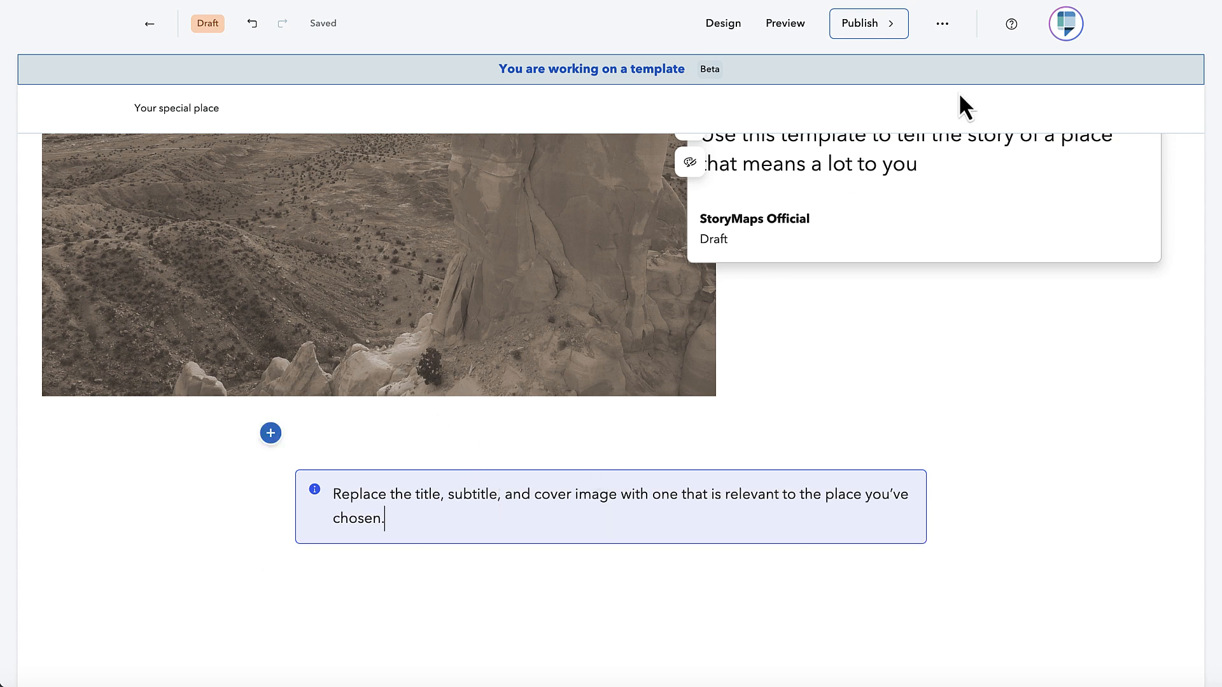
left_click(868, 23)
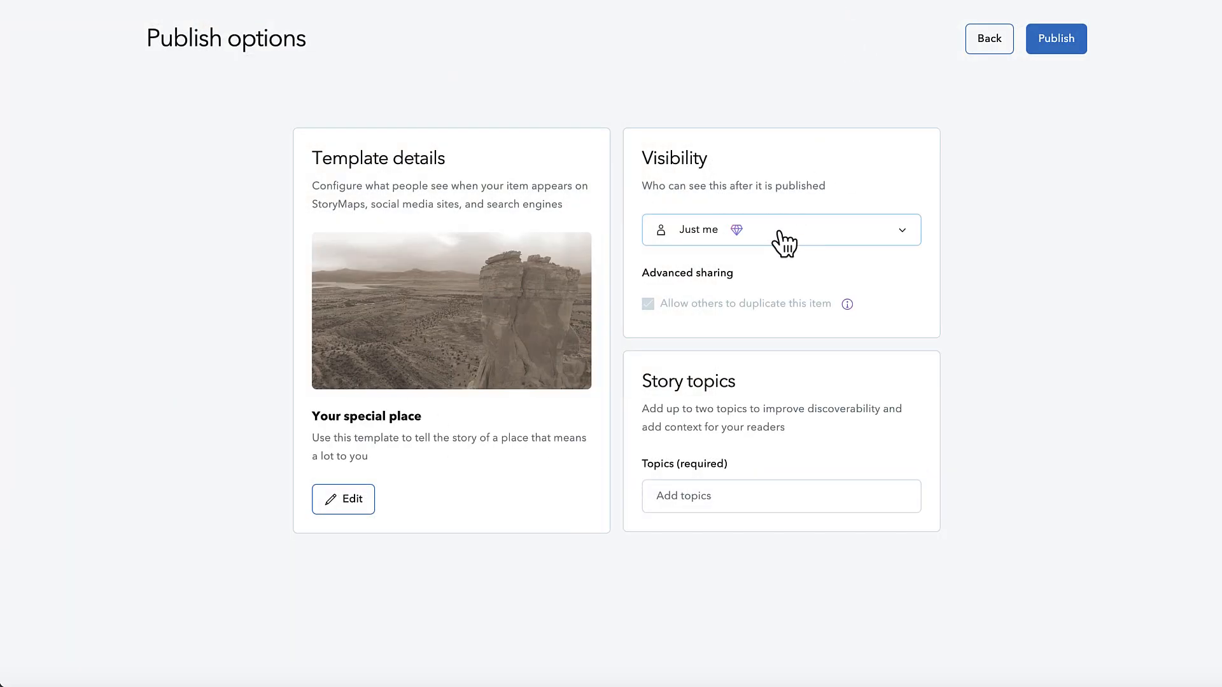
Publish 'Your special place' to anyone with the link, tagged Travel
left_click(781, 497)
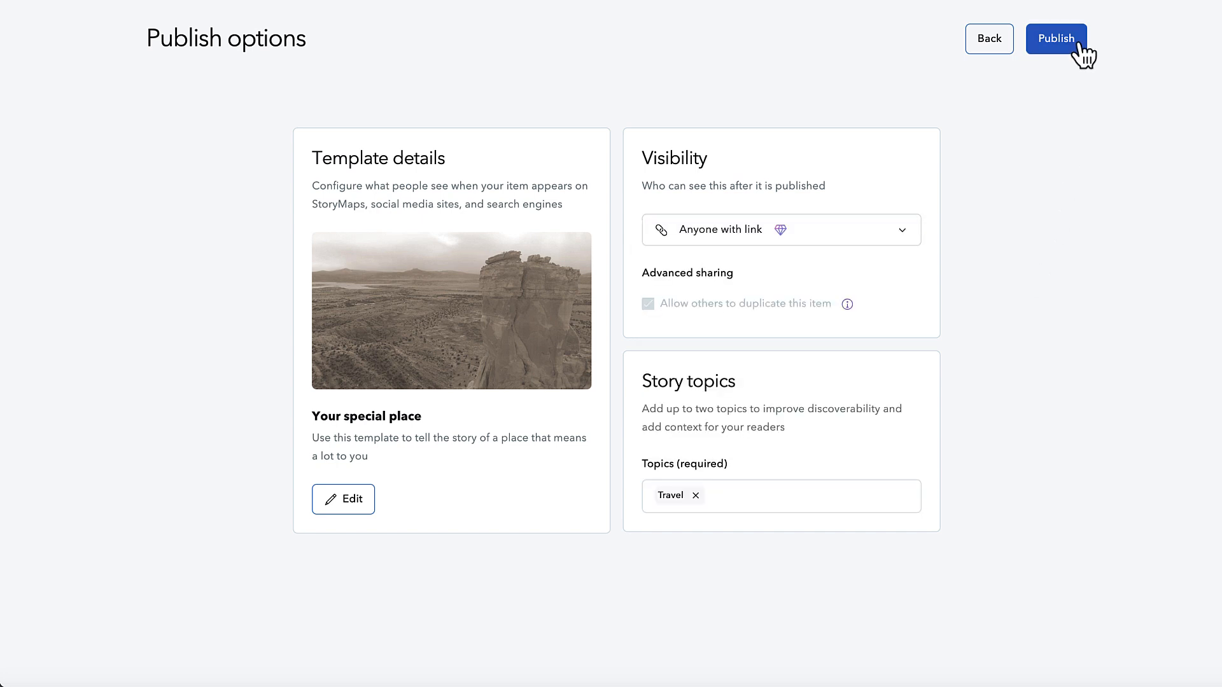
left_click(1056, 38)
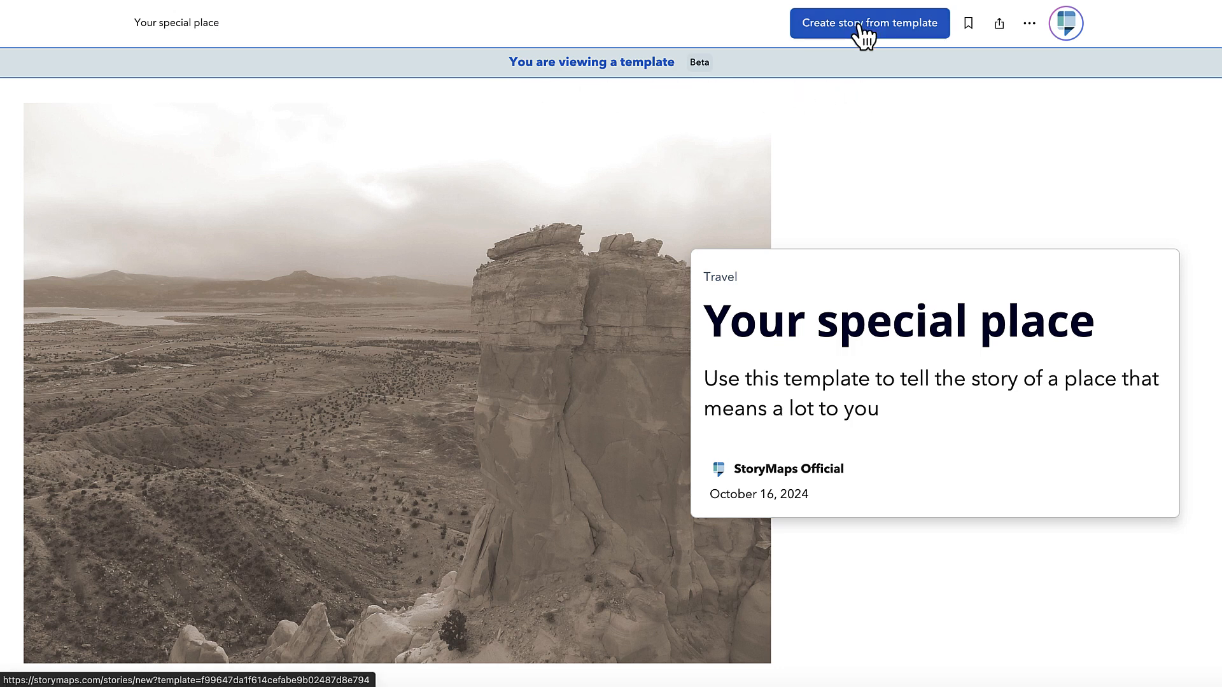
Create a story from the Your special place template and publish it under the Travel topic
left_click(869, 23)
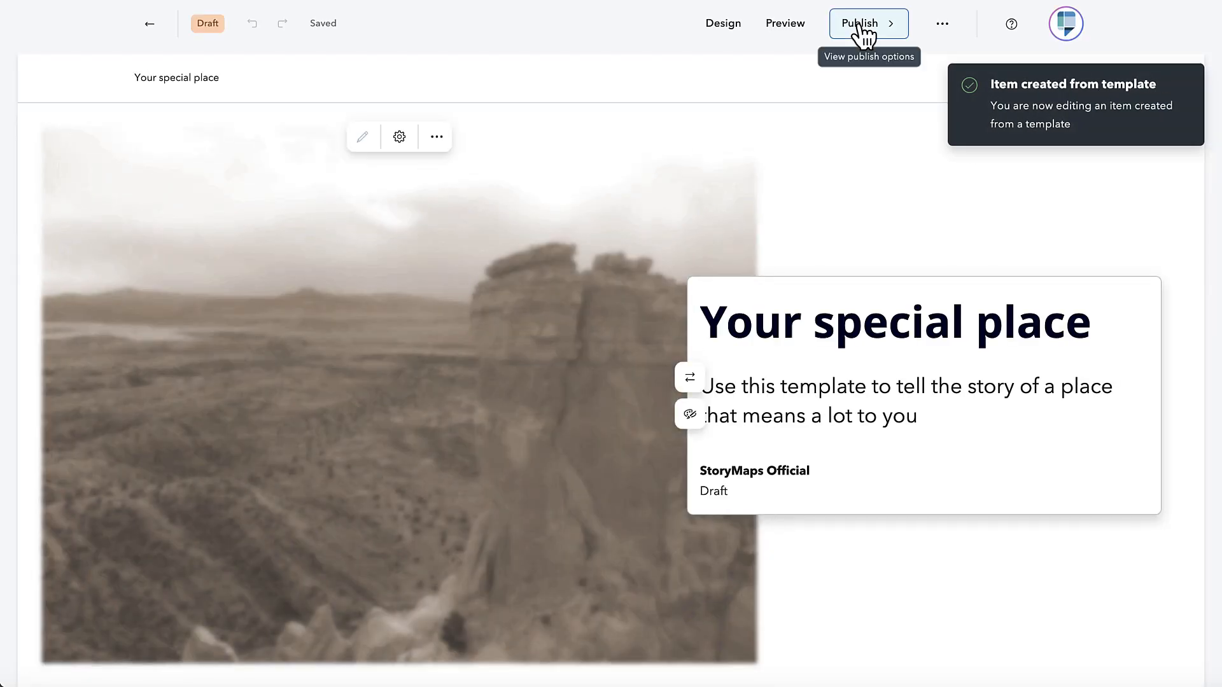
scroll("down", 3)
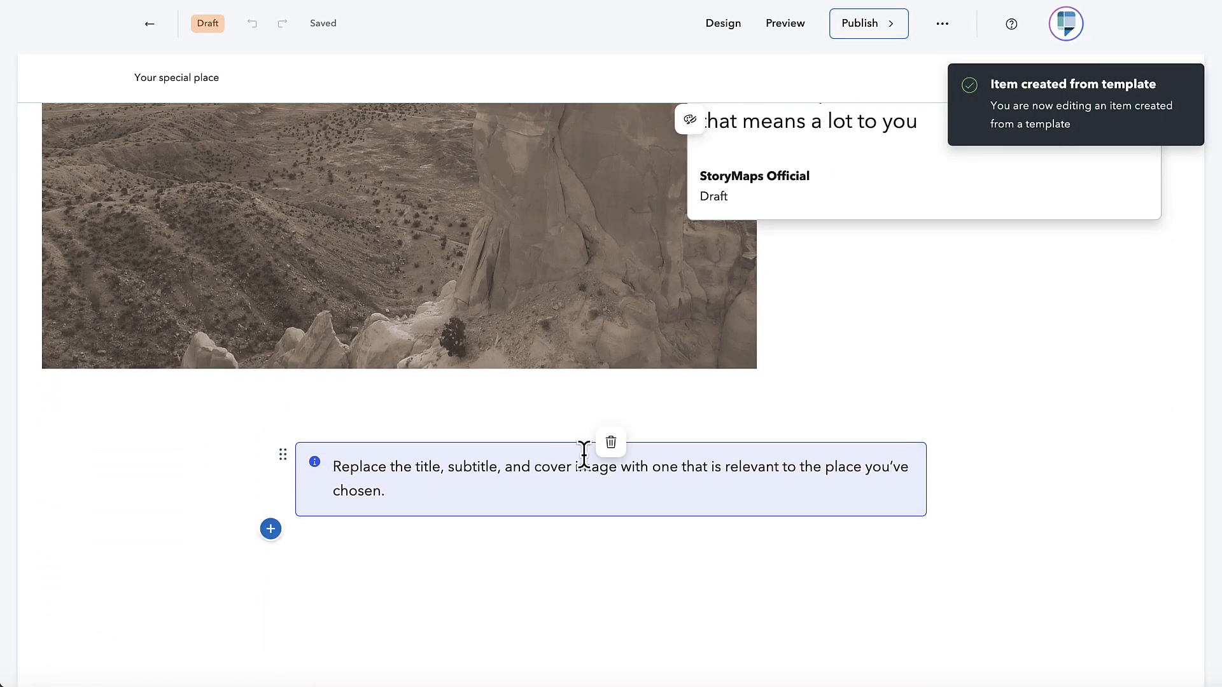
left_click(868, 24)
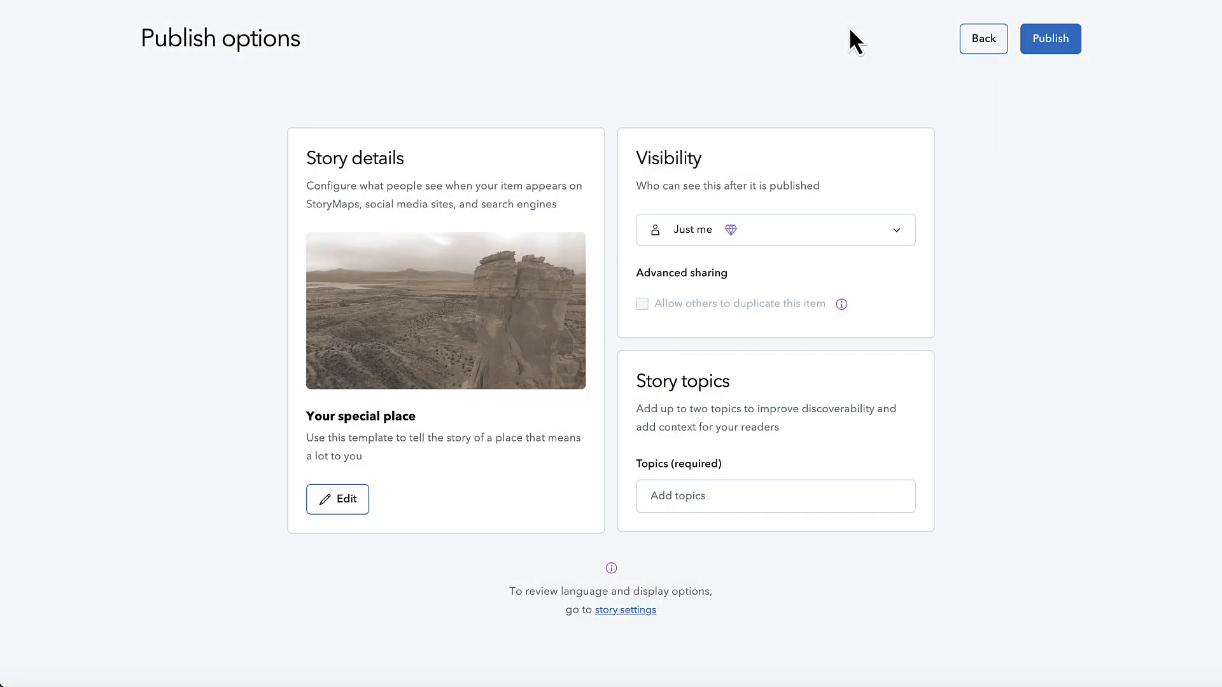
left_click(775, 496)
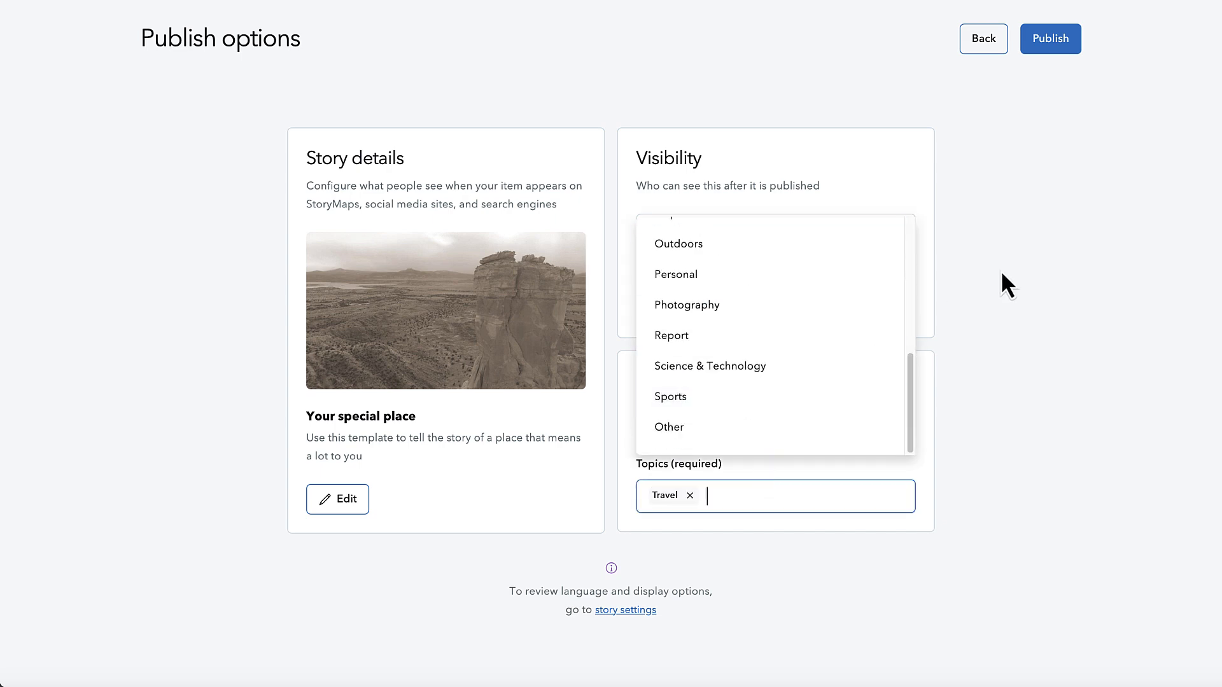
left_click(1050, 38)
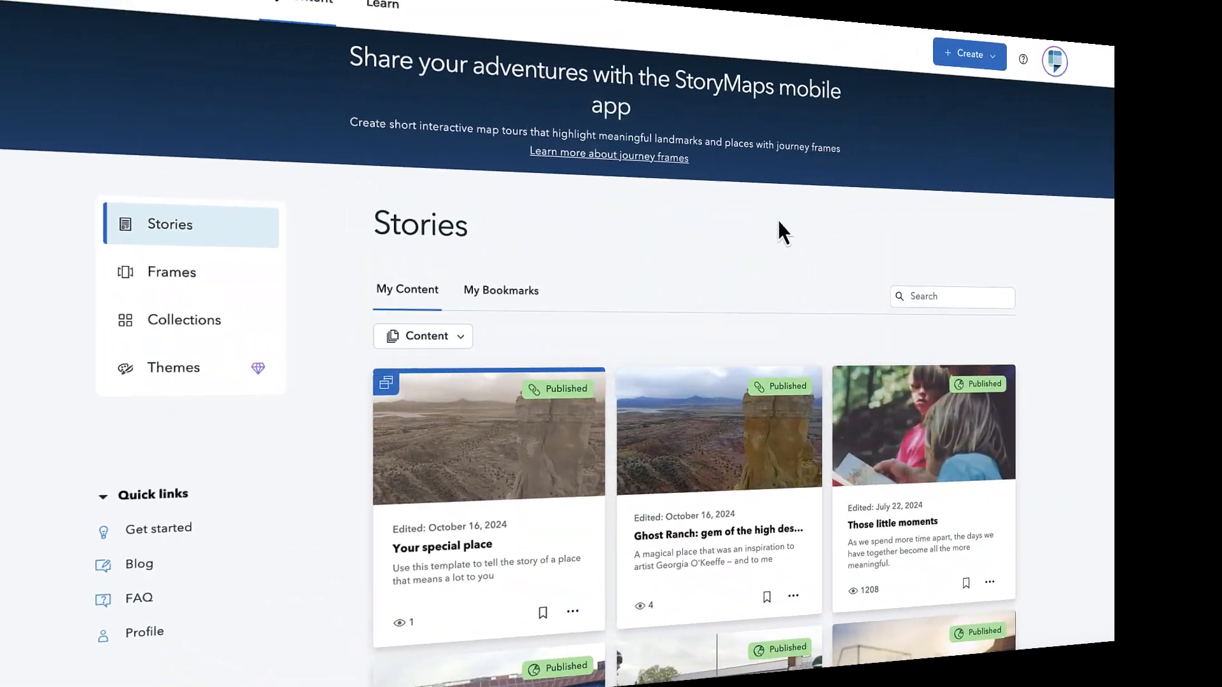
Filter the stories list to Templates only, then clear the filter to show all content
left_click(423, 336)
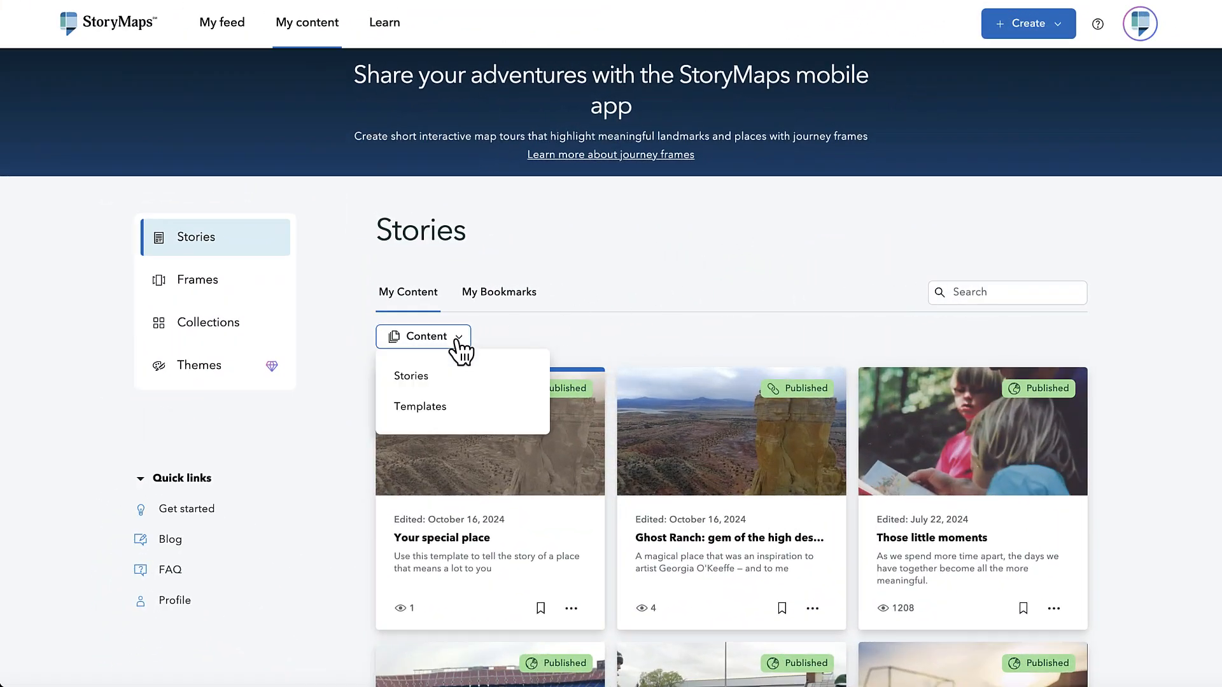
left_click(419, 406)
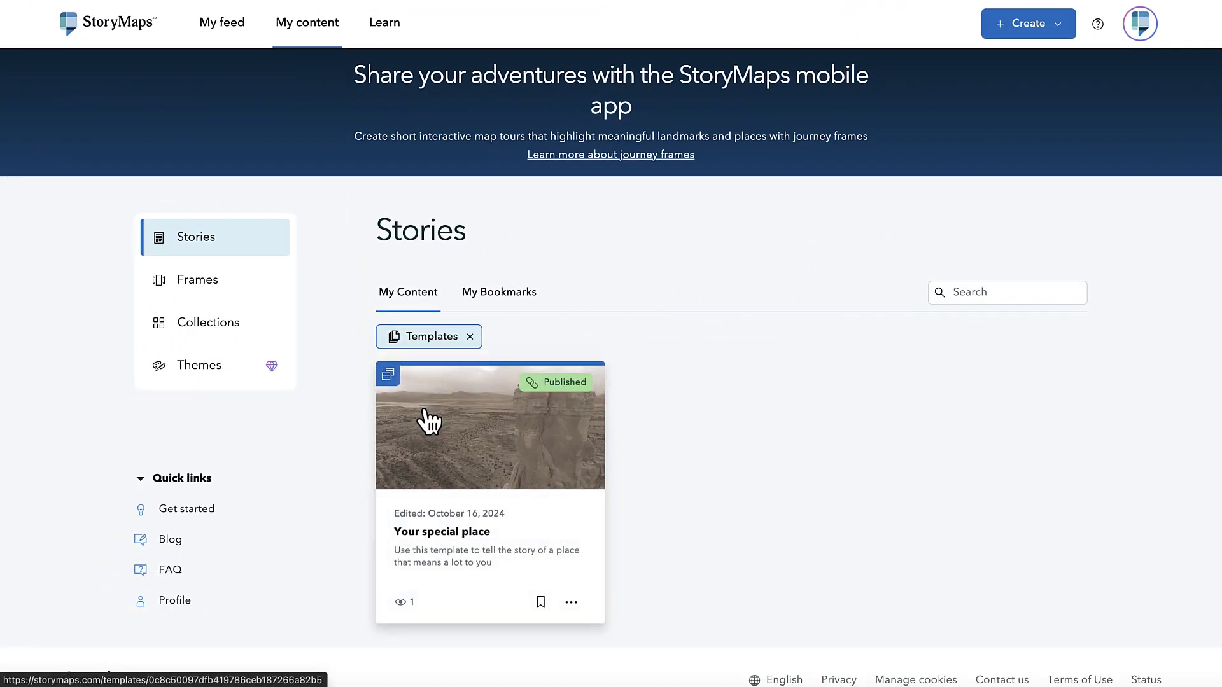
left_click(470, 336)
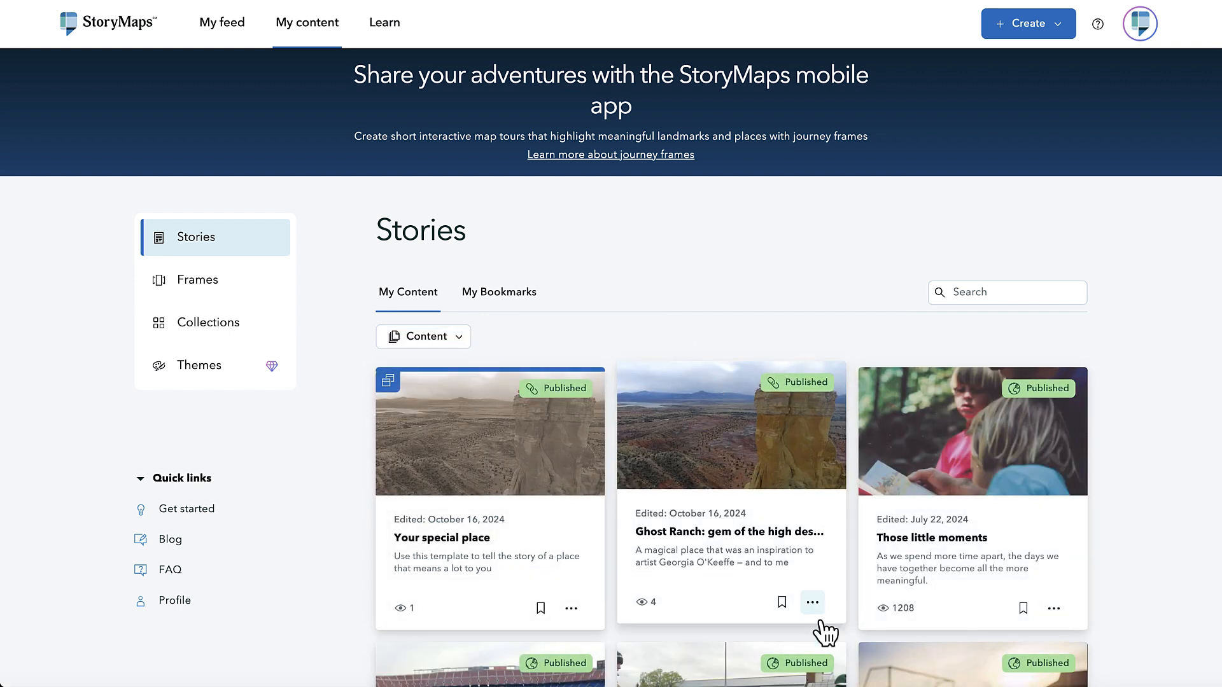
Duplicate the Ghost Ranch: gem of the high desert story as a template, then leave its editor
left_click(812, 603)
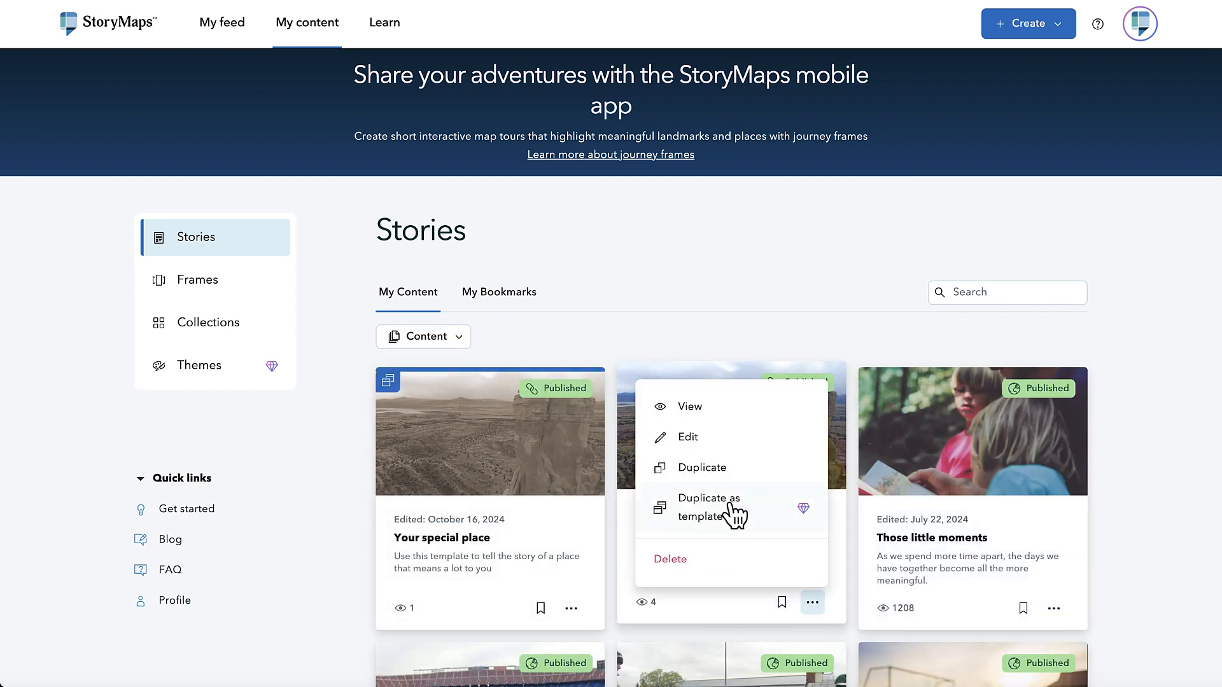
left_click(708, 507)
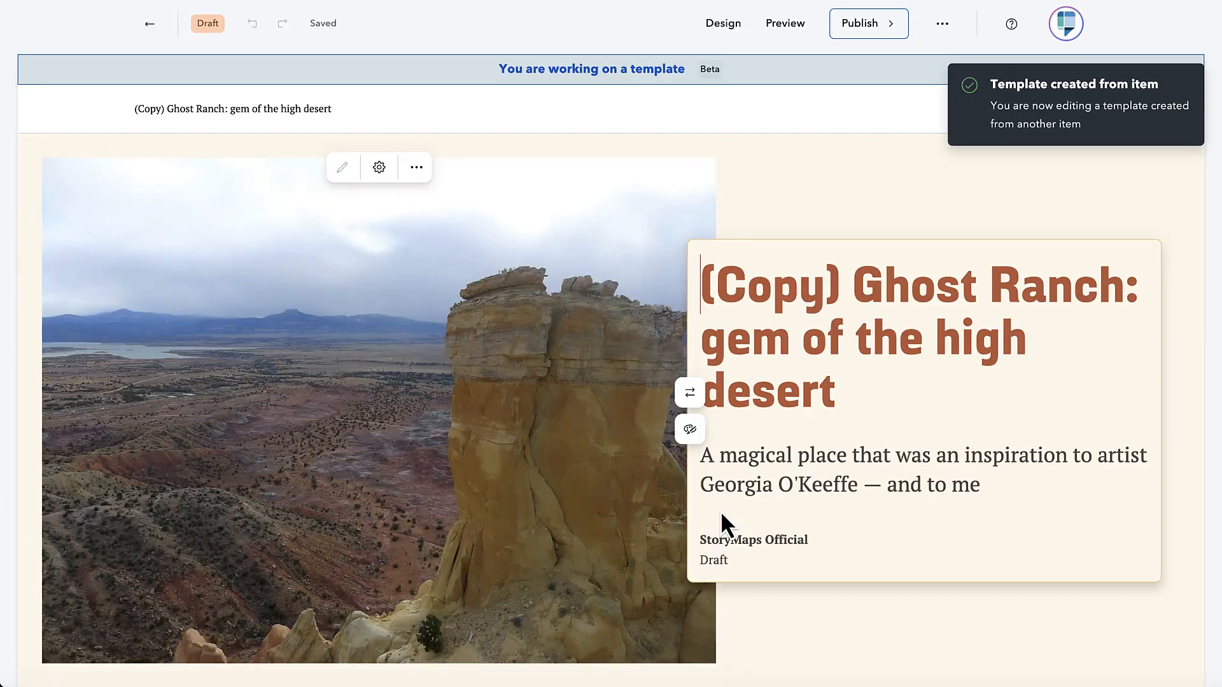
mouse_move(629, 102)
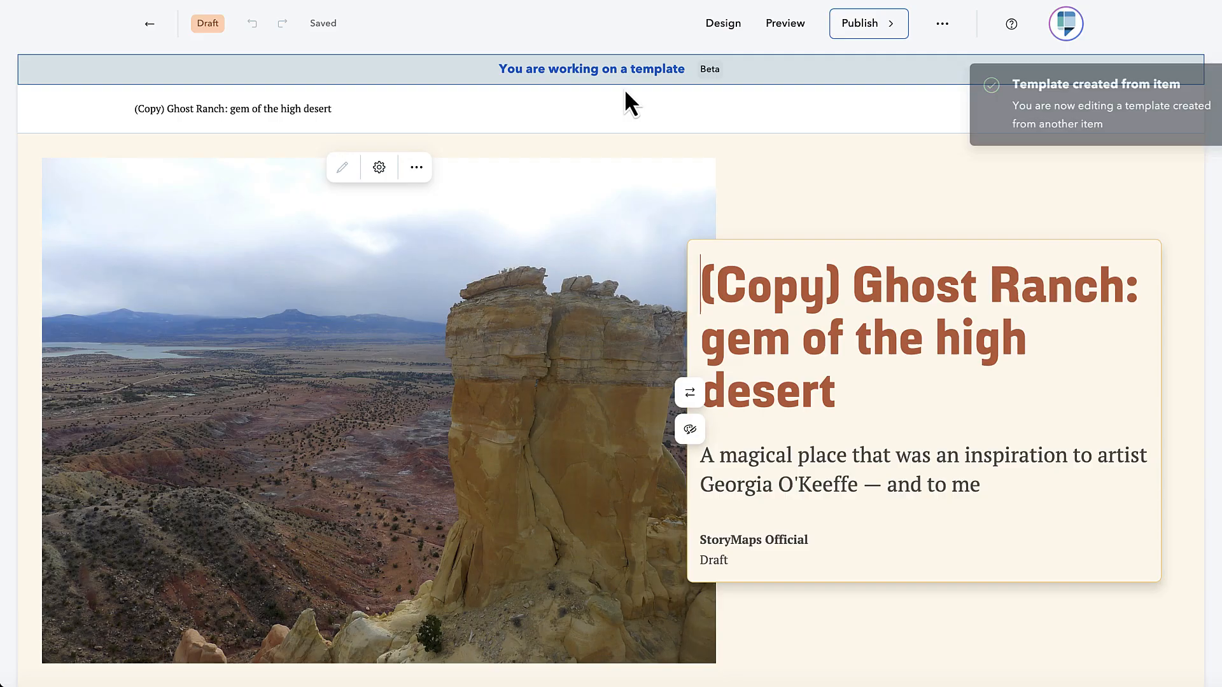
left_click(149, 24)
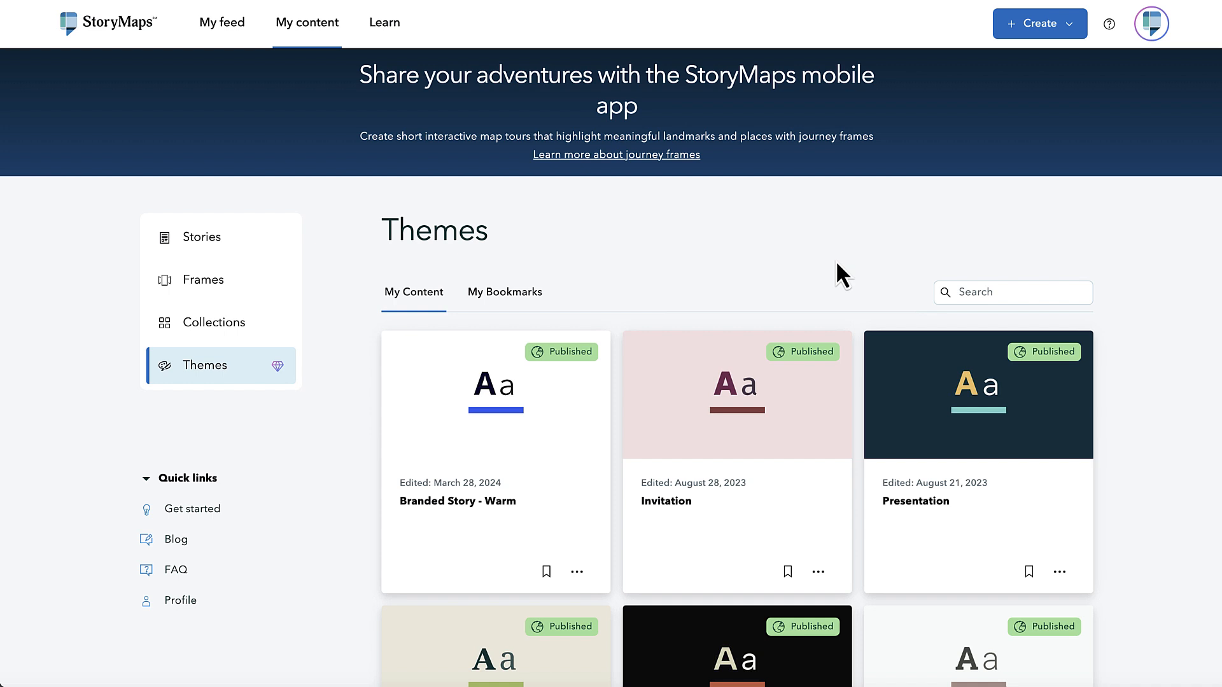
Preview the Dune and Forest base themes and select Forest as the new theme's starting point
left_click(1039, 24)
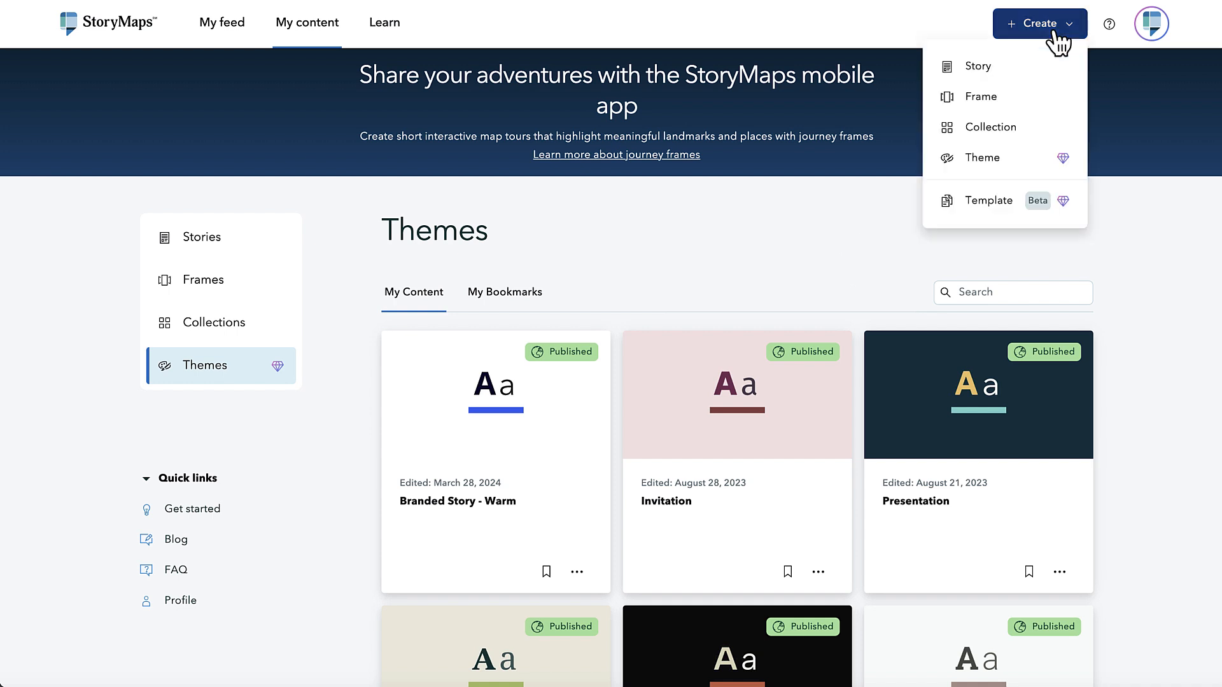
mouse_move(998, 164)
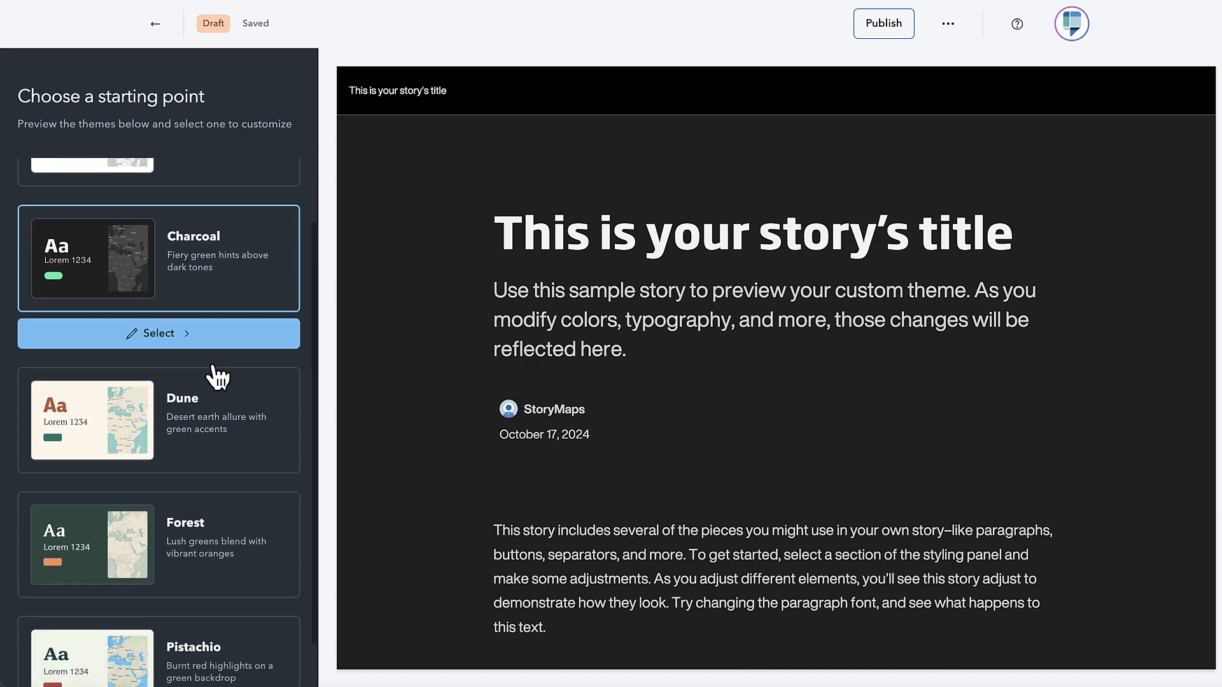
left_click(159, 420)
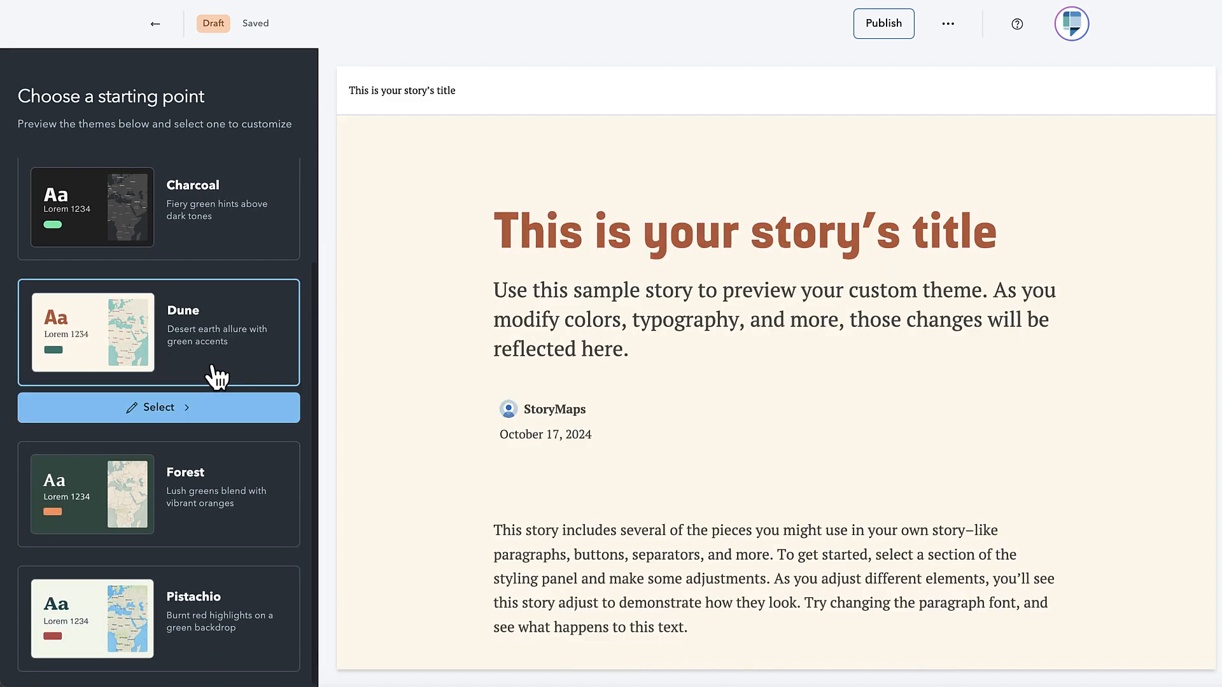
mouse_move(206, 499)
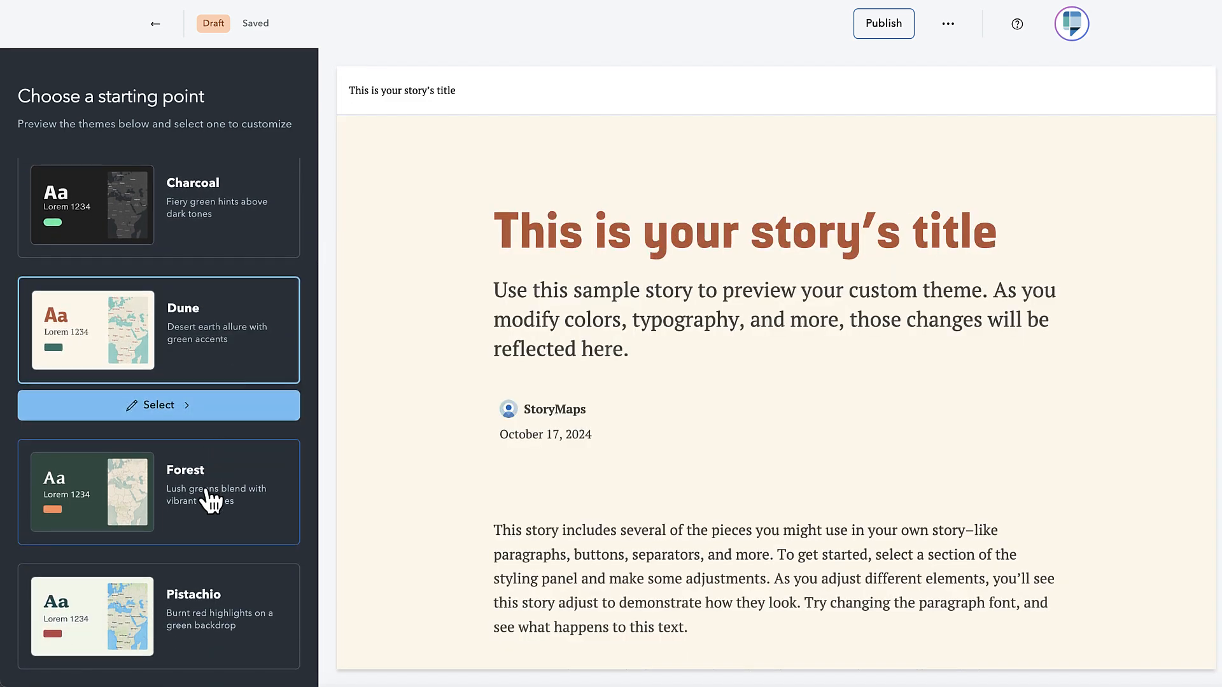
left_click(159, 491)
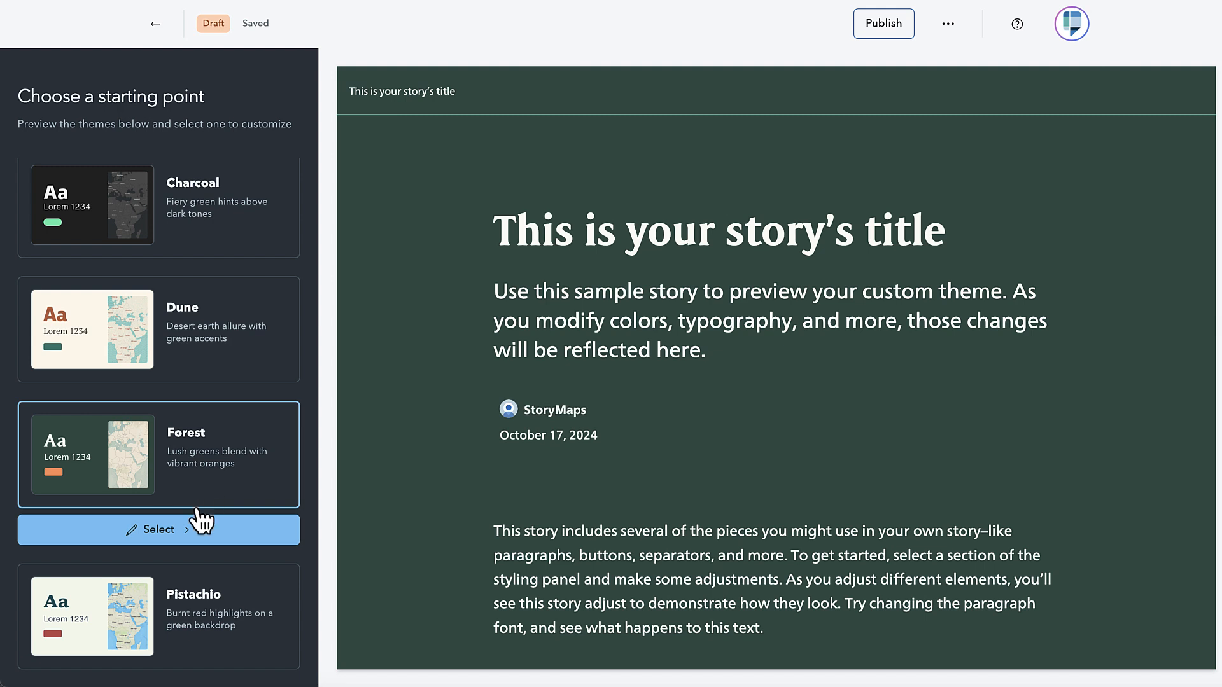
left_click(158, 529)
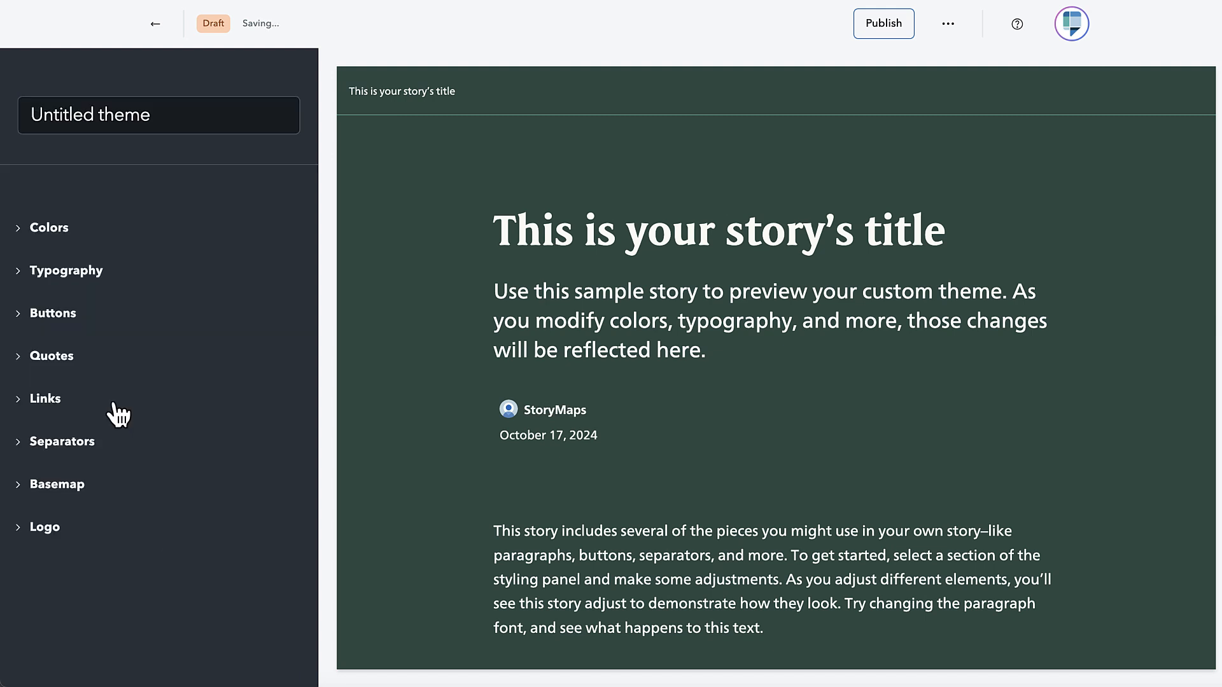
Enable a custom button text color and set it to the dark green theme color
left_click(66, 271)
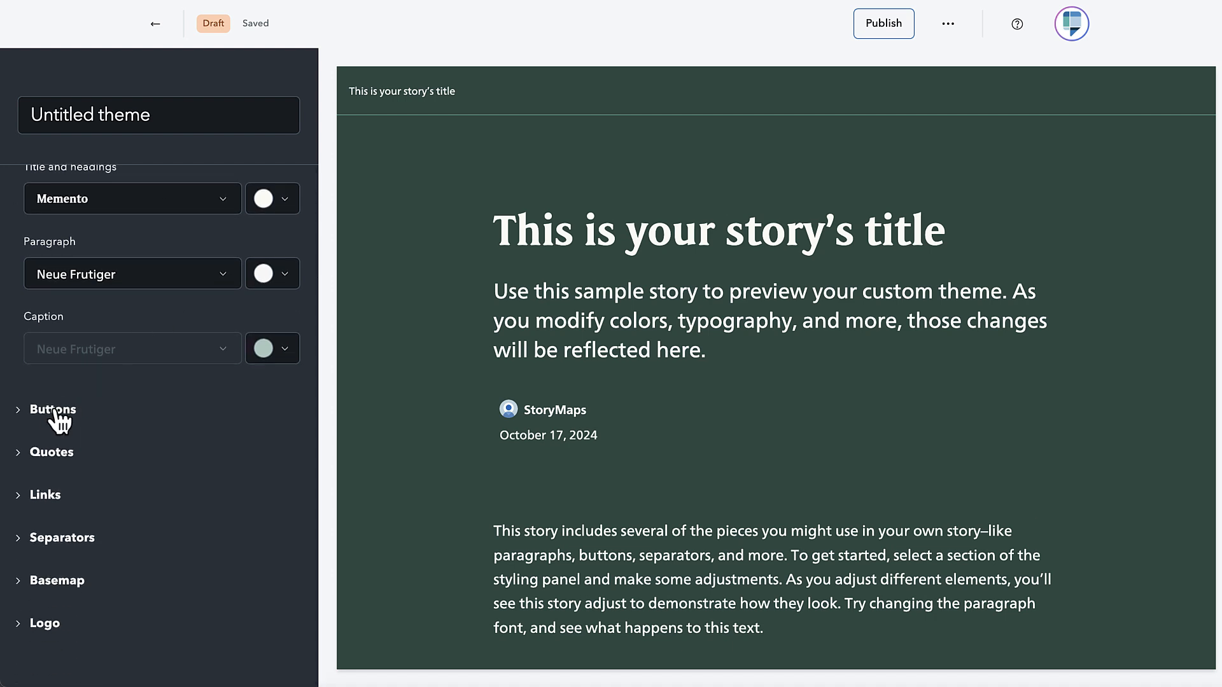
left_click(53, 410)
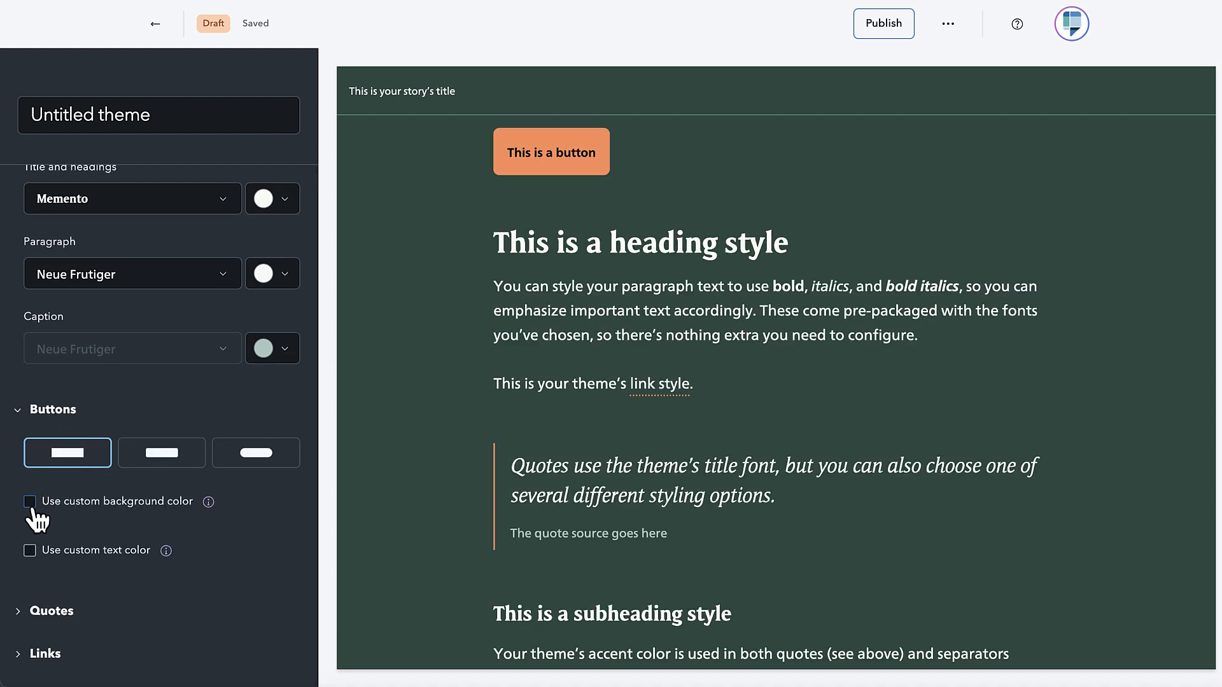
mouse_move(35, 561)
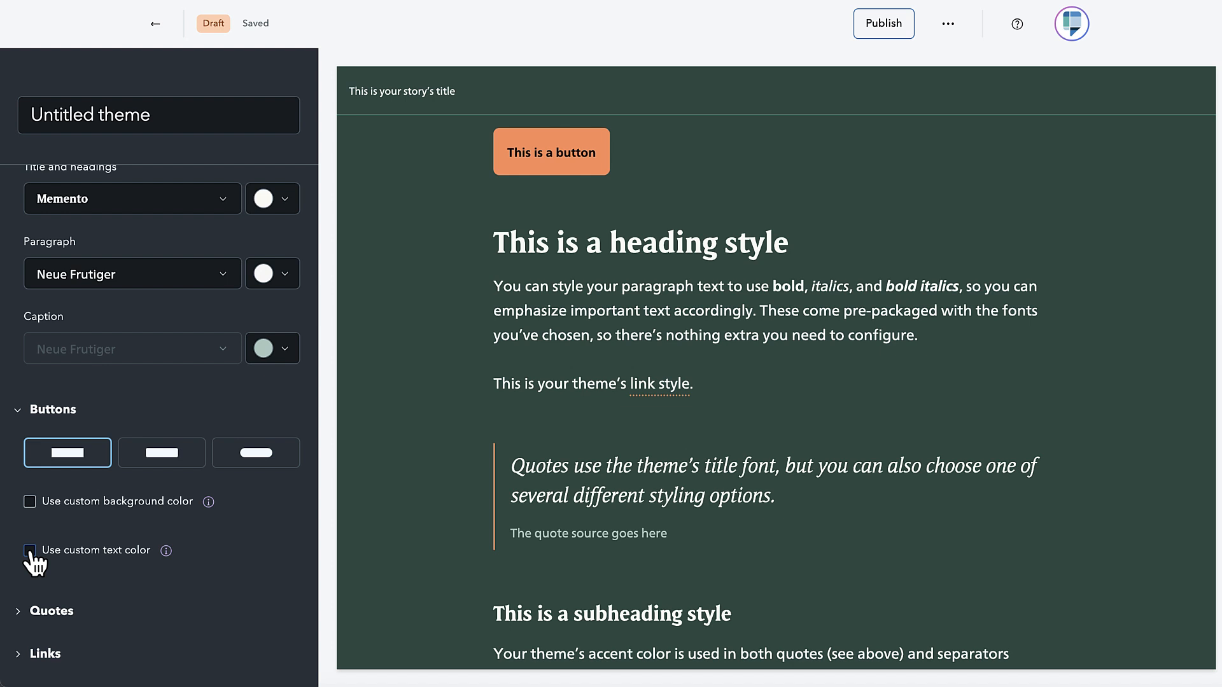
left_click(30, 550)
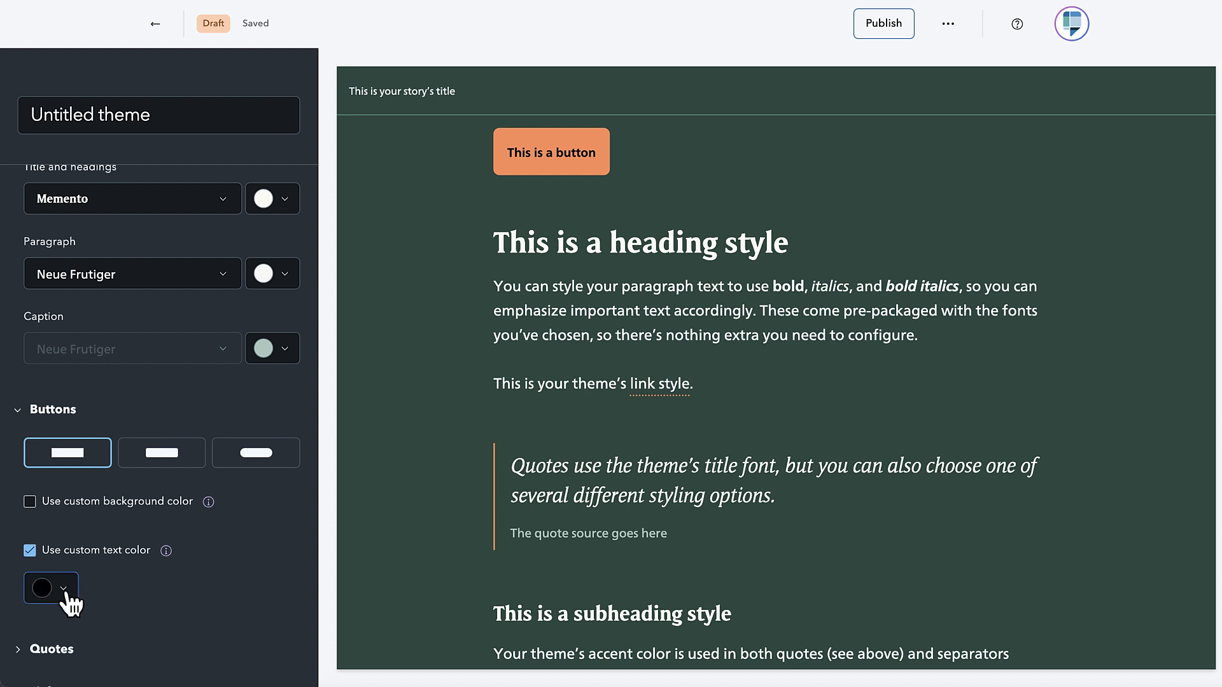
left_click(51, 587)
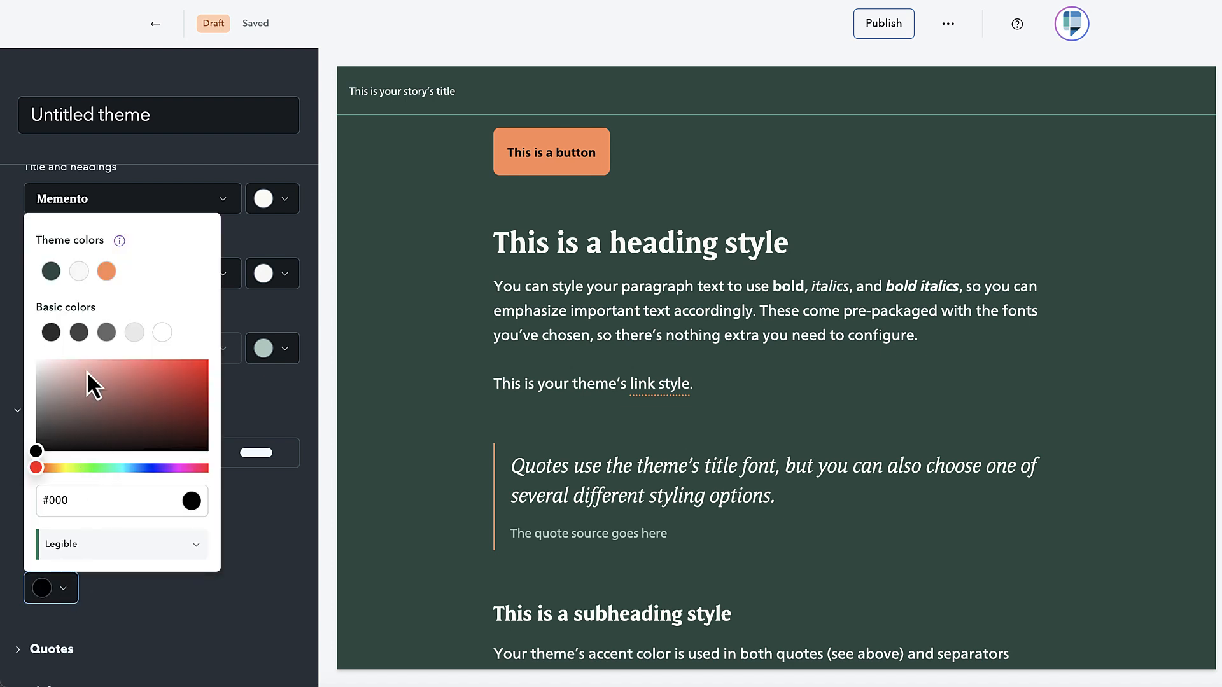
left_click(50, 270)
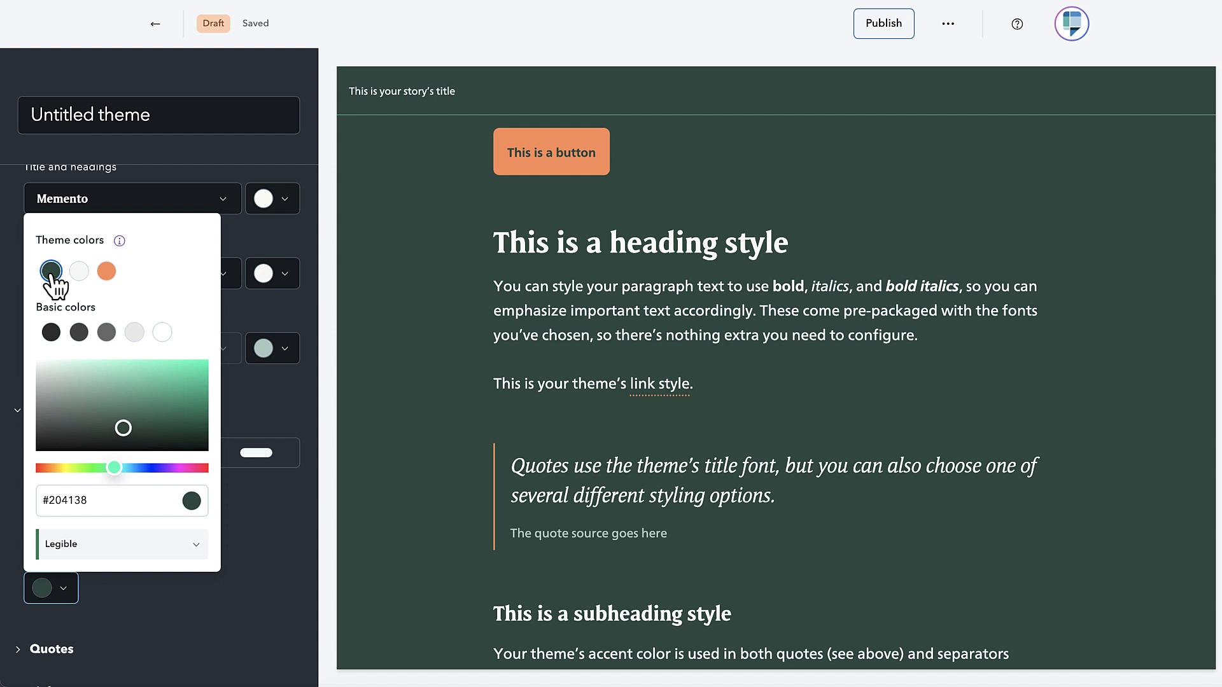
mouse_move(171, 310)
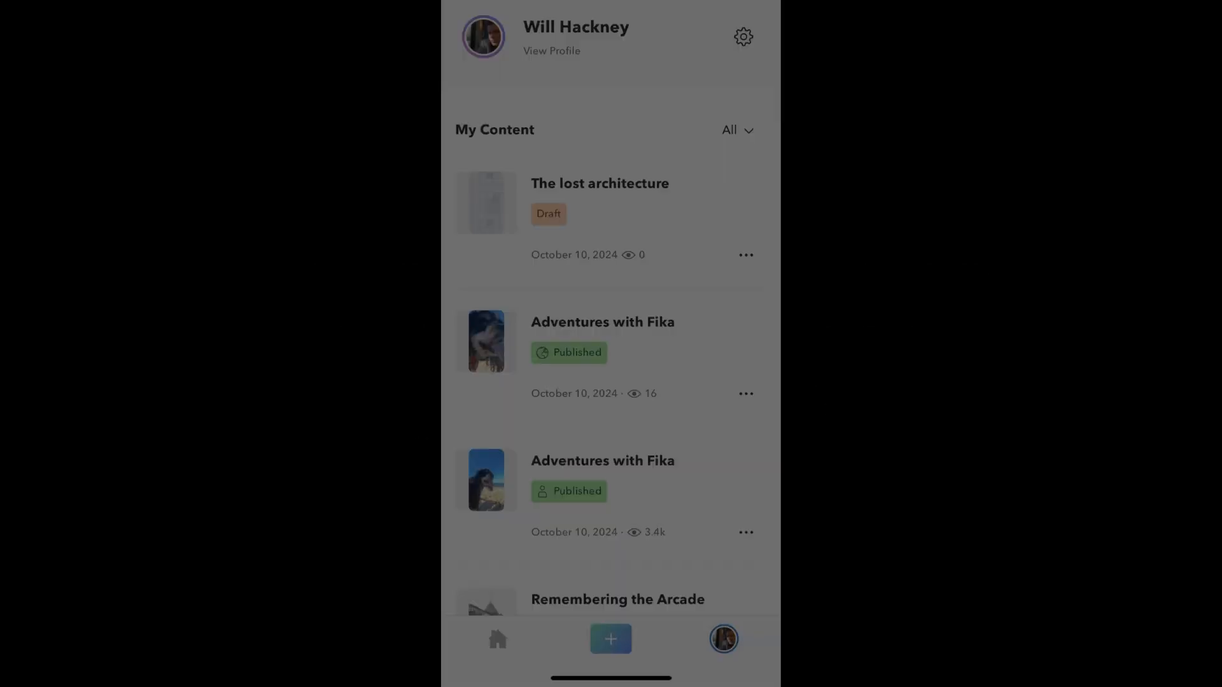
Swipe through the new-story template carousel, then open the Remembering the Arcade story
left_click(610, 639)
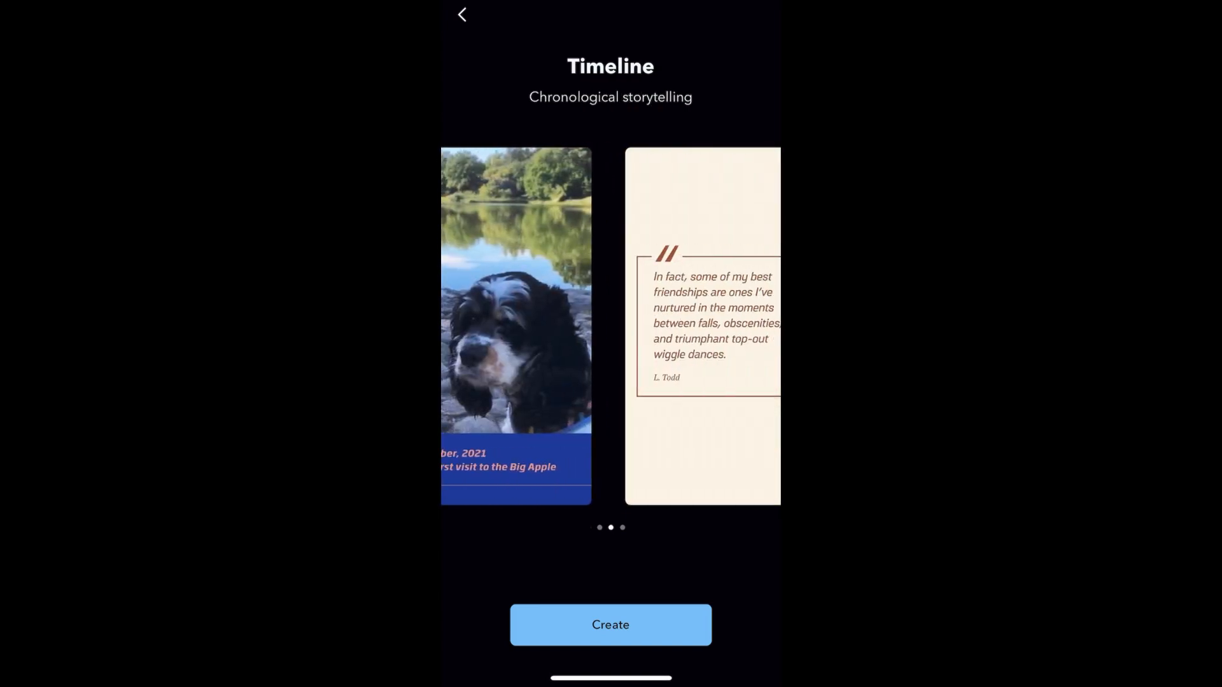
scroll("left", 3)
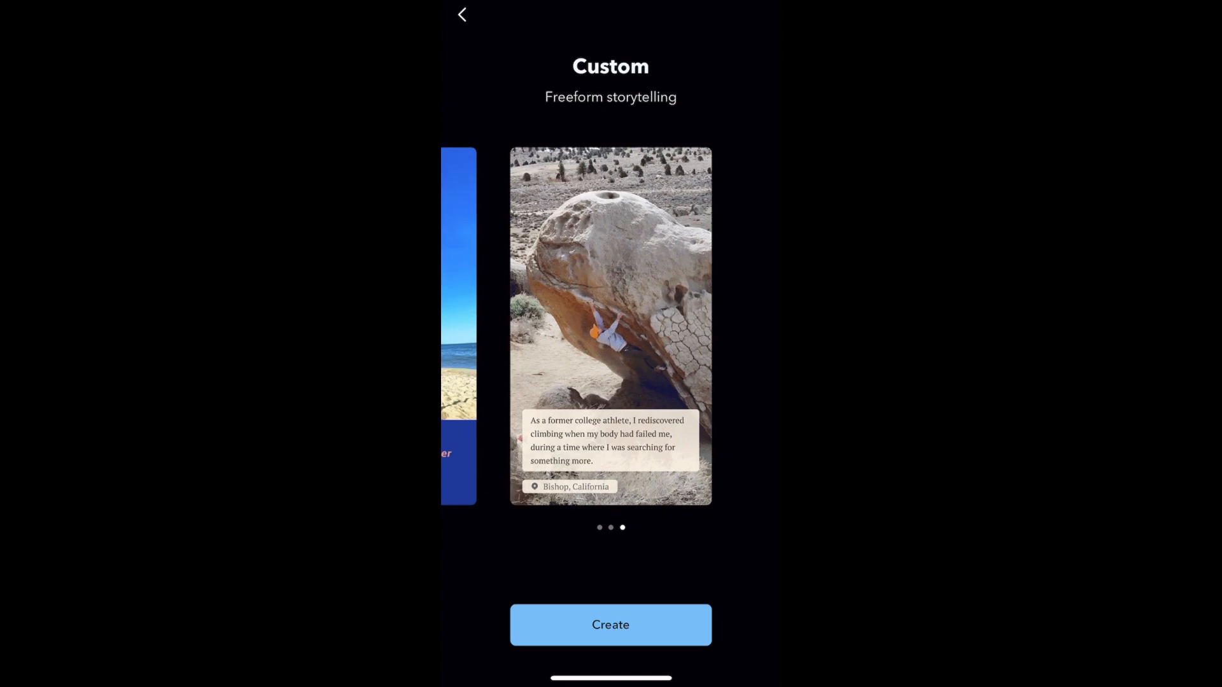
left_click(610, 624)
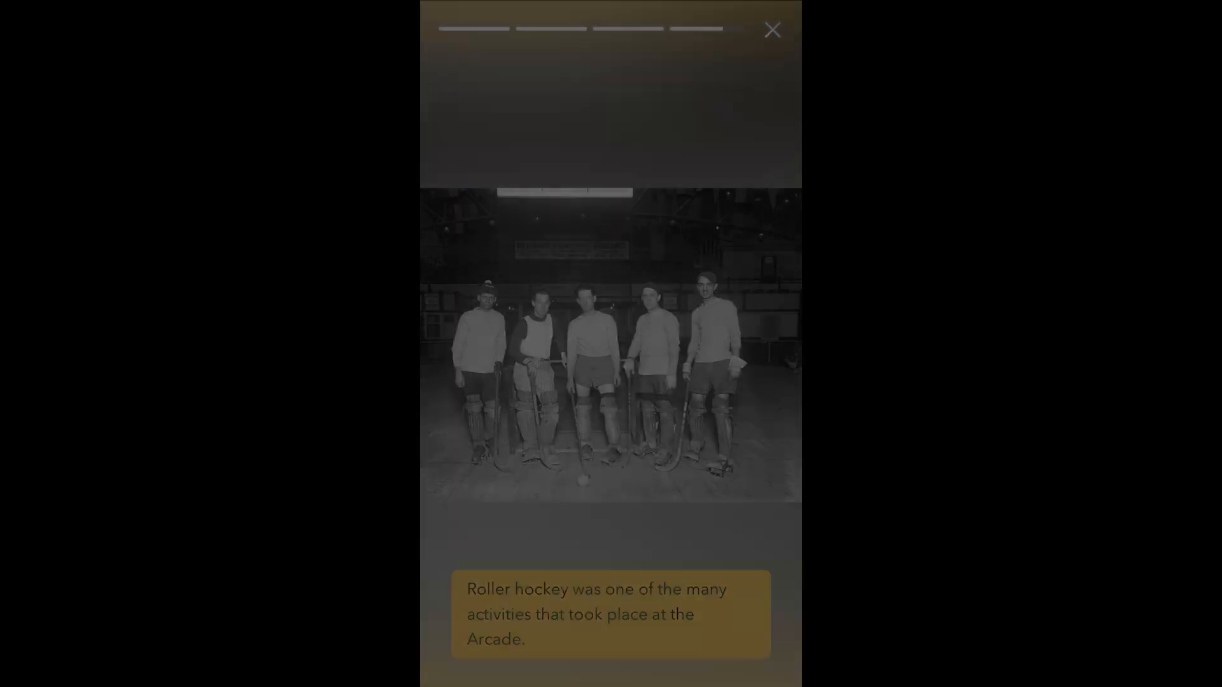
Open the Feedback form from the help menu with Ideas for improvement as the topic
left_click(772, 30)
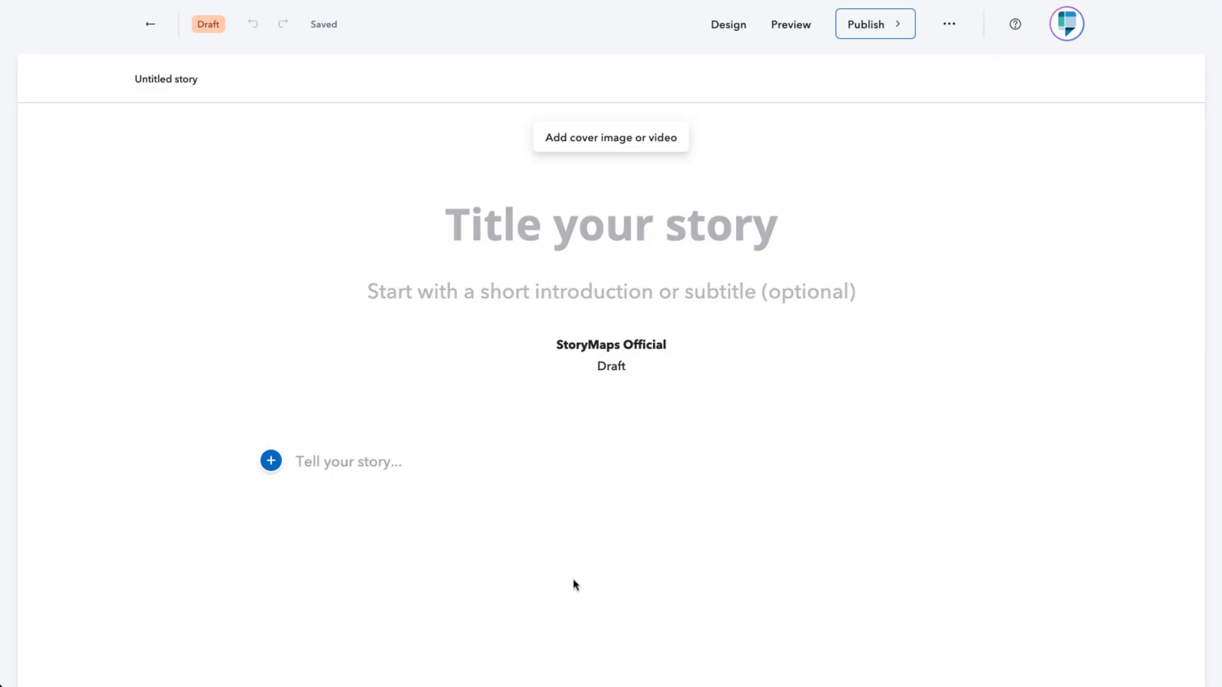
mouse_move(1016, 127)
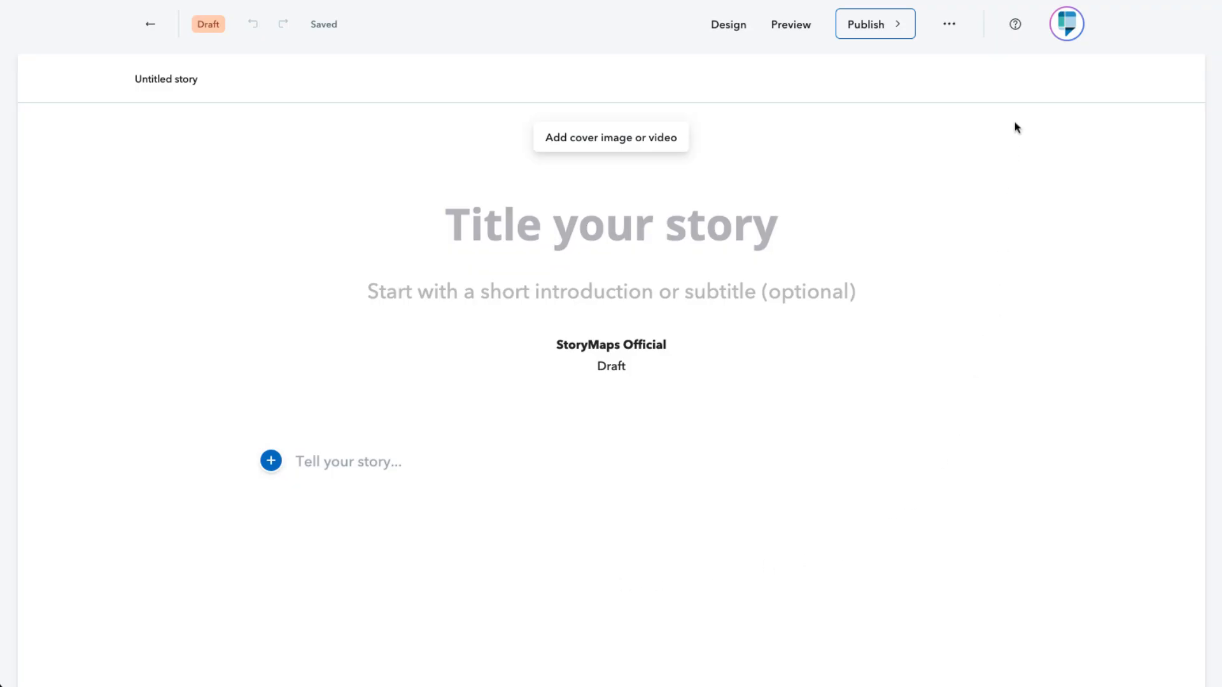
left_click(1014, 23)
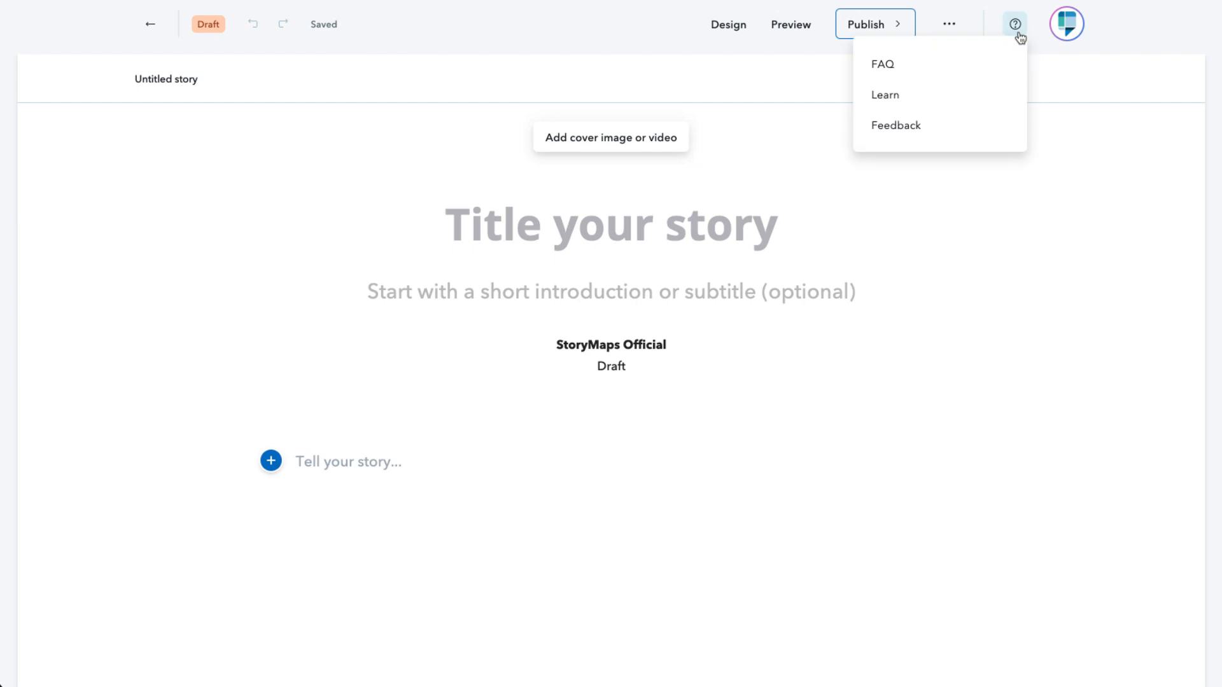
mouse_move(949, 126)
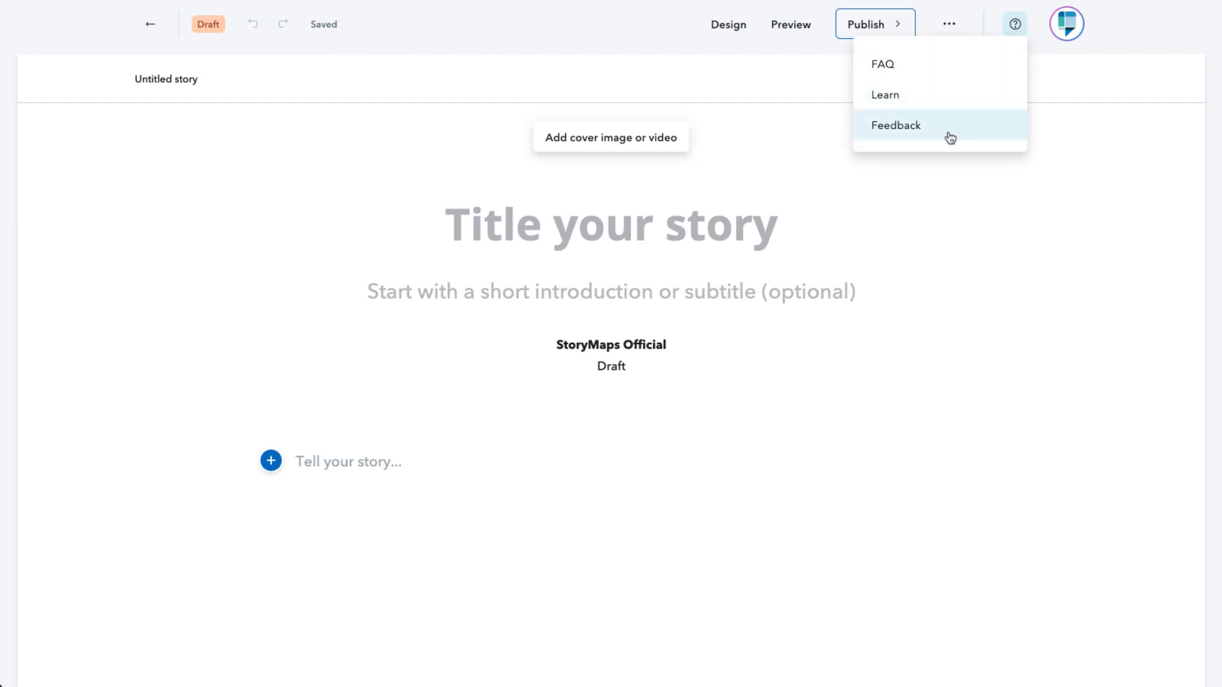
left_click(895, 125)
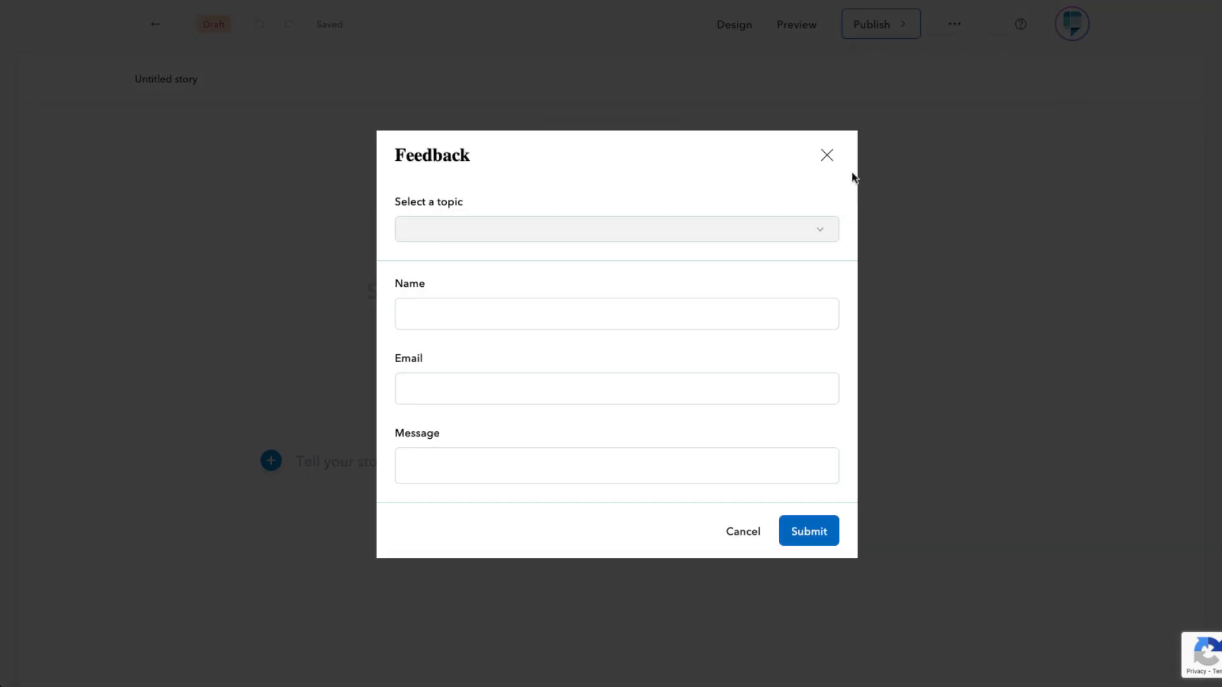
left_click(616, 228)
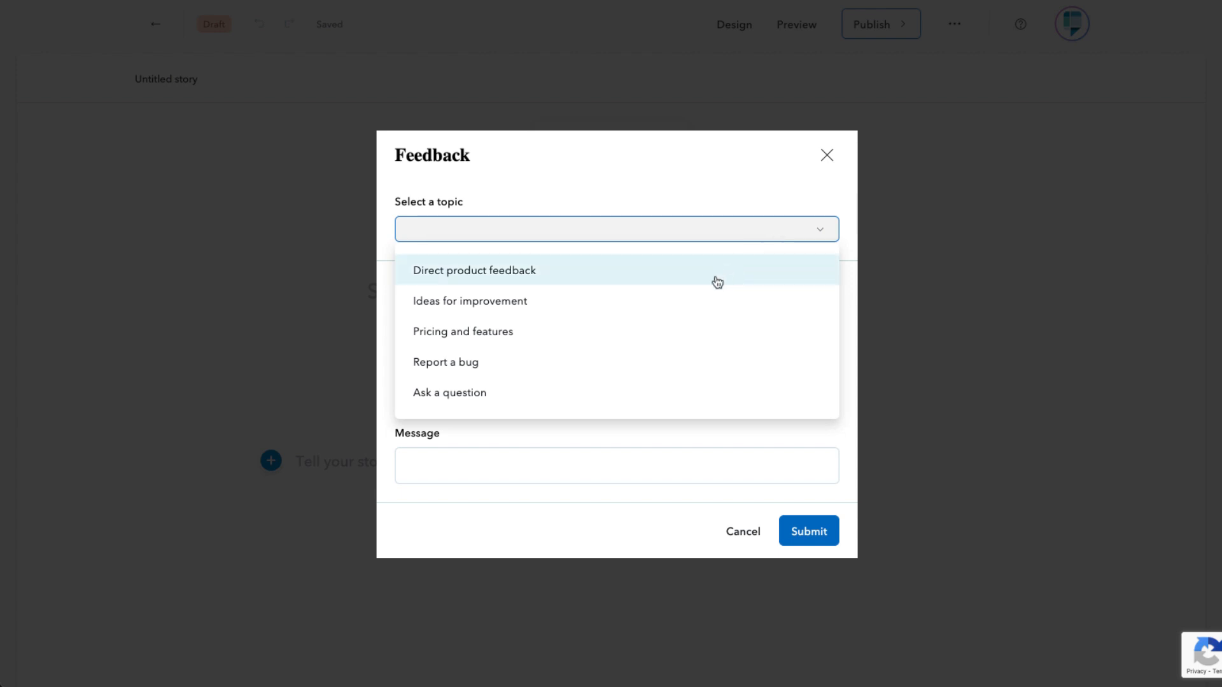
left_click(470, 301)
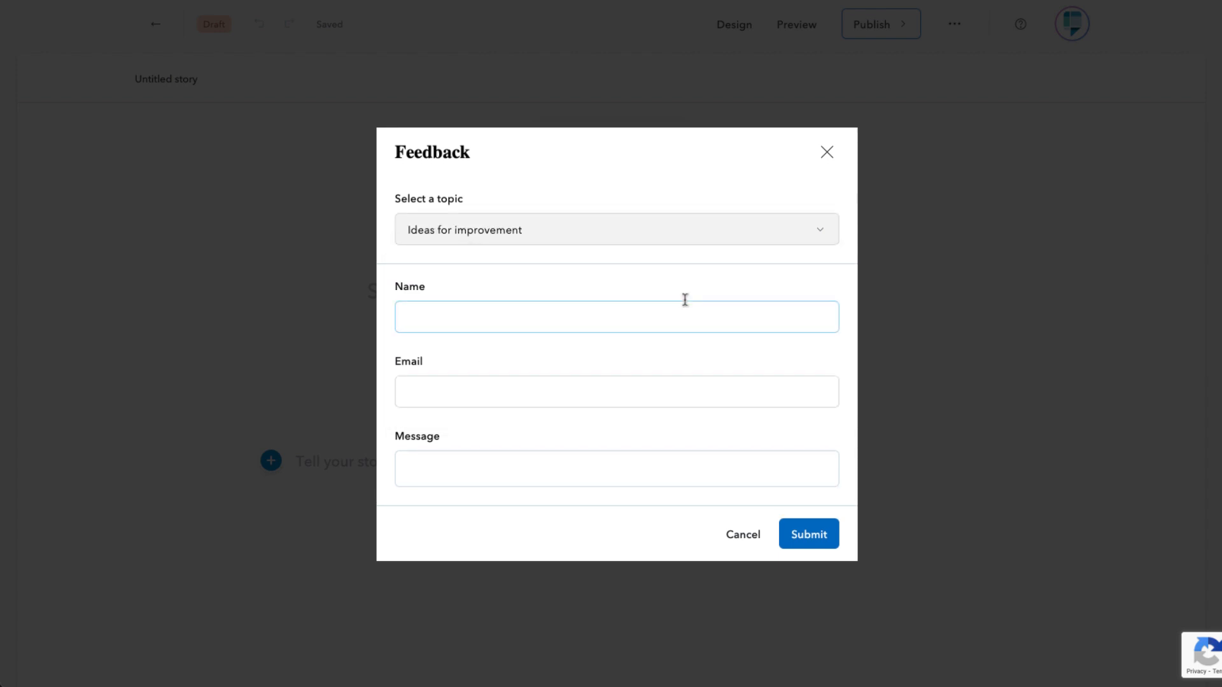